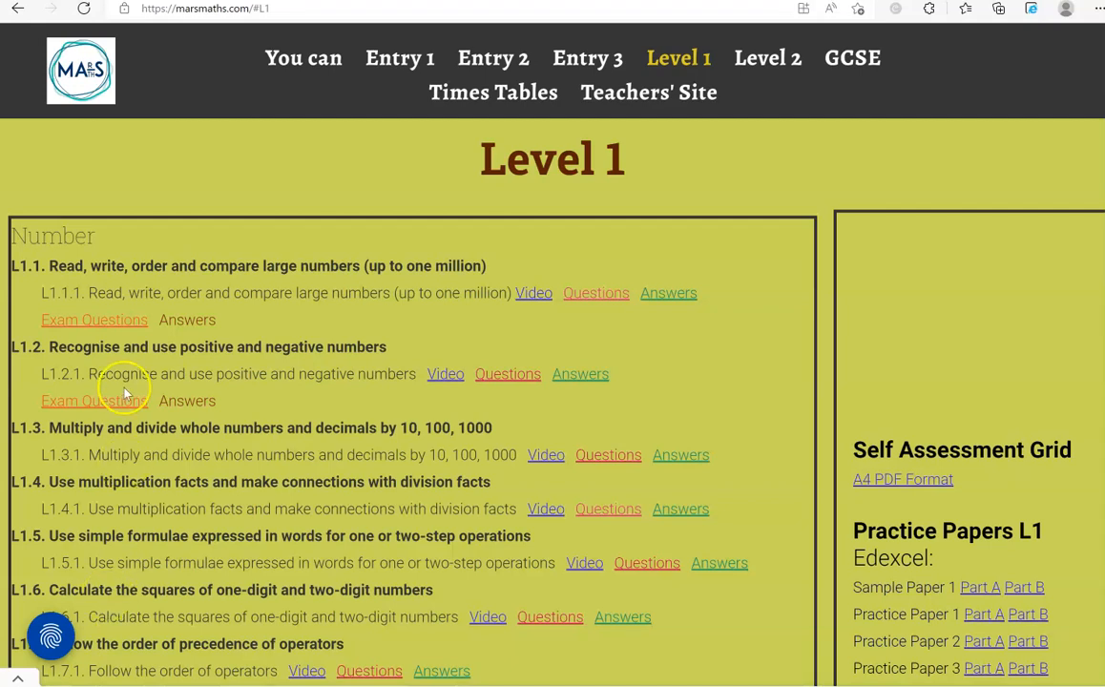
pyautogui.moveTo(110, 283)
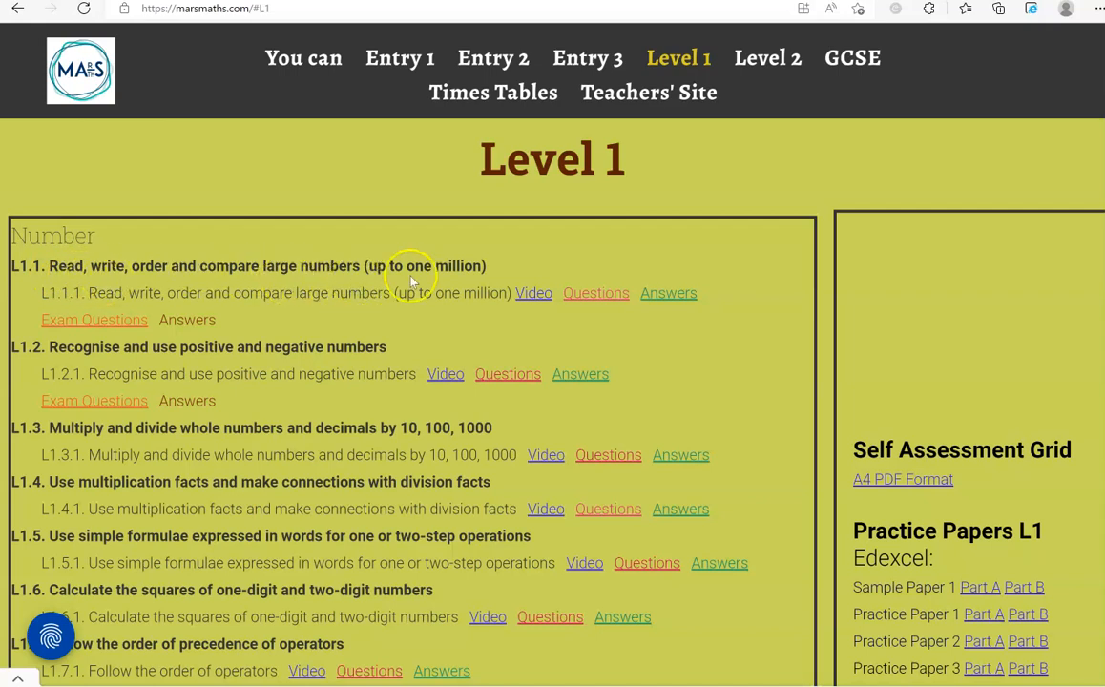
pyautogui.moveTo(412, 282)
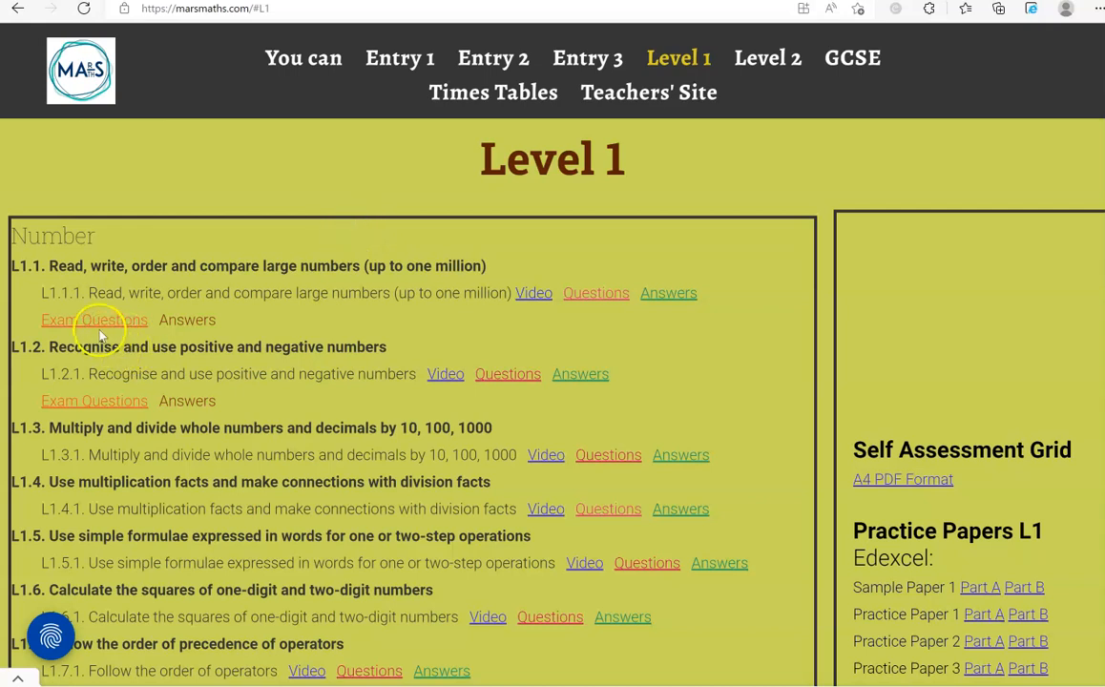
pyautogui.moveTo(620, 42)
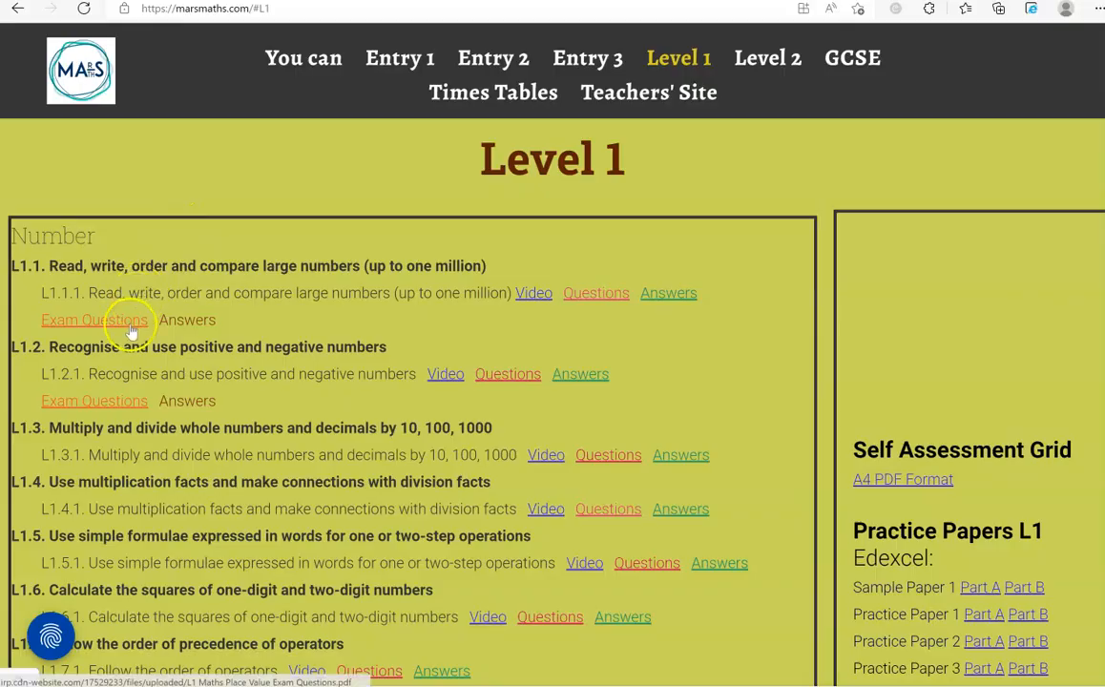
# Step: Bring up the large-numbers exam questions and scroll to John's cheque question
pyautogui.click(94, 320)
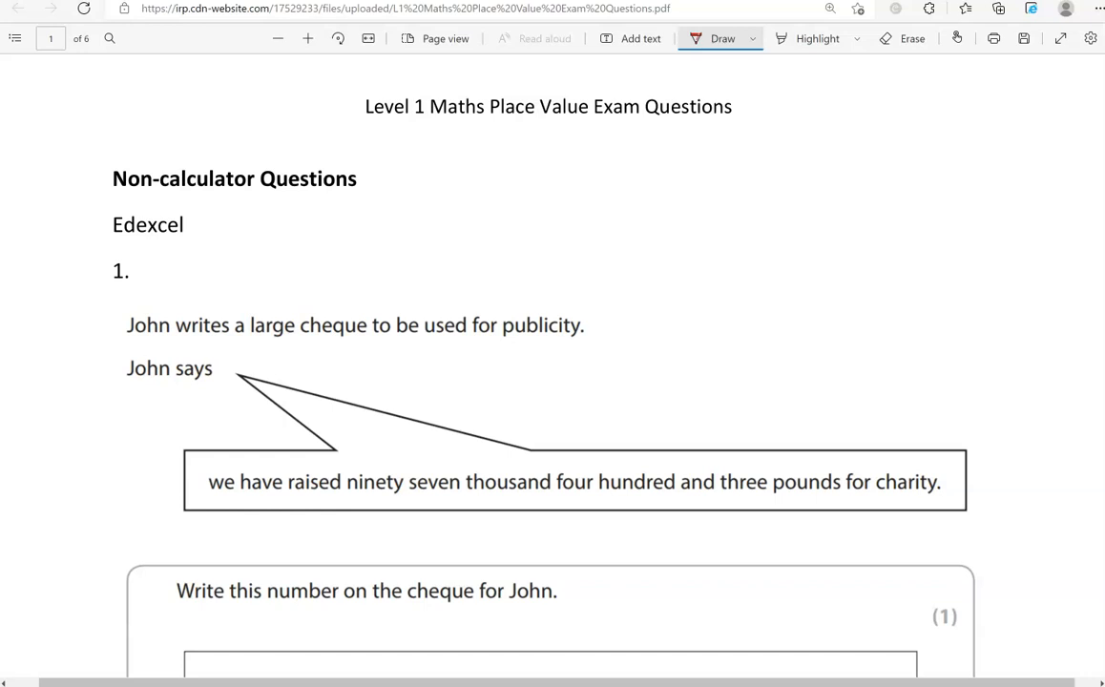
pyautogui.scroll(-3)
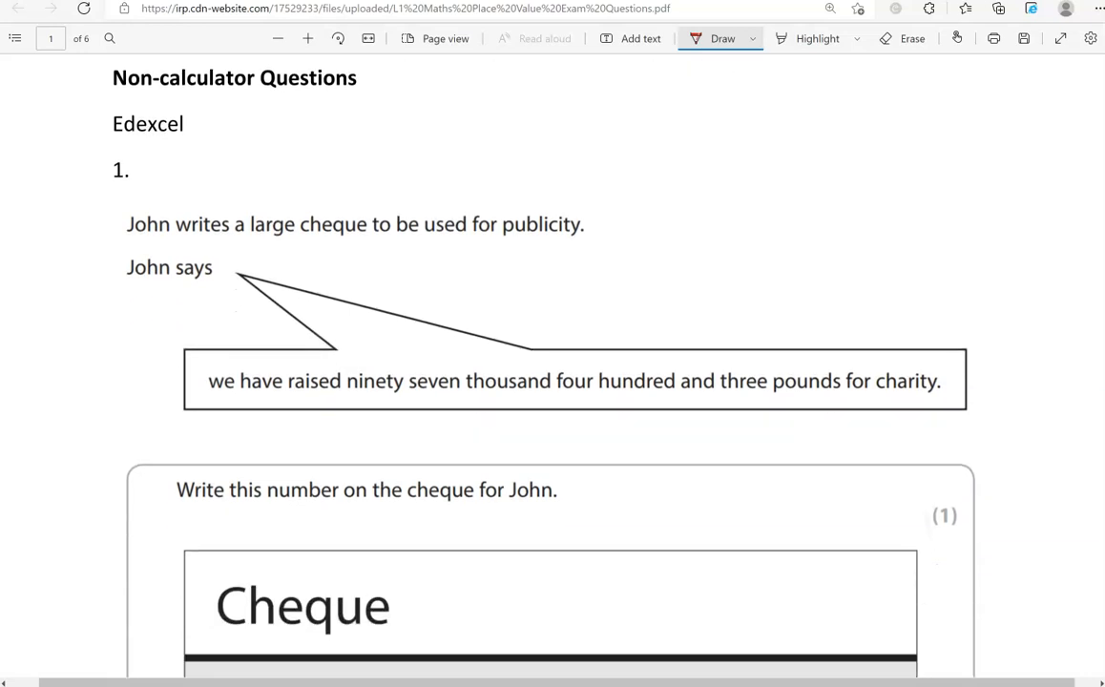
pyautogui.scroll(-3)
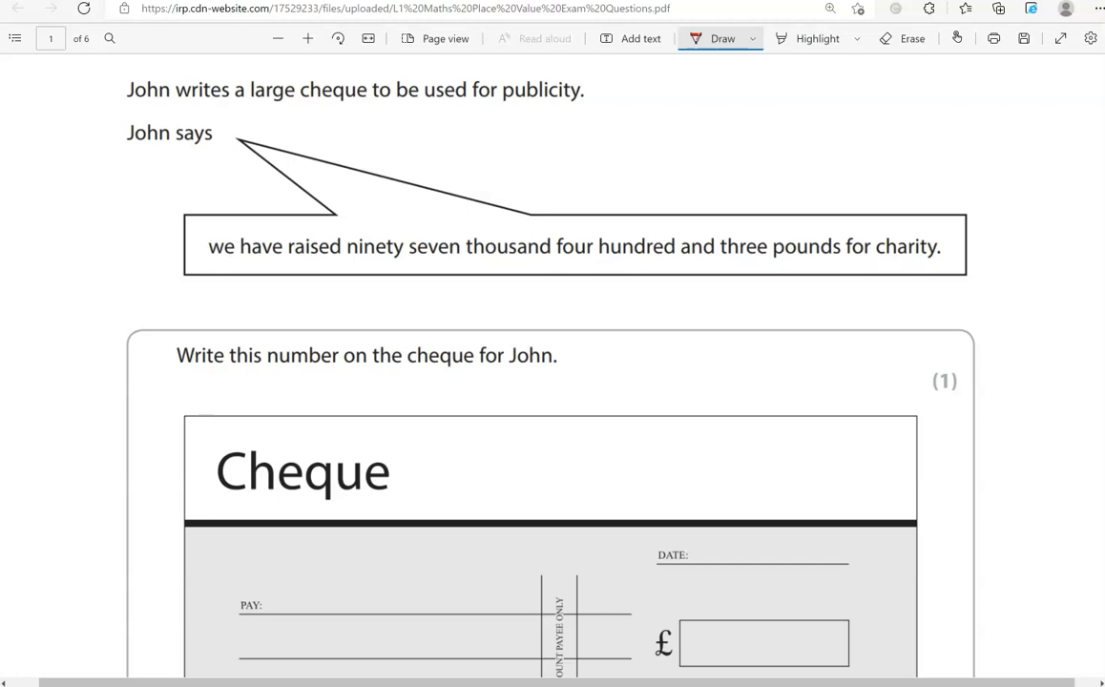
pyautogui.scroll(-3)
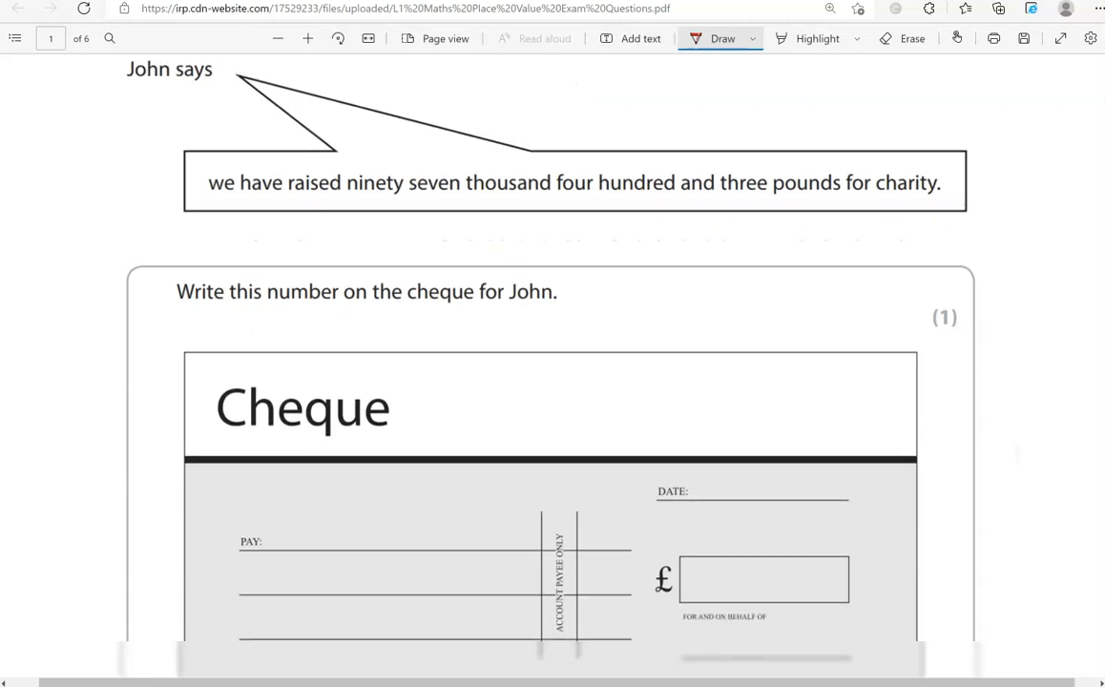
pyautogui.scroll(-3)
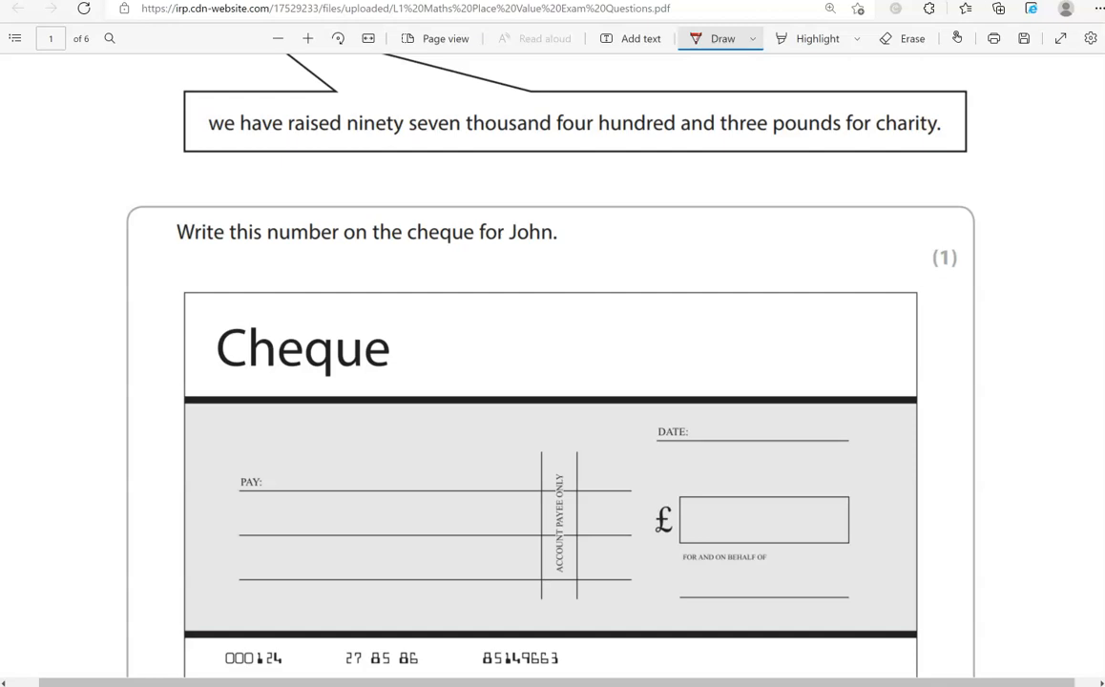
# Step: Underline the amount in John's statement and write 97,403 in red in the cheque's £ box
pyautogui.moveTo(351, 141); pyautogui.dragTo(558, 133)
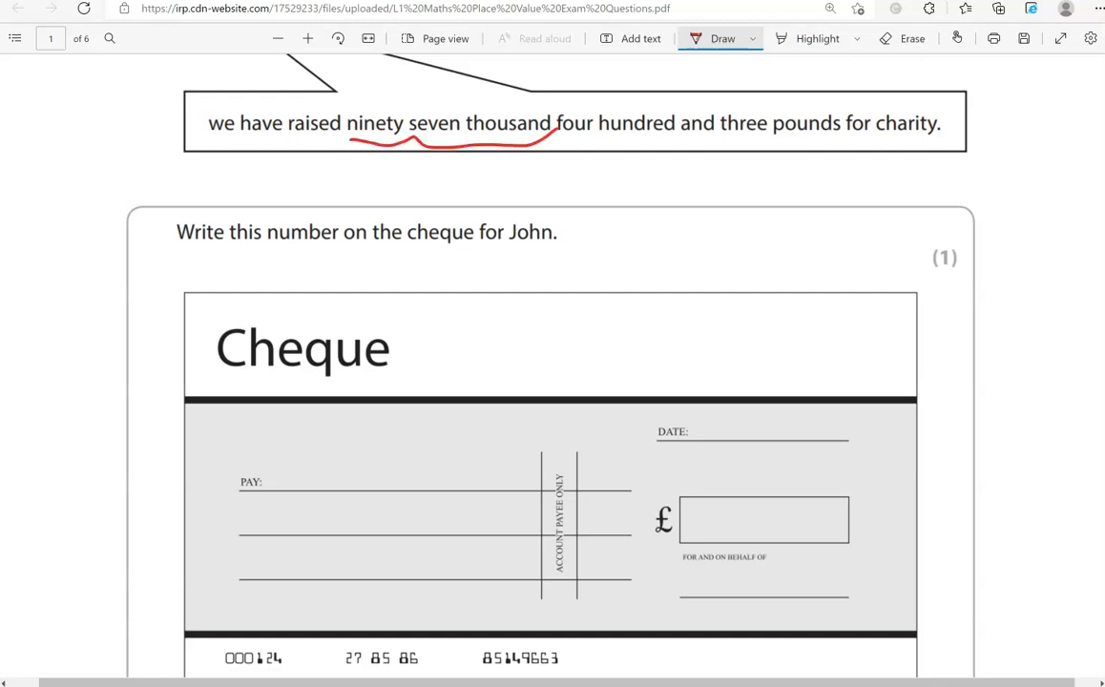
pyautogui.moveTo(691, 531); pyautogui.dragTo(707, 512)
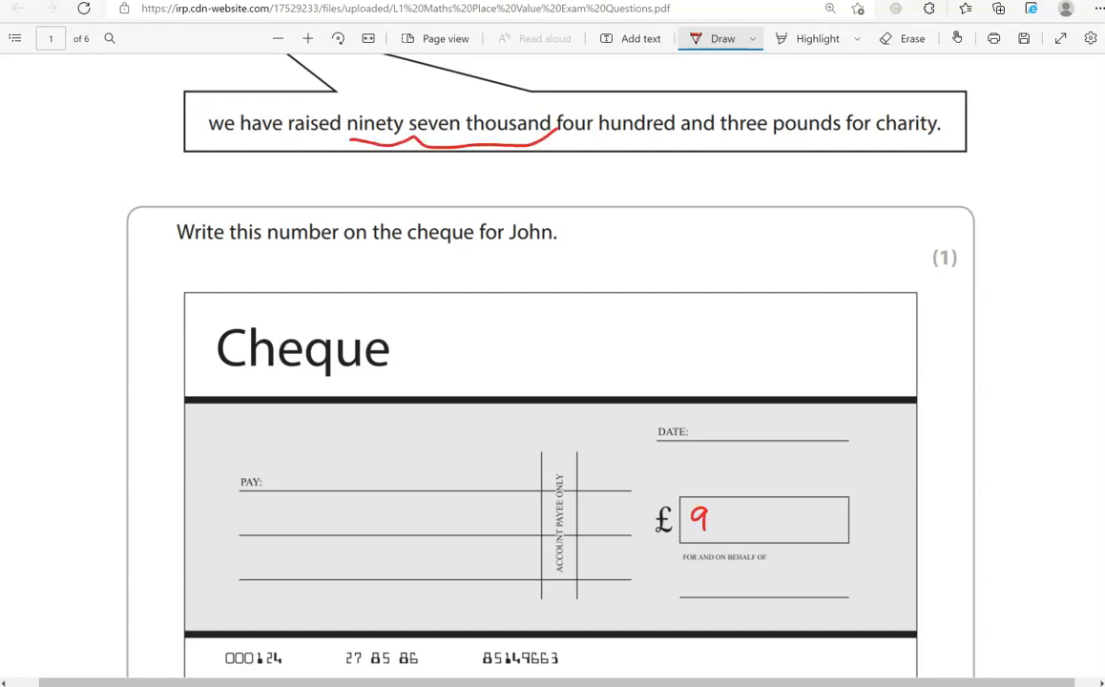
pyautogui.moveTo(707, 516); pyautogui.dragTo(741, 531)
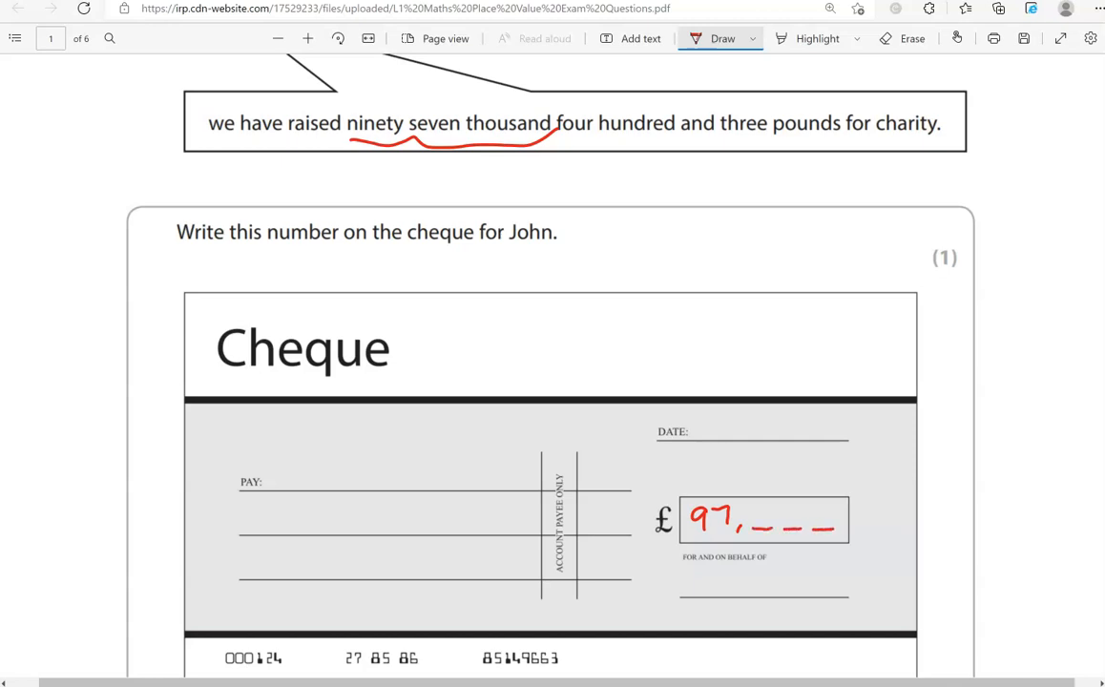
pyautogui.moveTo(563, 145); pyautogui.dragTo(831, 145)
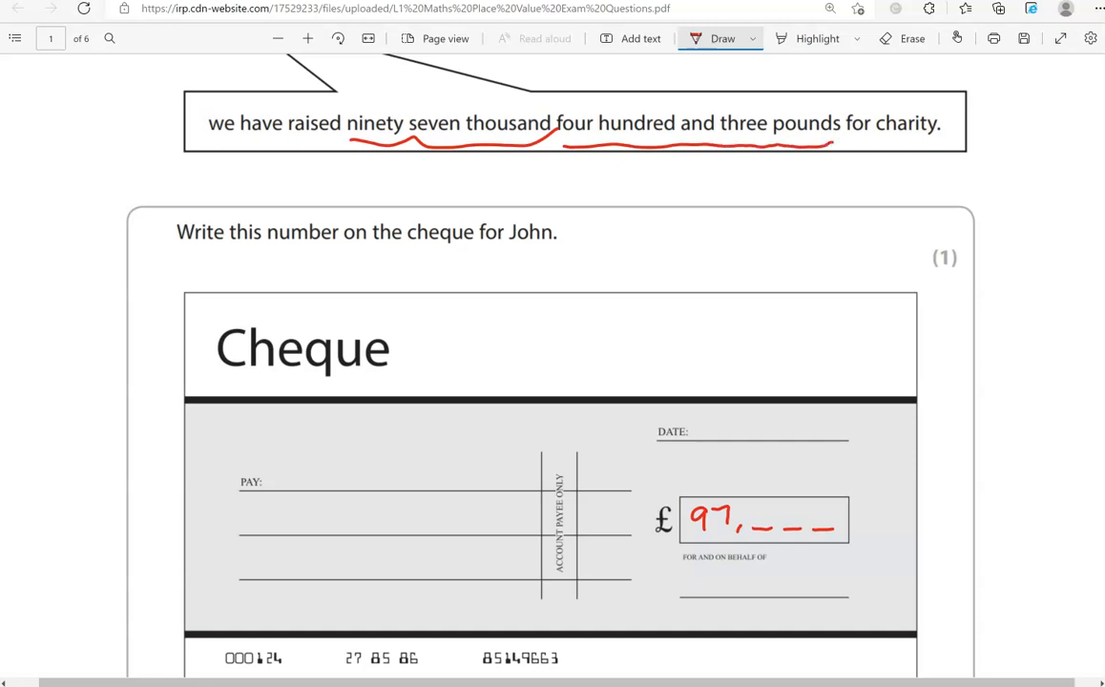
pyautogui.moveTo(760, 497); pyautogui.dragTo(772, 519)
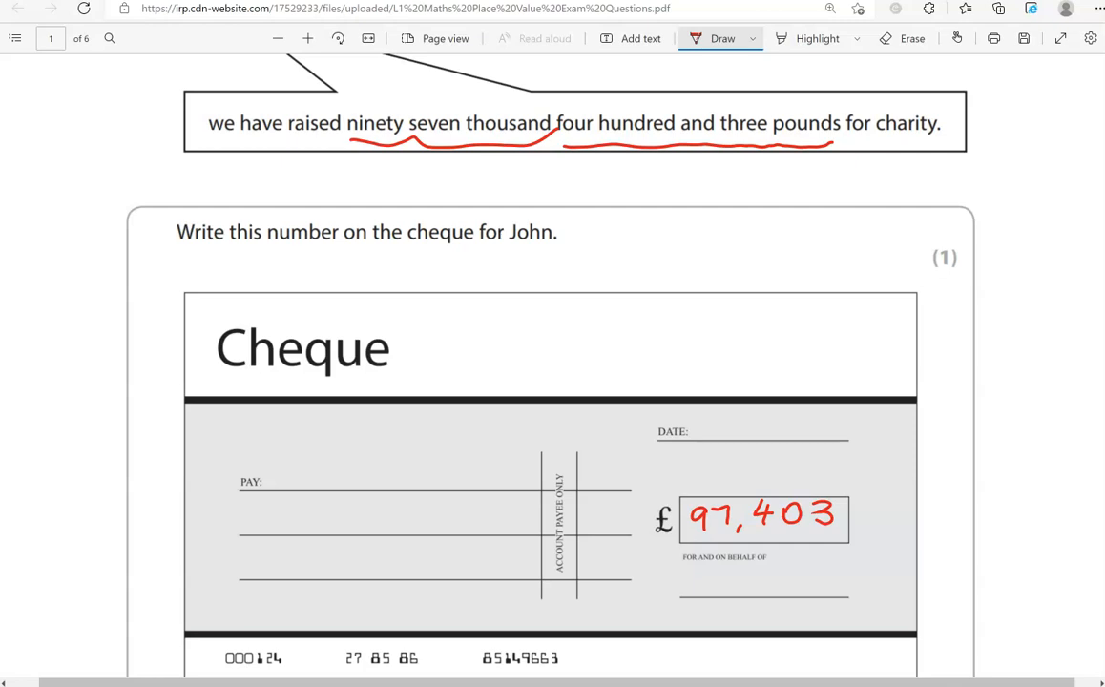
# Step: Handwrite 'ninety seven thousand,' in red on the cheque's Pay lines
pyautogui.moveTo(275, 481); pyautogui.dragTo(336, 481)
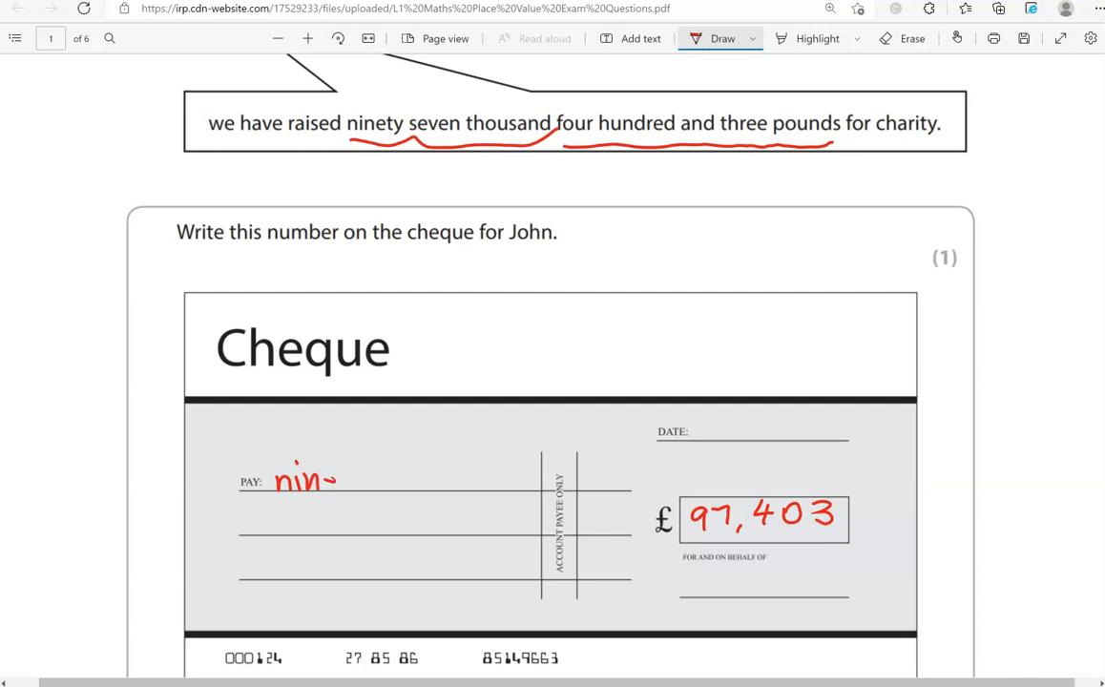
pyautogui.moveTo(325, 481); pyautogui.dragTo(397, 481)
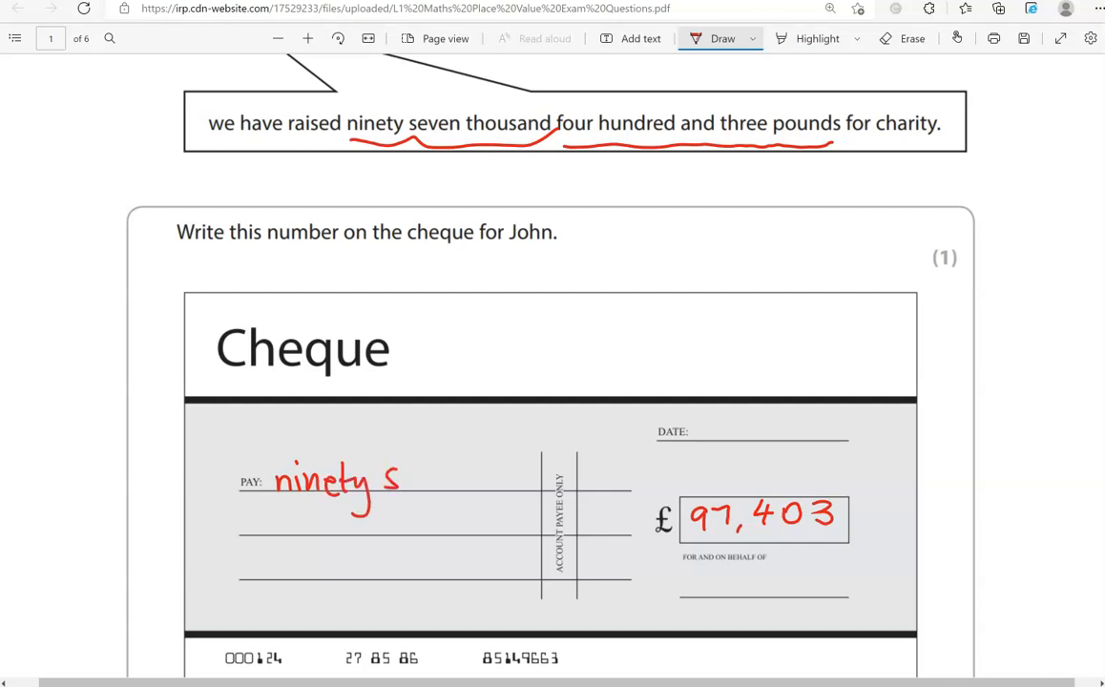
pyautogui.moveTo(386, 477); pyautogui.dragTo(468, 486)
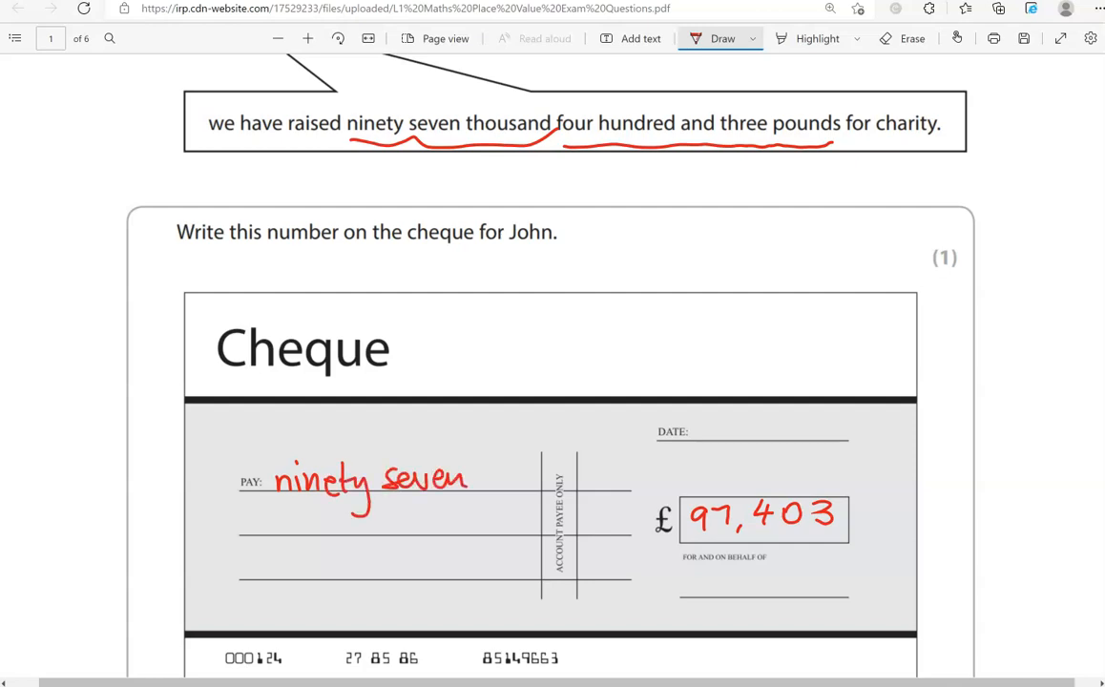
pyautogui.moveTo(250, 506); pyautogui.dragTo(258, 534)
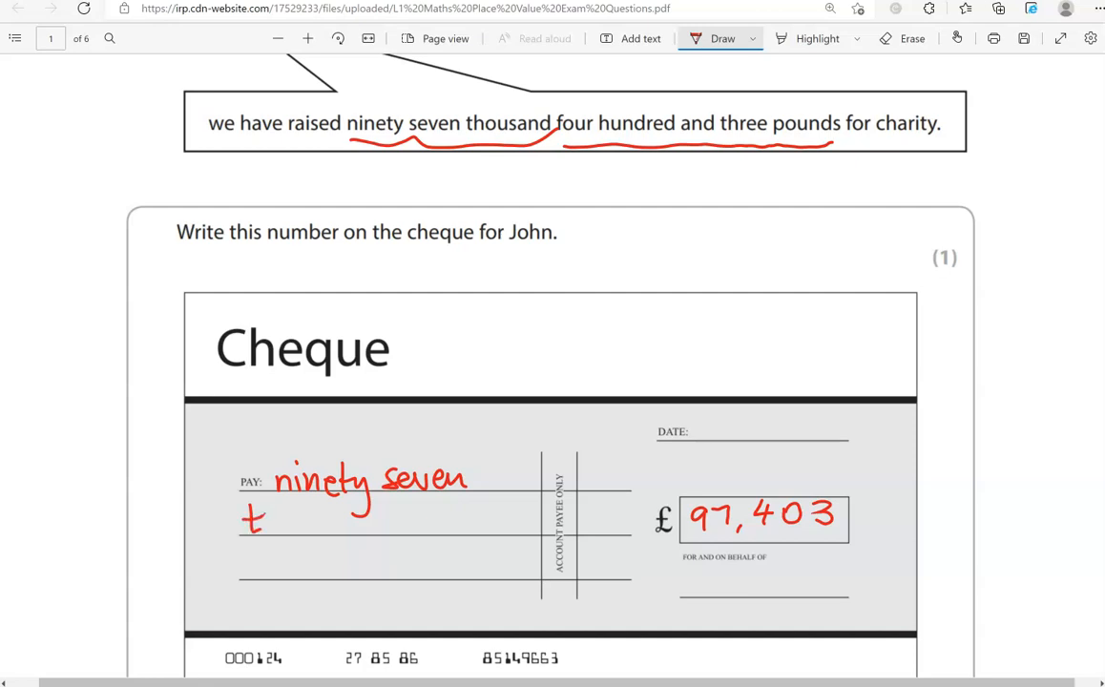
pyautogui.moveTo(252, 520); pyautogui.dragTo(344, 524)
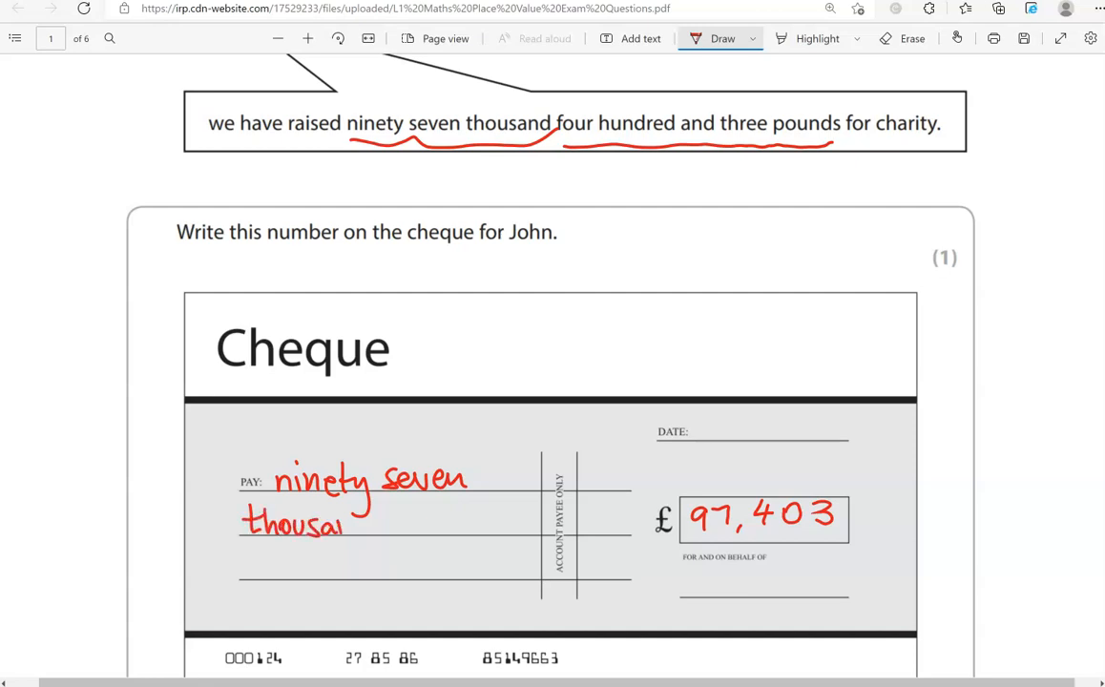
pyautogui.moveTo(344, 525); pyautogui.dragTo(391, 530)
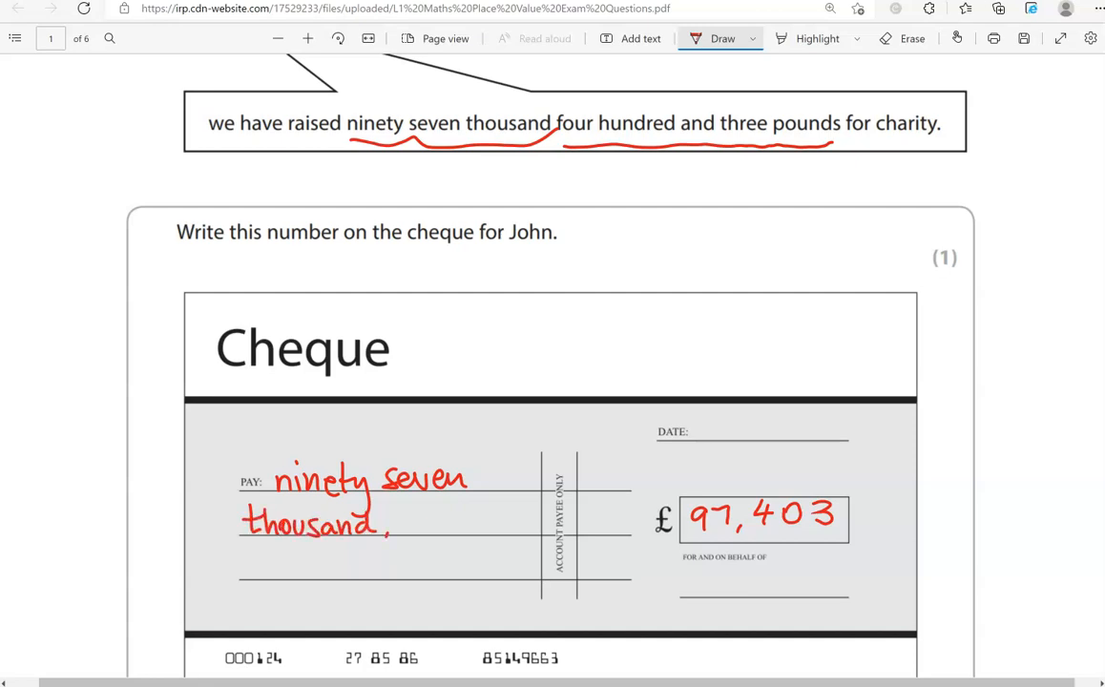
# Step: Finish the words with 'four hundred and three pounds only'
pyautogui.moveTo(391, 524); pyautogui.dragTo(487, 525)
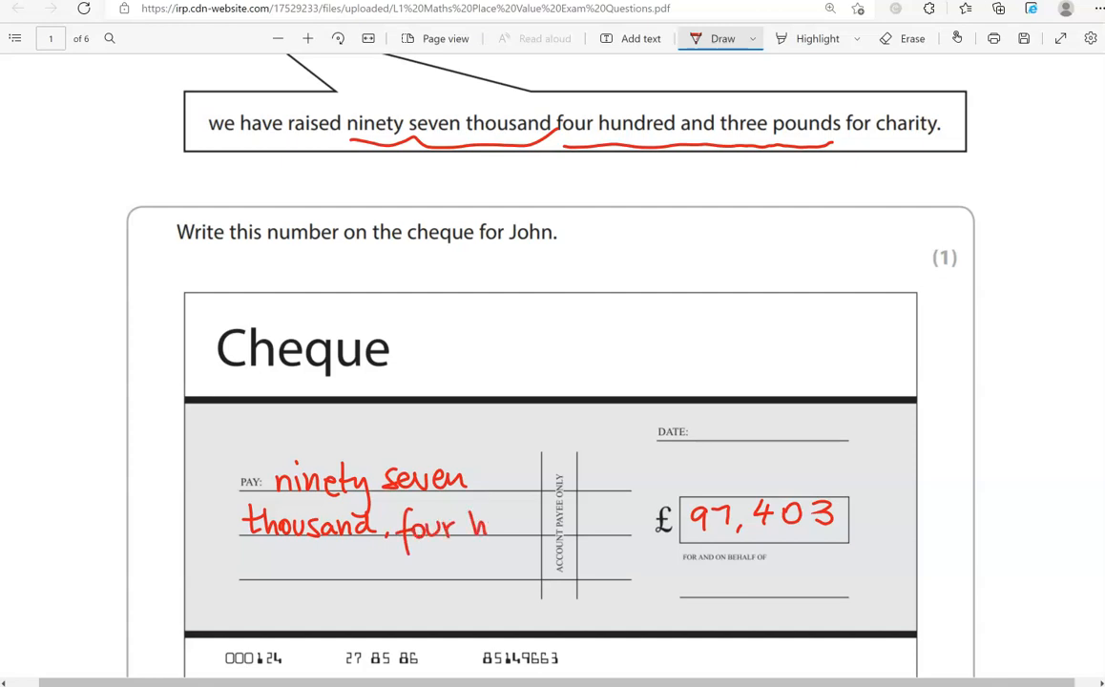
pyautogui.moveTo(481, 525); pyautogui.dragTo(539, 525)
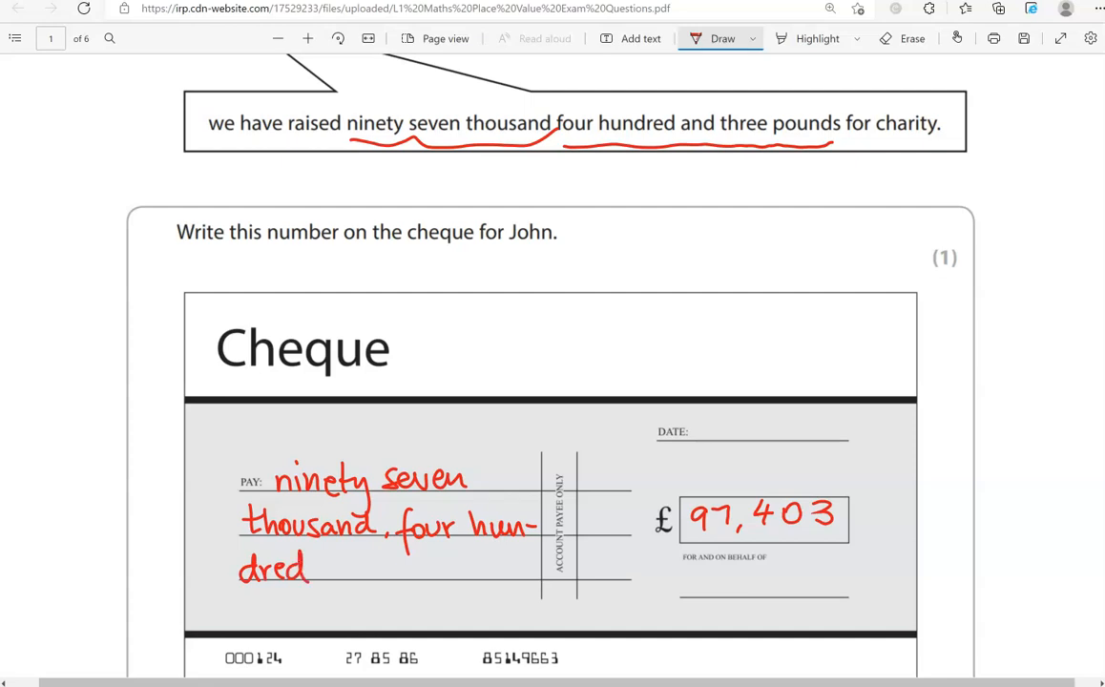
pyautogui.moveTo(321, 568); pyautogui.dragTo(353, 572)
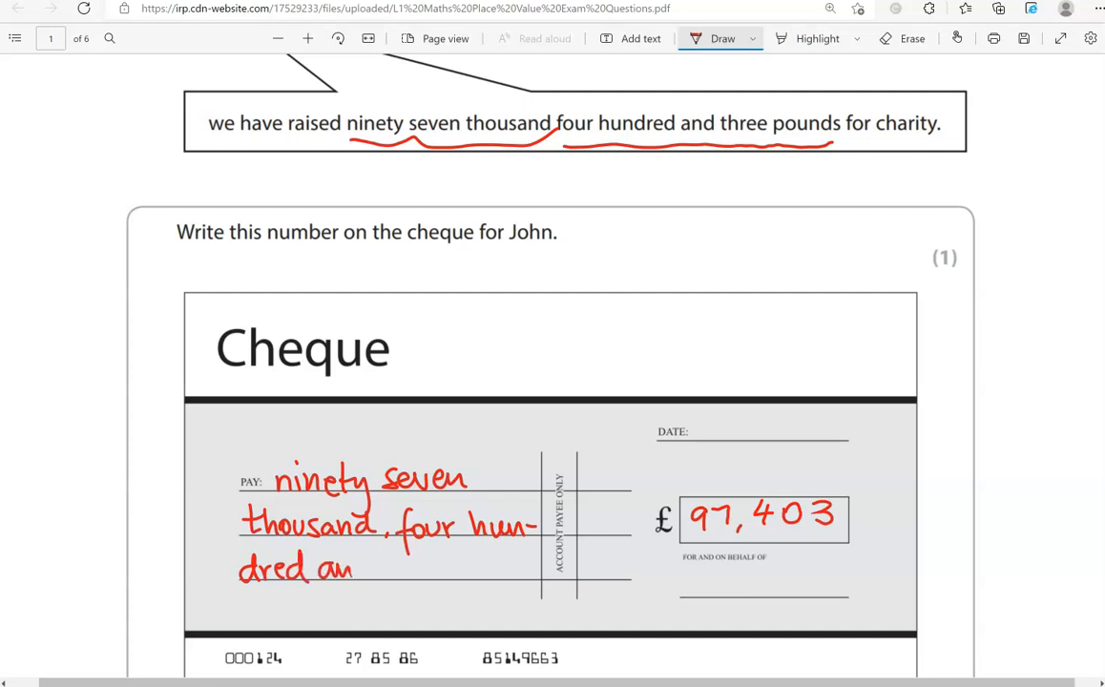
pyautogui.moveTo(353, 569); pyautogui.dragTo(448, 569)
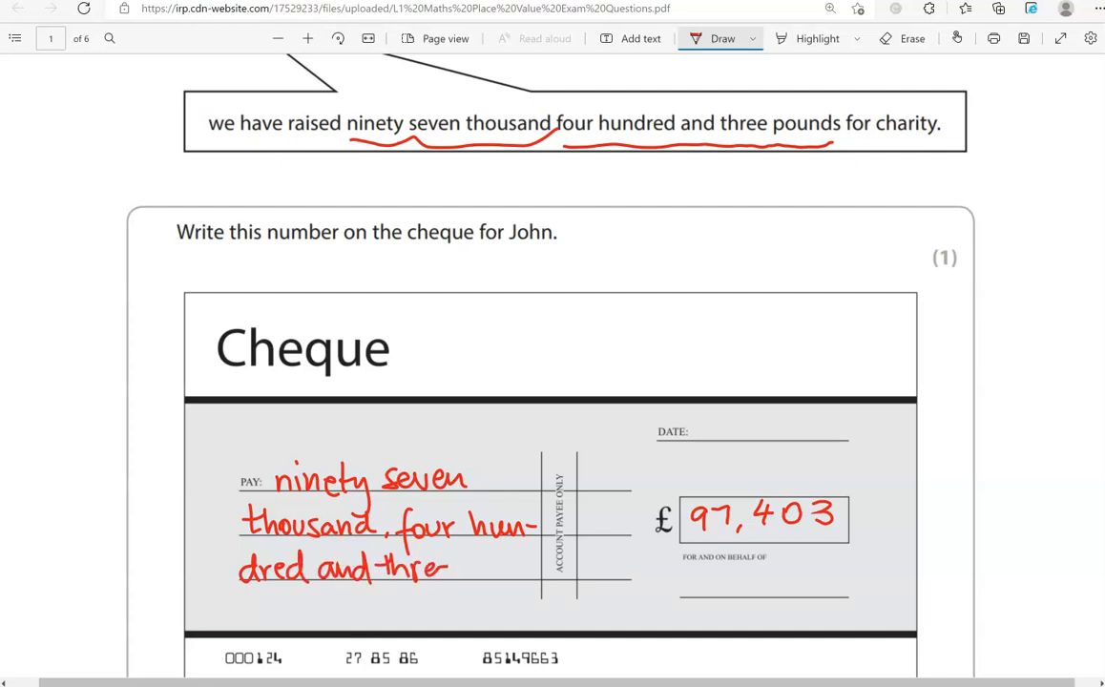
pyautogui.moveTo(448, 569); pyautogui.dragTo(531, 569)
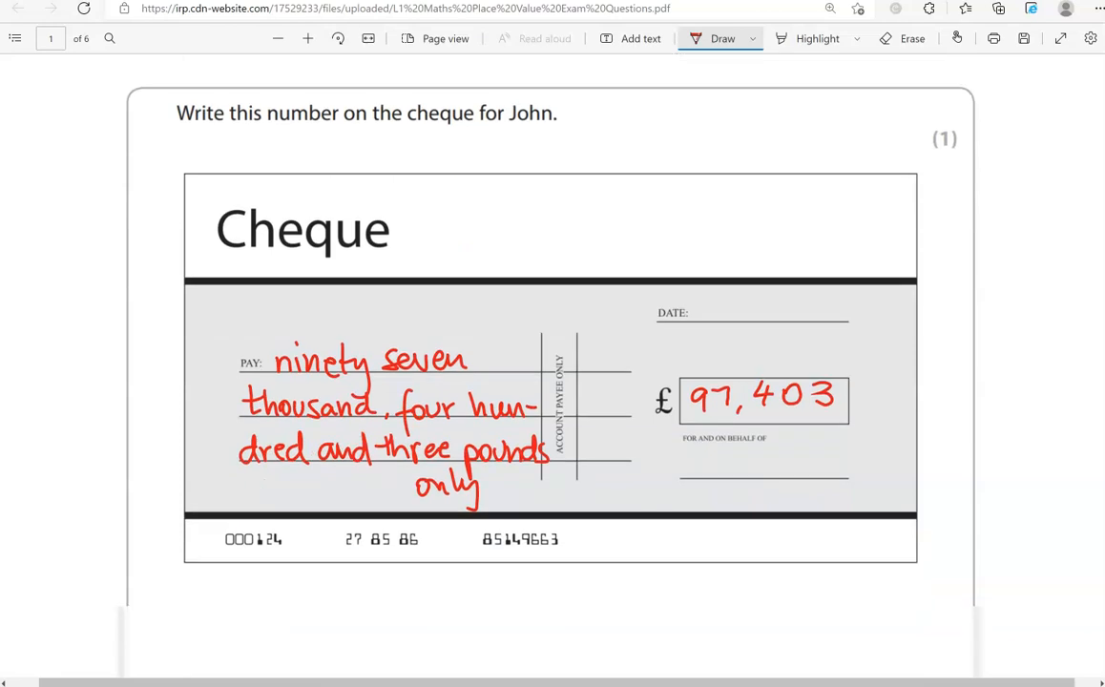
# Step: Underline six hundred and seventeen thousand and work it as 617 followed by three zeros in the box
pyautogui.scroll(-3)
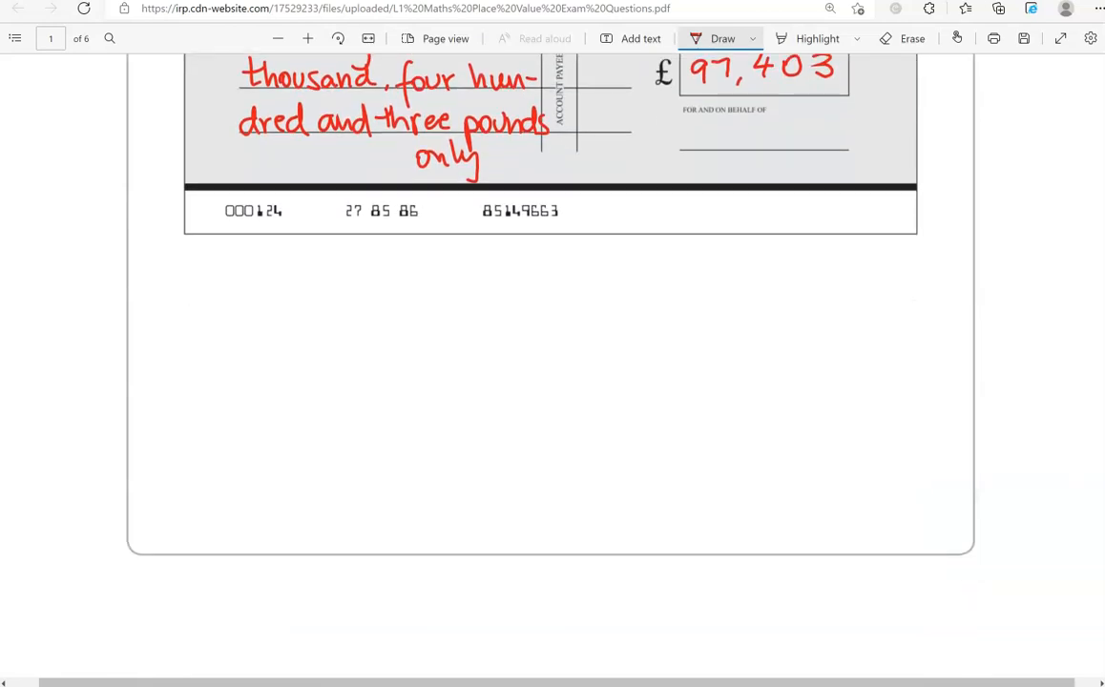
pyautogui.scroll(-3)
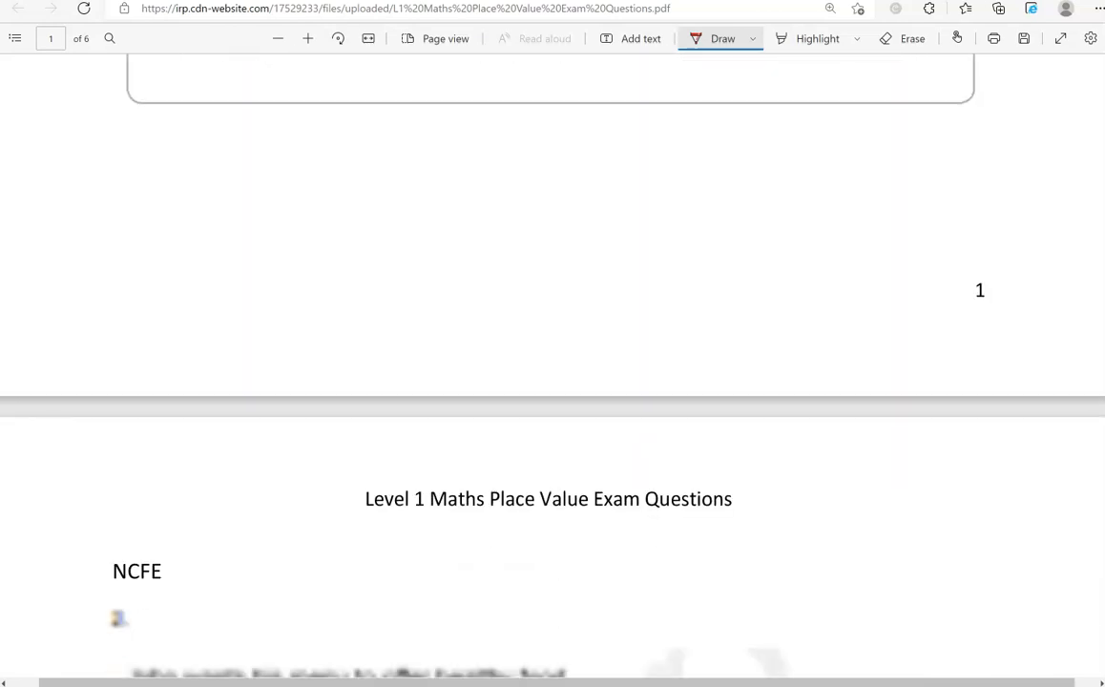
pyautogui.scroll(-3)
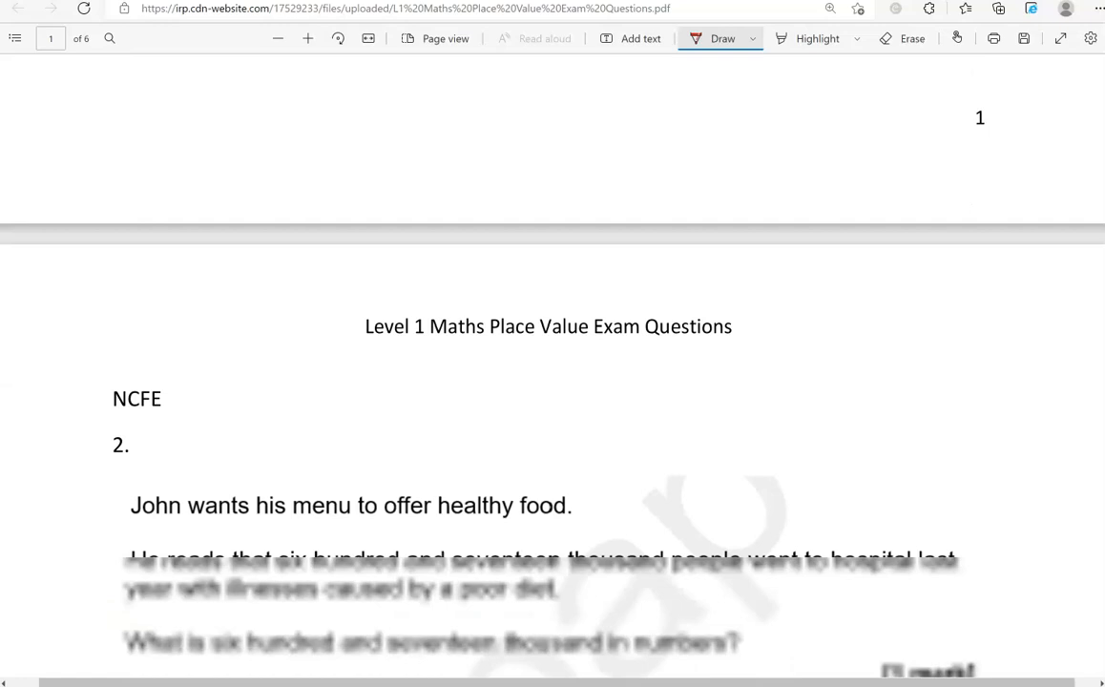
pyautogui.scroll(-3)
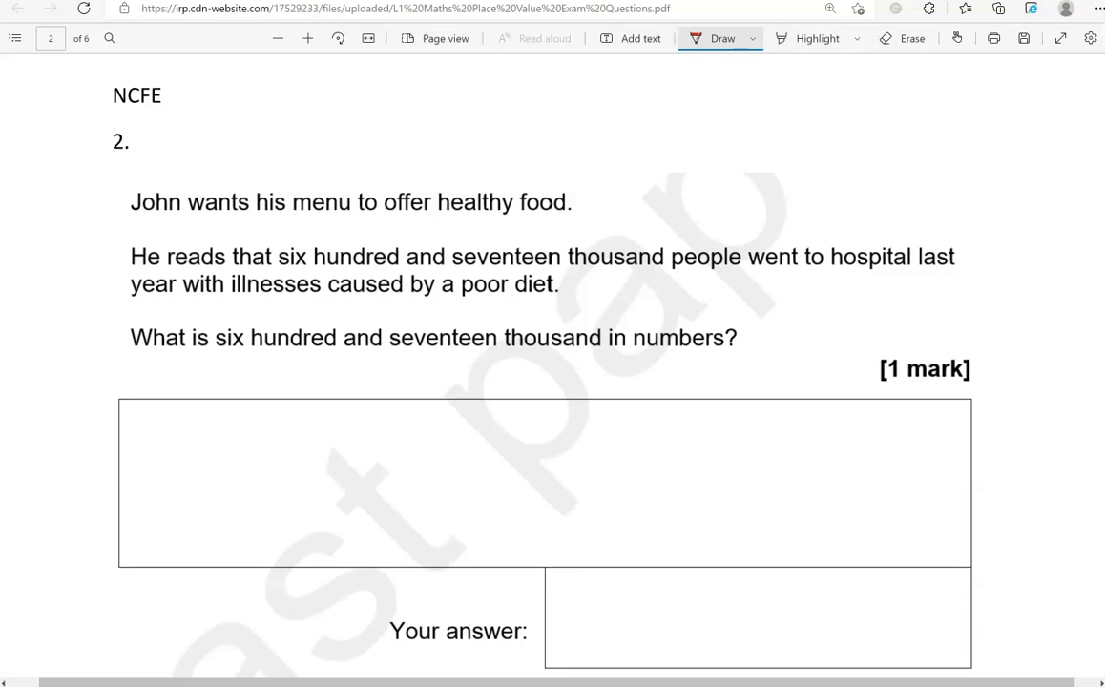
pyautogui.moveTo(276, 271); pyautogui.dragTo(420, 271)
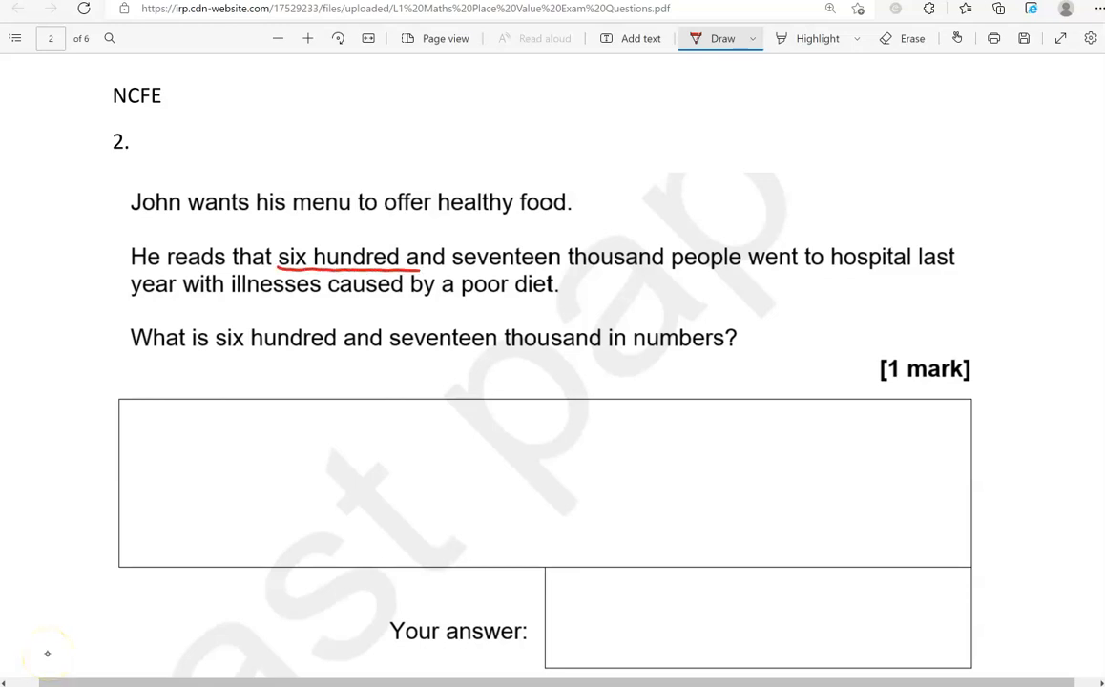
pyautogui.moveTo(405, 271); pyautogui.dragTo(563, 271)
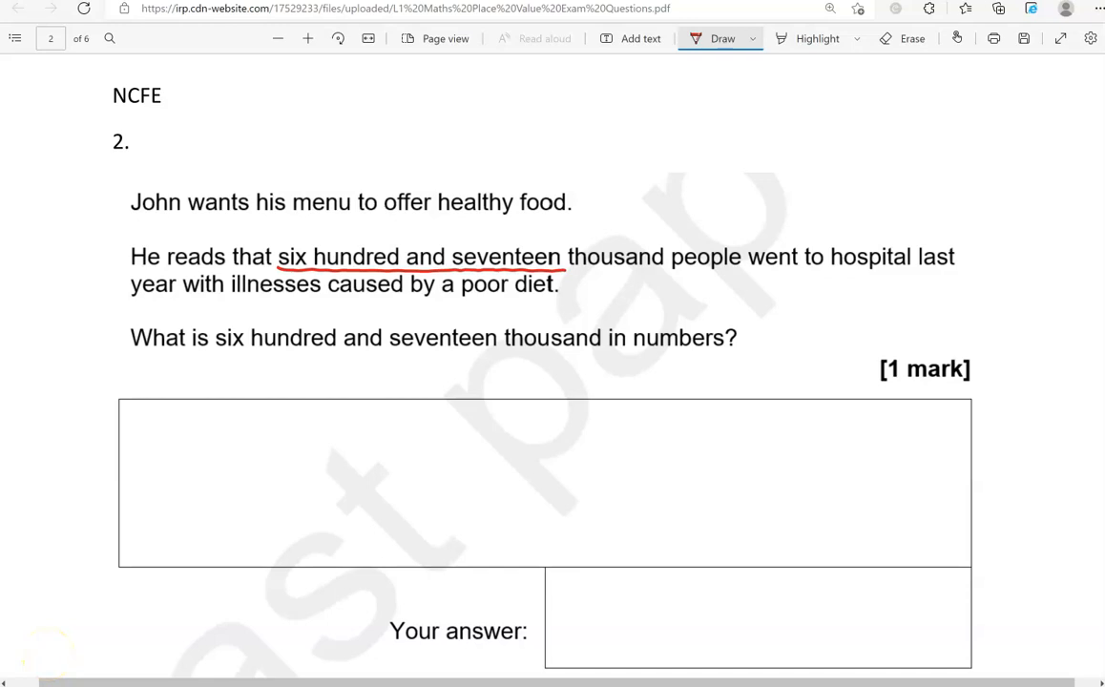
pyautogui.moveTo(386, 458); pyautogui.dragTo(468, 430)
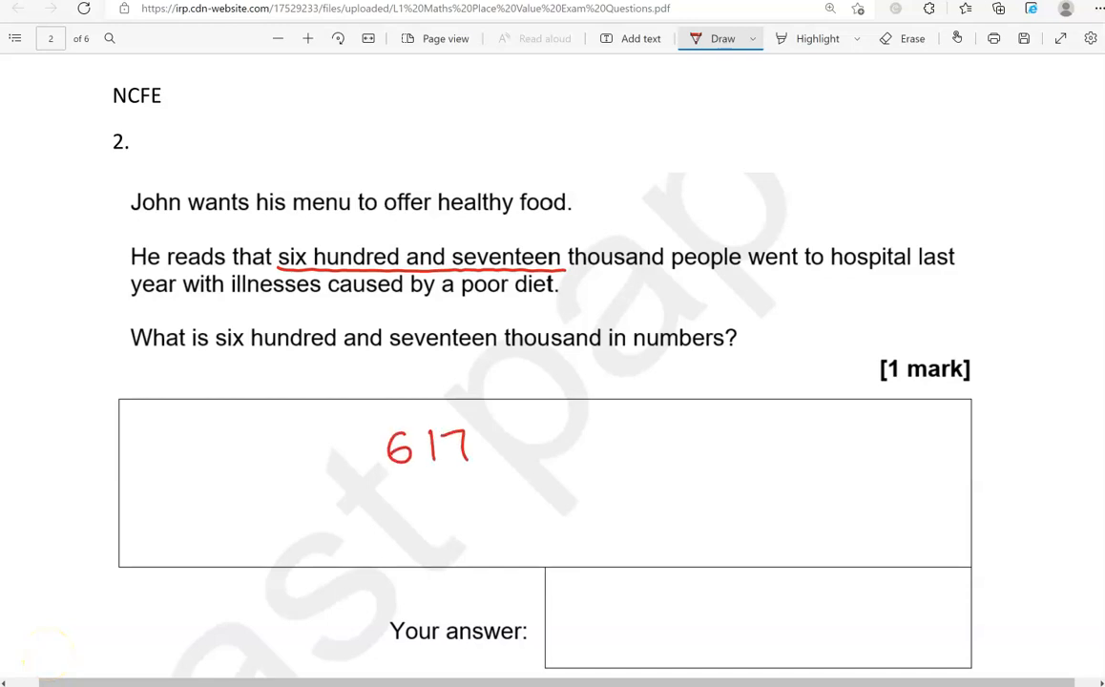
pyautogui.moveTo(477, 458); pyautogui.dragTo(550, 458)
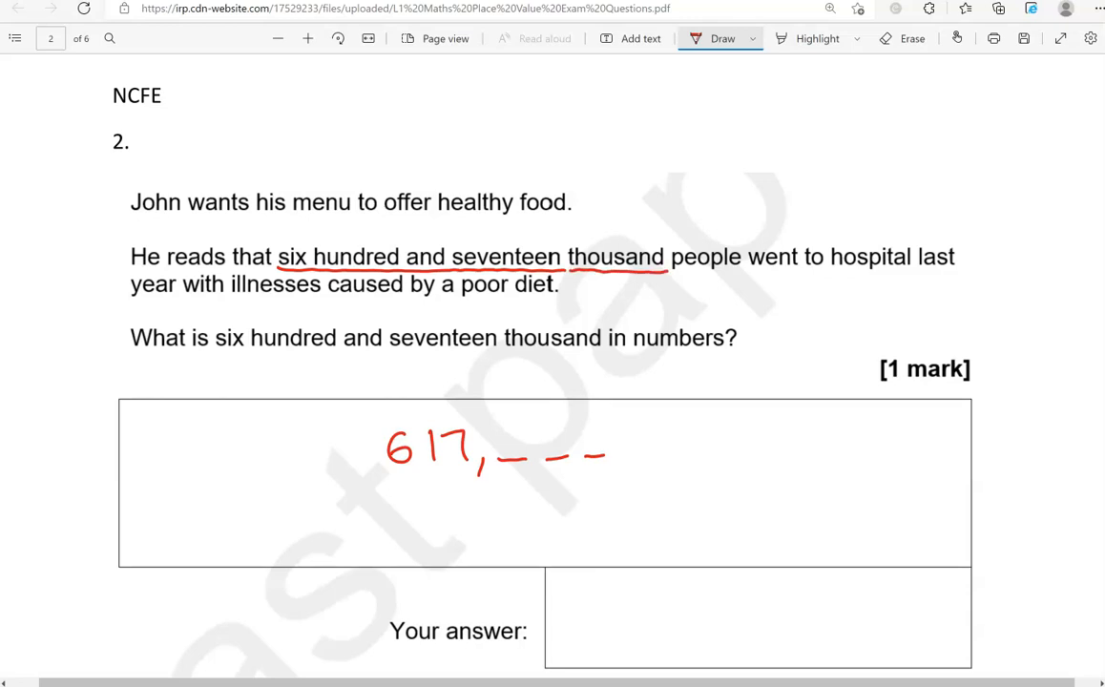
pyautogui.moveTo(516, 429); pyautogui.dragTo(557, 458)
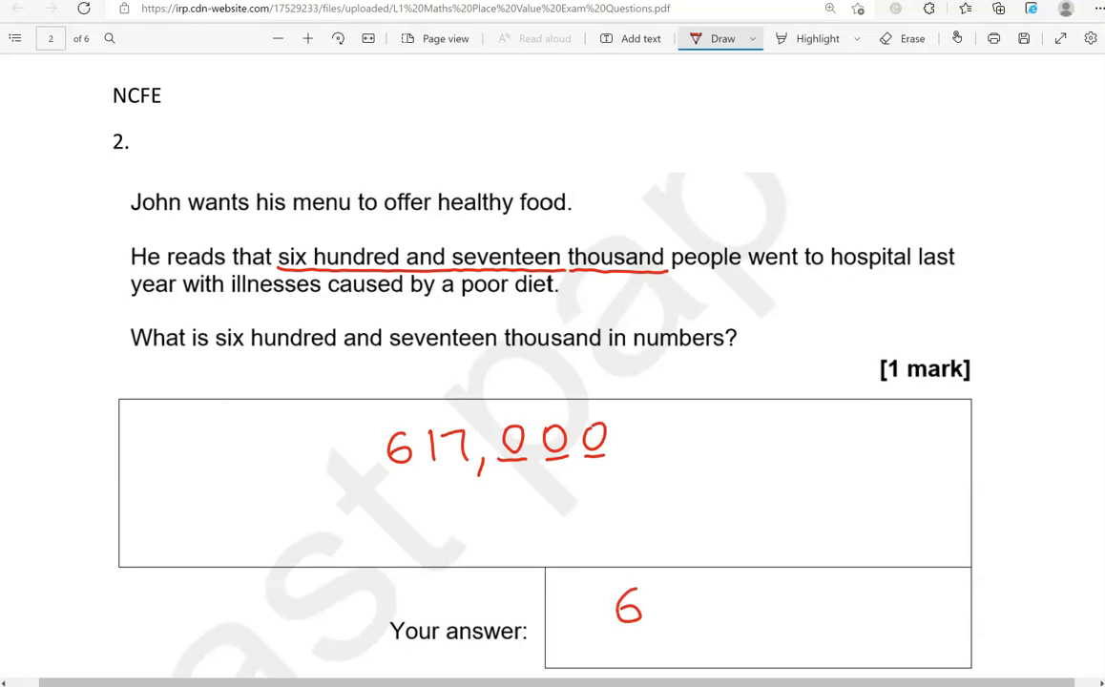
# Step: Write 617,000 in red in the Your answer box
pyautogui.moveTo(630, 611); pyautogui.dragTo(744, 611)
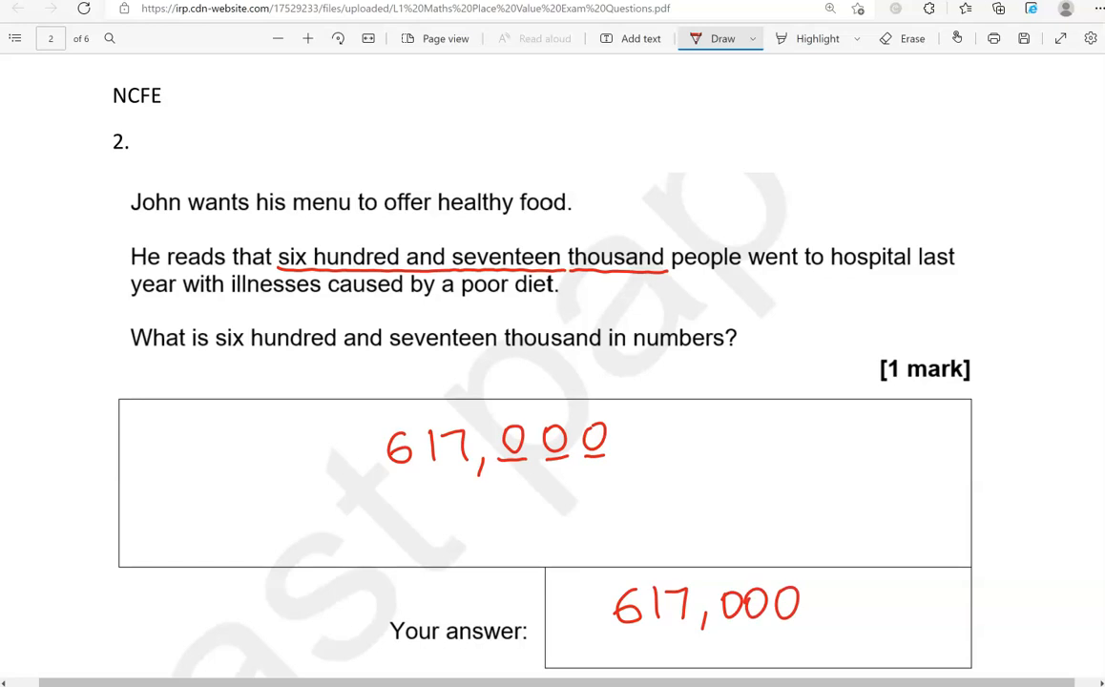
# Step: Underline the number words of question 3 and work them below as 246 then 805 in red
pyautogui.scroll(-3)
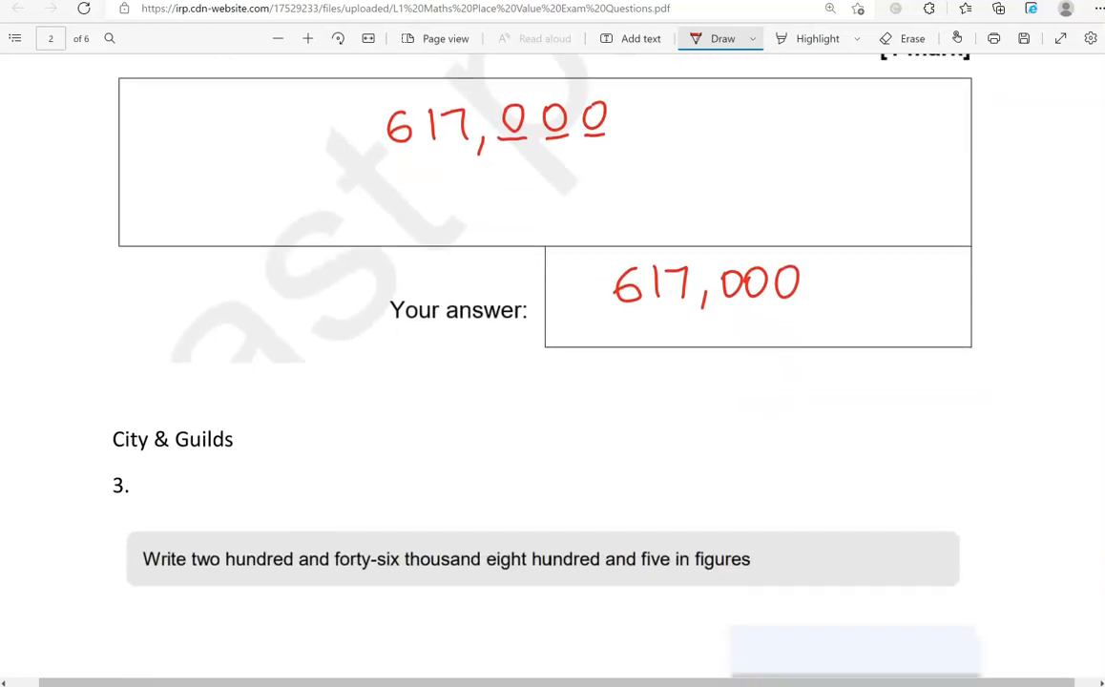
pyautogui.scroll(-3)
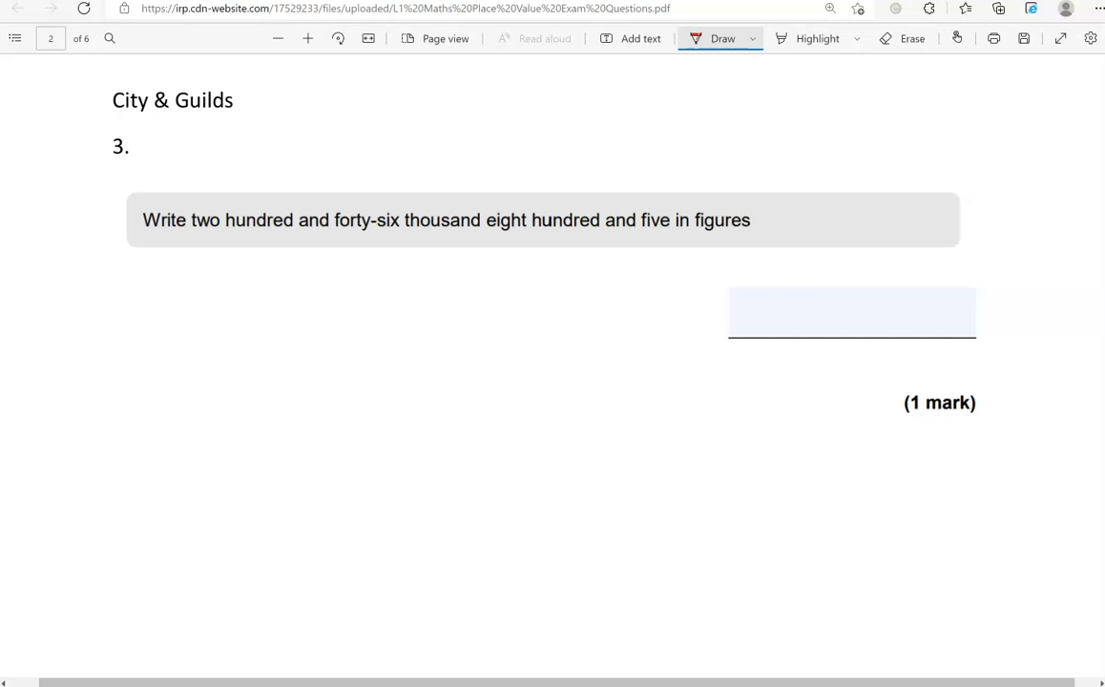
pyautogui.moveTo(193, 233); pyautogui.dragTo(365, 231)
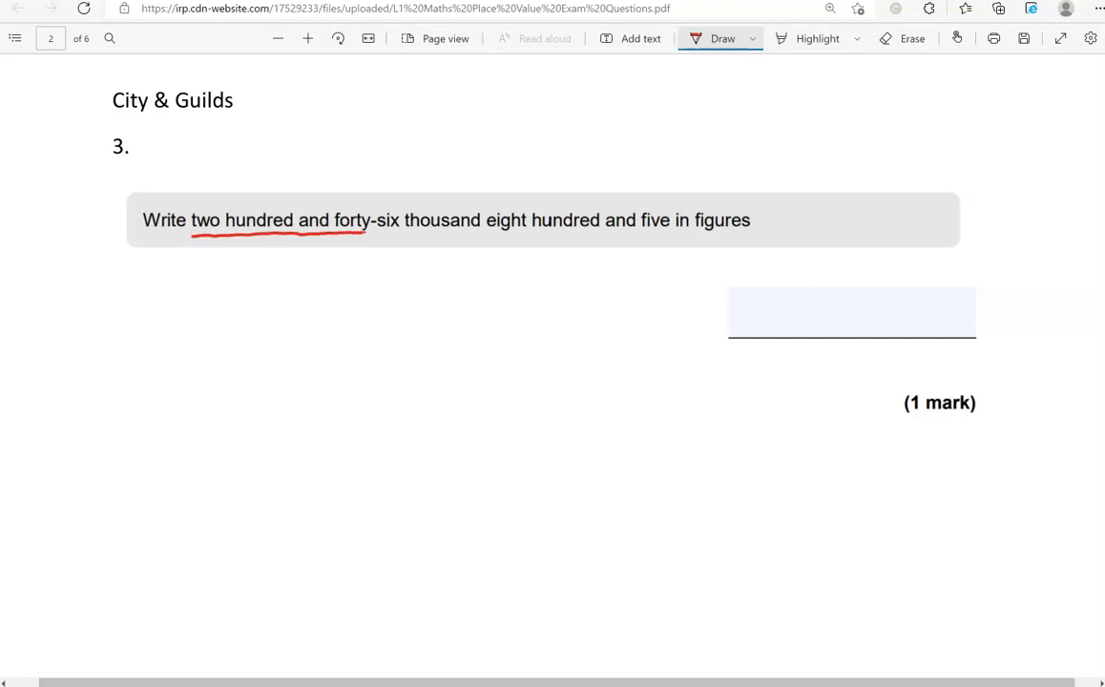
pyautogui.moveTo(366, 227); pyautogui.dragTo(405, 233)
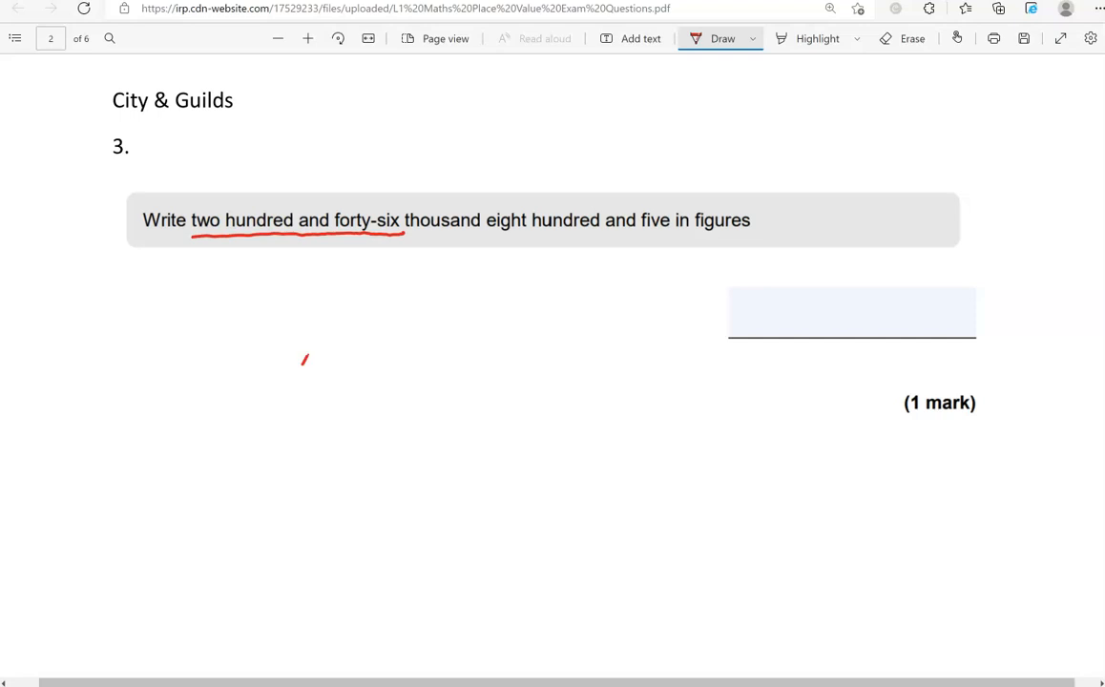
pyautogui.moveTo(301, 378); pyautogui.dragTo(401, 359)
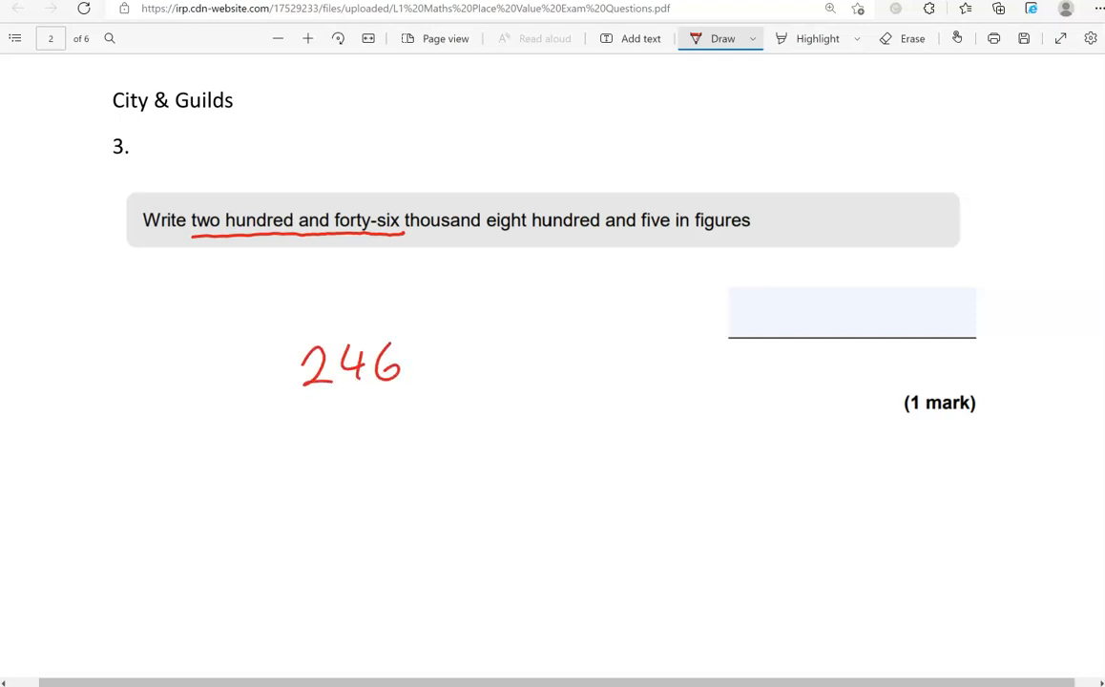
pyautogui.click(432, 372)
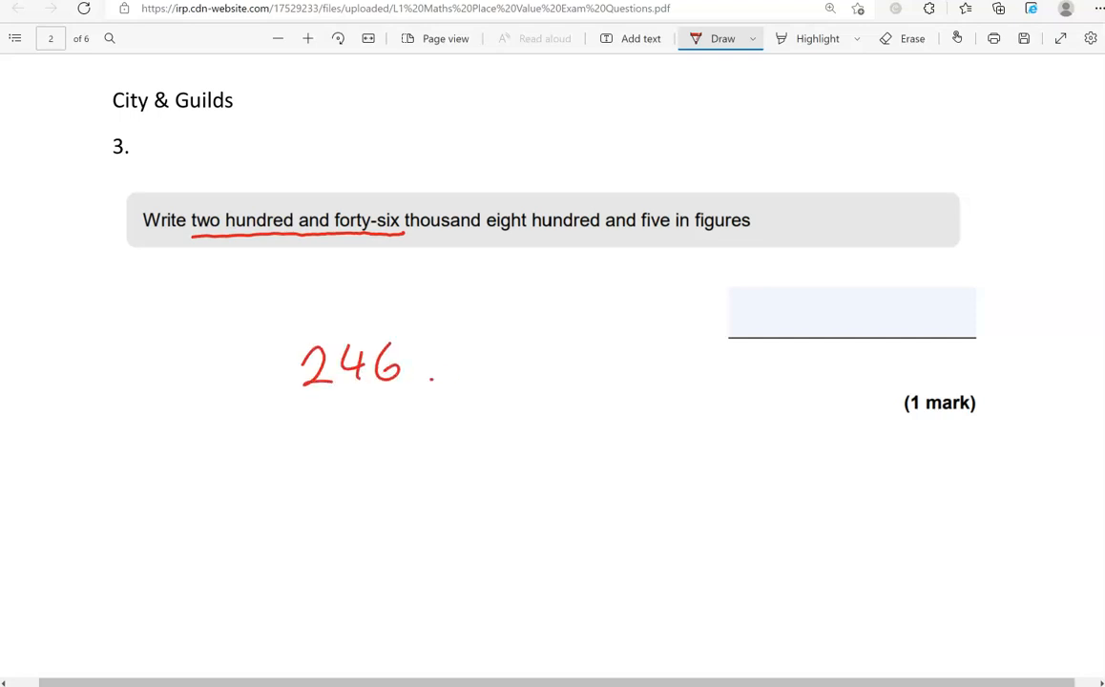
pyautogui.moveTo(429, 378); pyautogui.dragTo(553, 377)
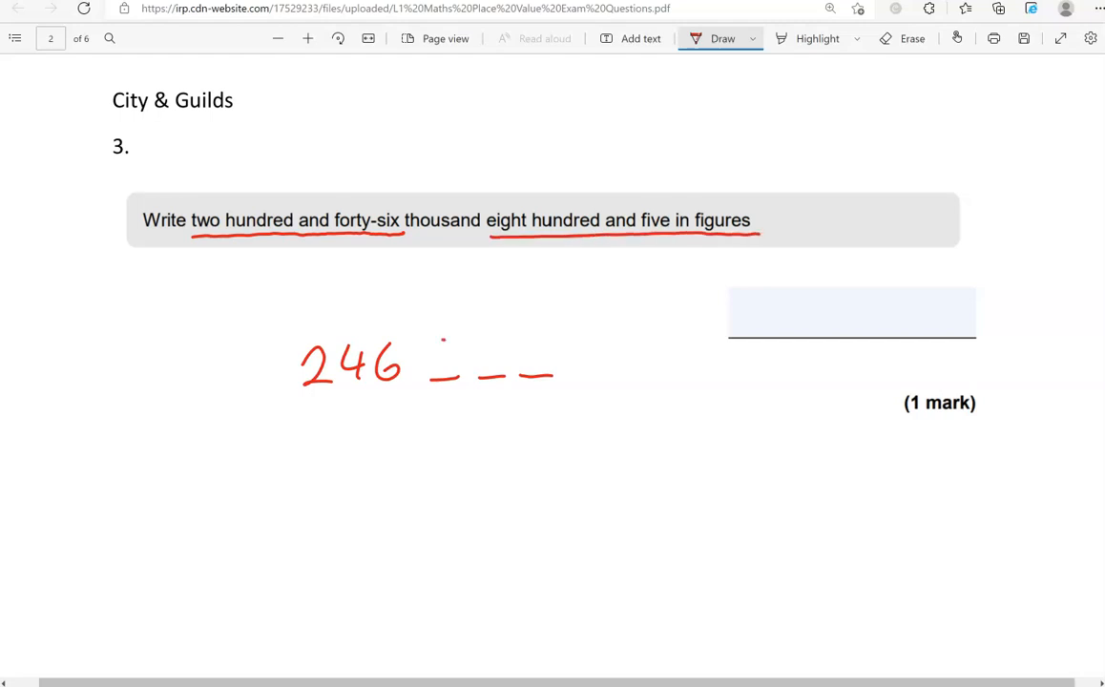
pyautogui.moveTo(436, 378); pyautogui.dragTo(550, 340)
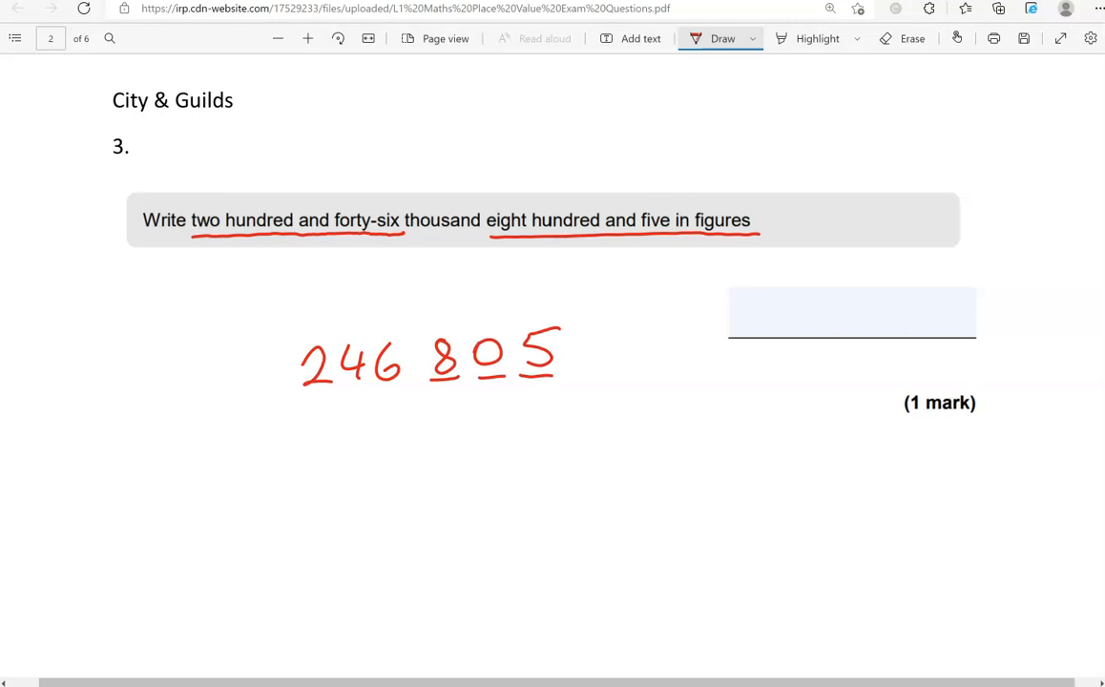
# Step: Write 246 805 in red on the answer line
pyautogui.moveTo(754, 315); pyautogui.dragTo(821, 315)
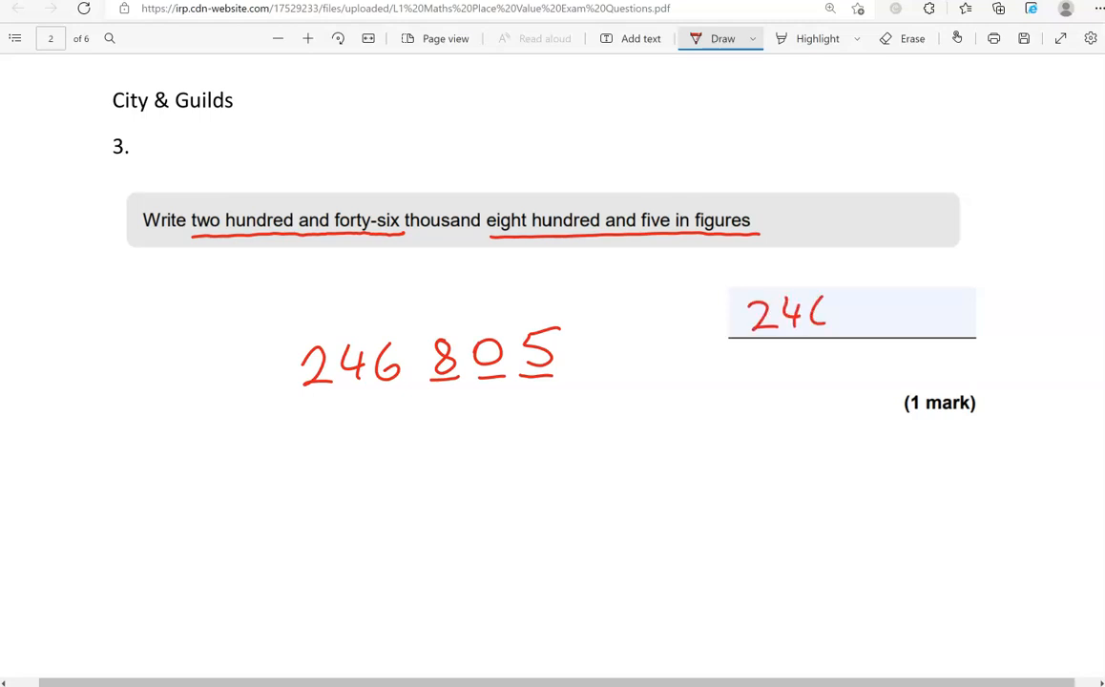
pyautogui.moveTo(825, 315); pyautogui.dragTo(875, 315)
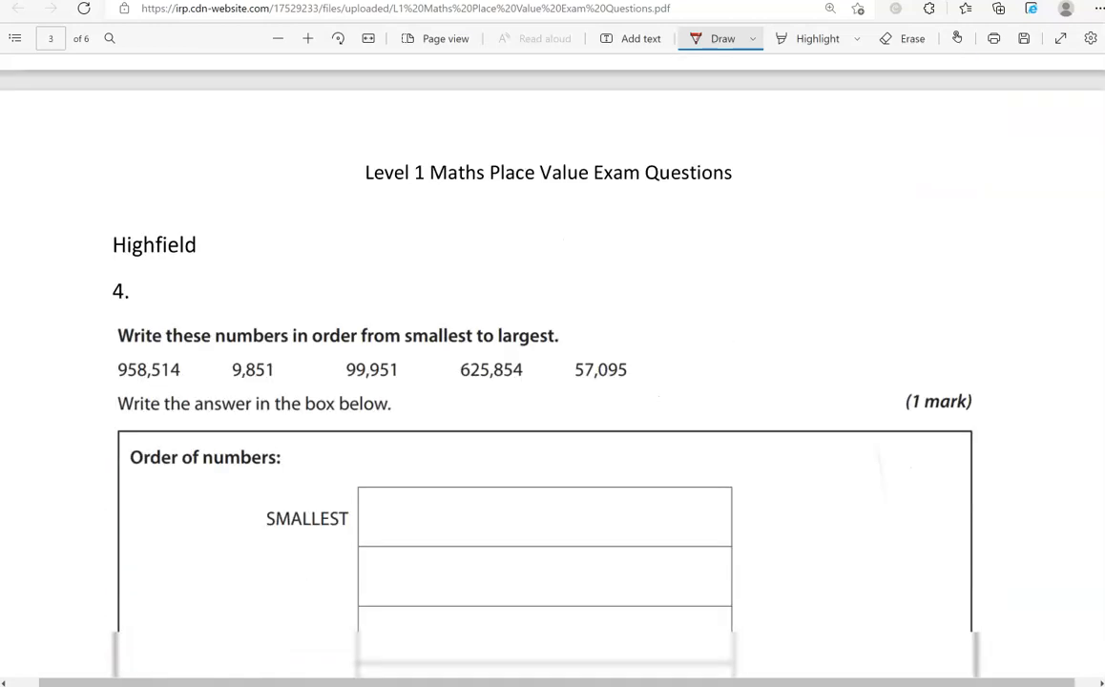
# Step: Mark 9,851 and the five-digit numbers, then fill the first boxes with 9851 and 57095
pyautogui.scroll(-3)
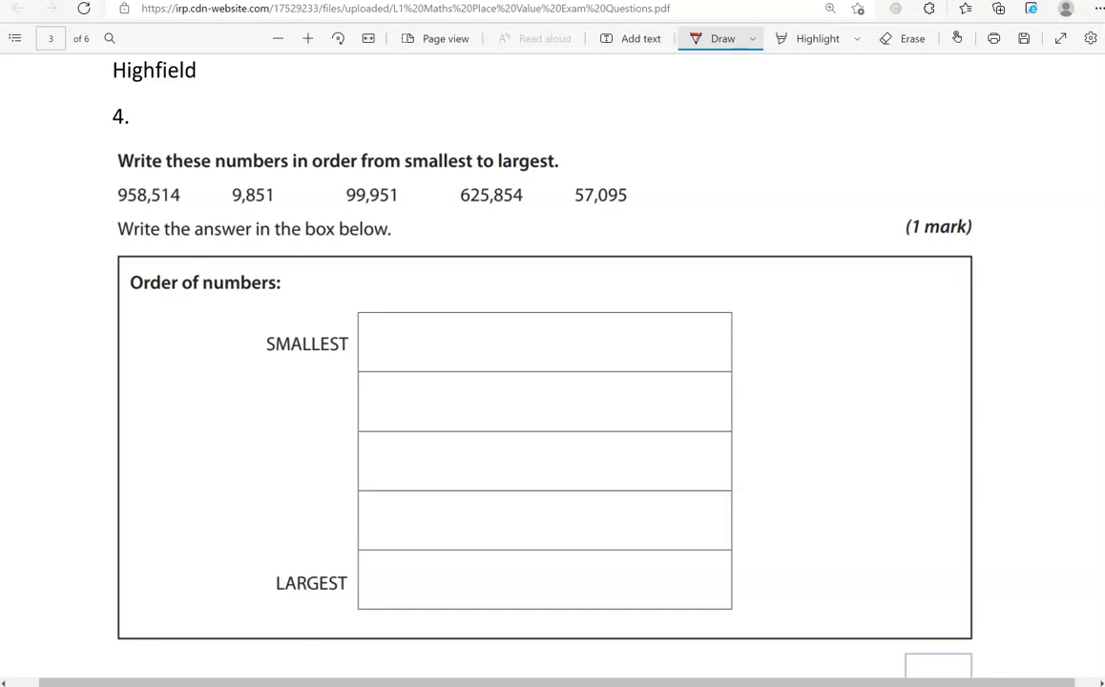
pyautogui.moveTo(233, 206); pyautogui.dragTo(290, 206)
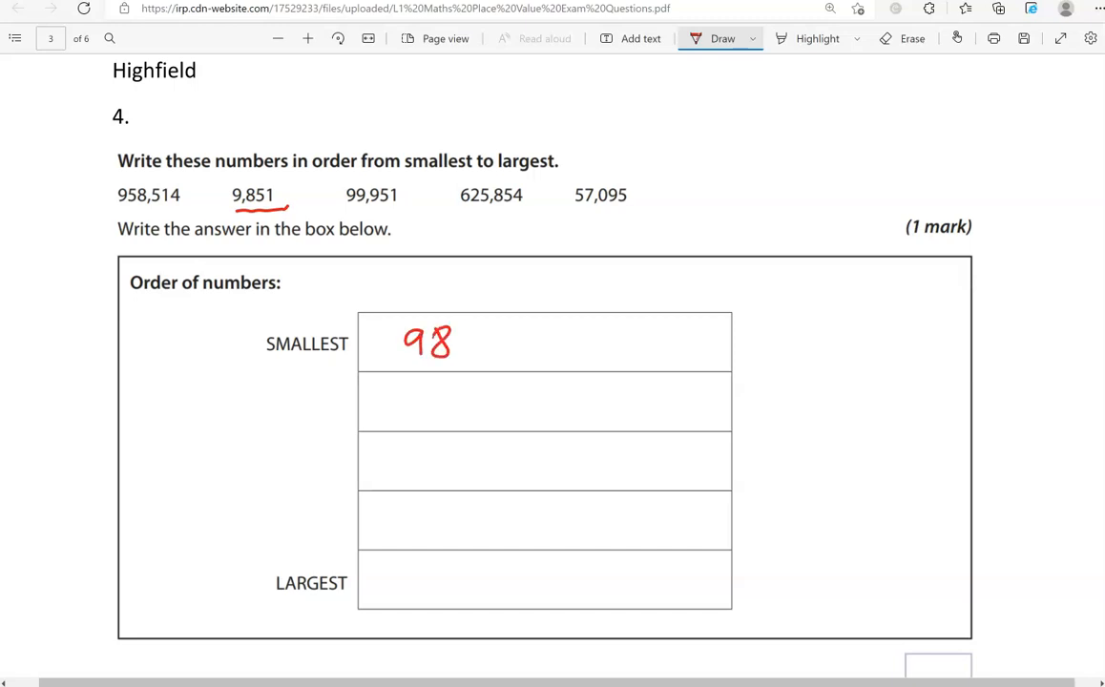
pyautogui.moveTo(468, 344); pyautogui.dragTo(512, 344)
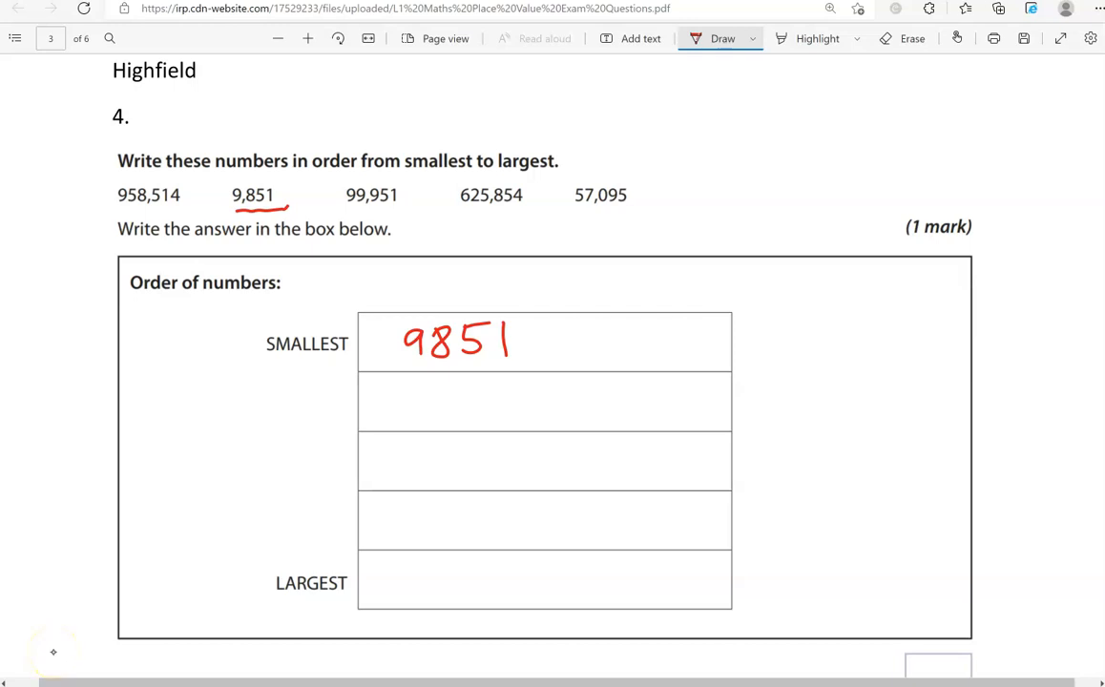
pyautogui.moveTo(332, 191); pyautogui.dragTo(332, 211)
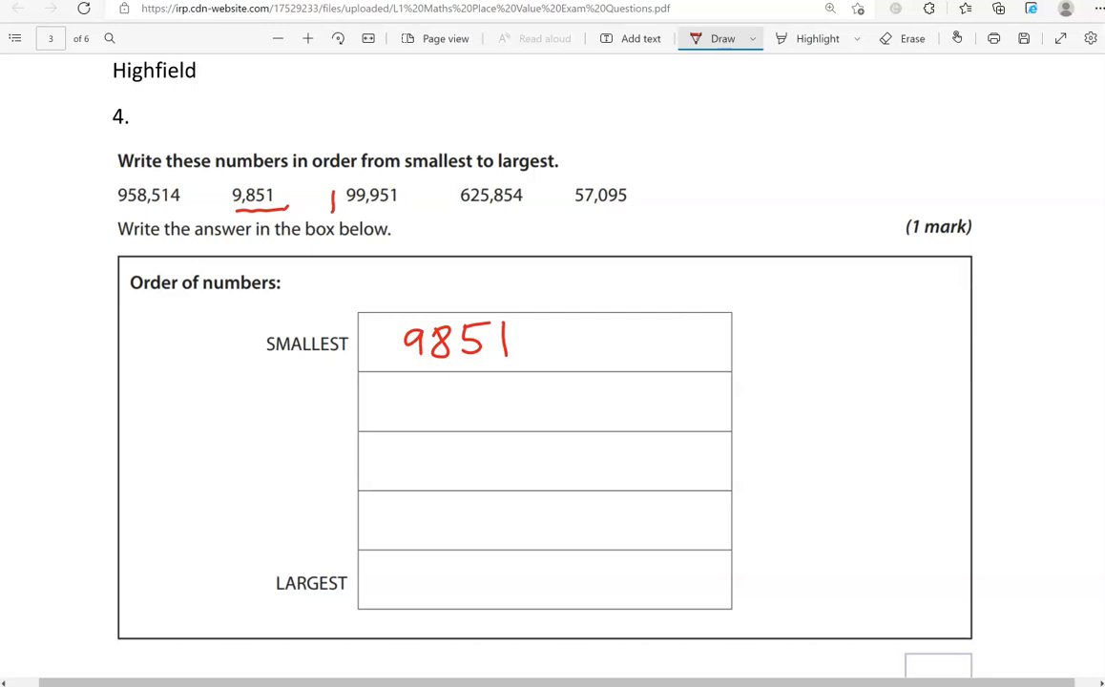
pyautogui.moveTo(334, 200); pyautogui.dragTo(410, 195)
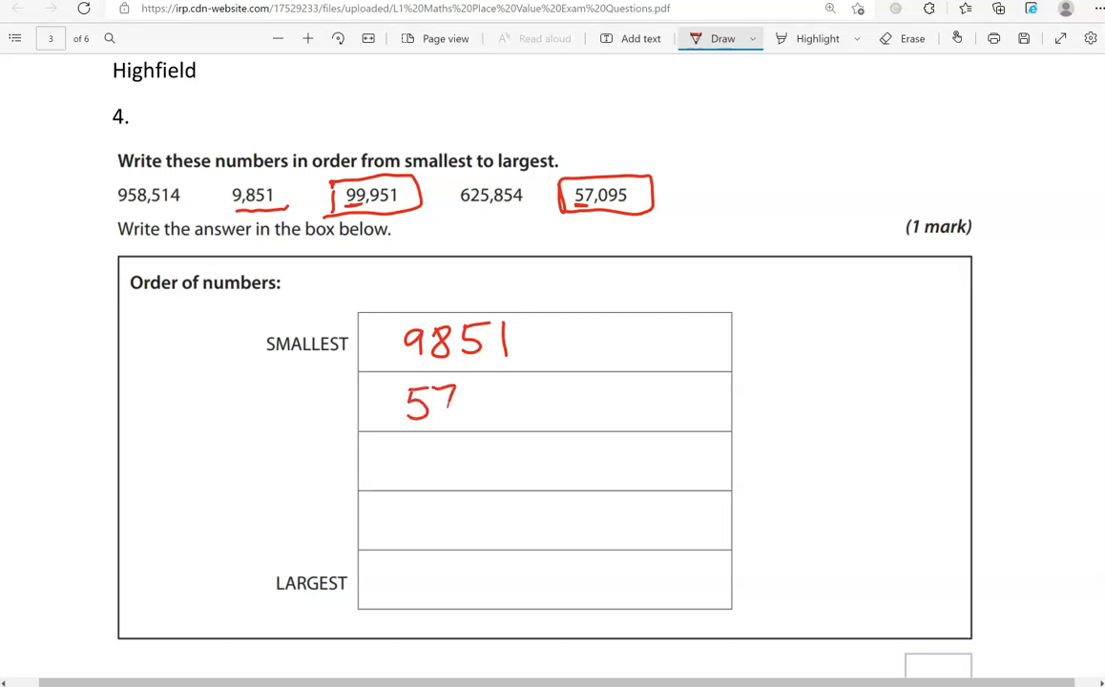
pyautogui.moveTo(458, 401); pyautogui.dragTo(553, 401)
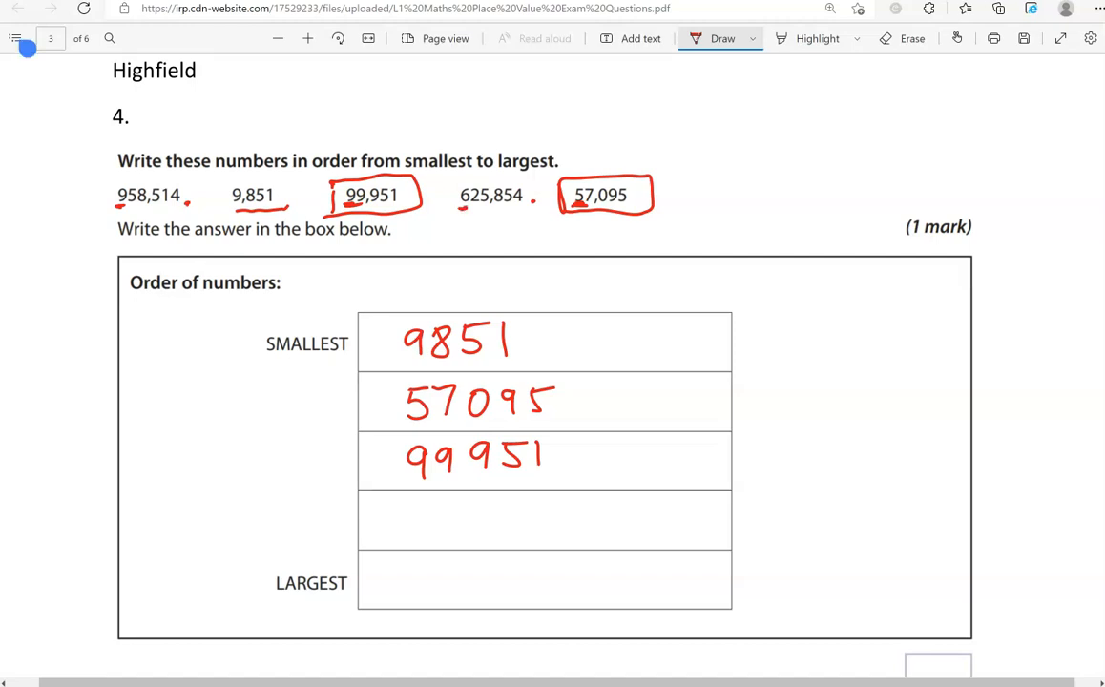
# Step: Write 625,854 and 958,514 in red in the two largest boxes
pyautogui.moveTo(416, 534); pyautogui.dragTo(487, 512)
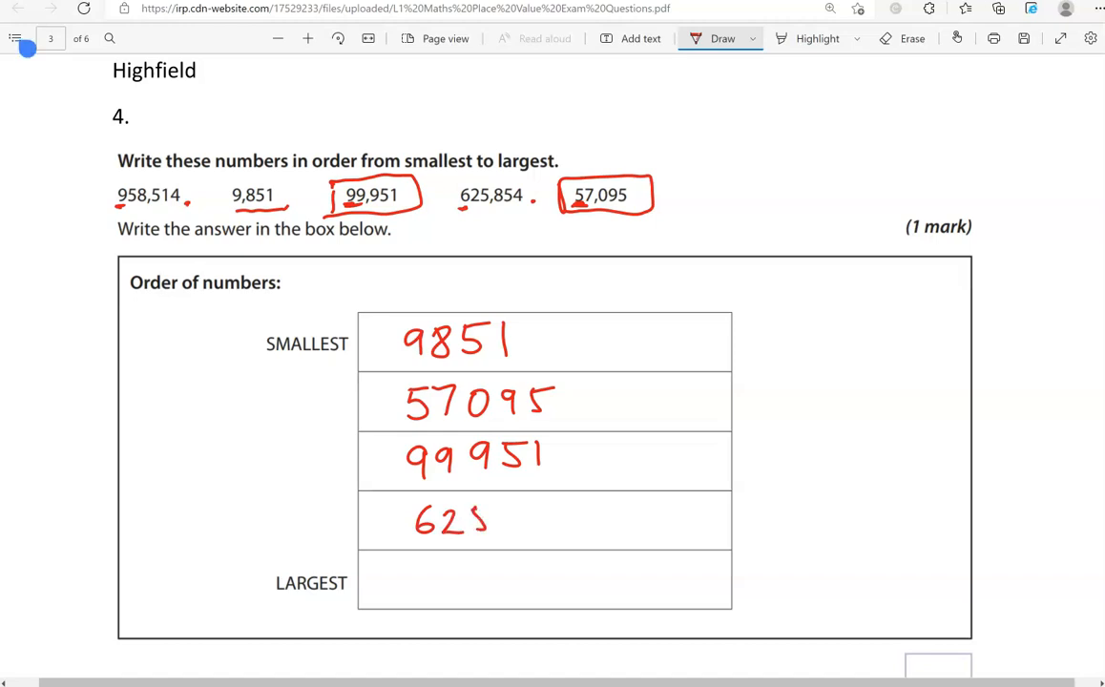
pyautogui.moveTo(487, 515); pyautogui.dragTo(558, 515)
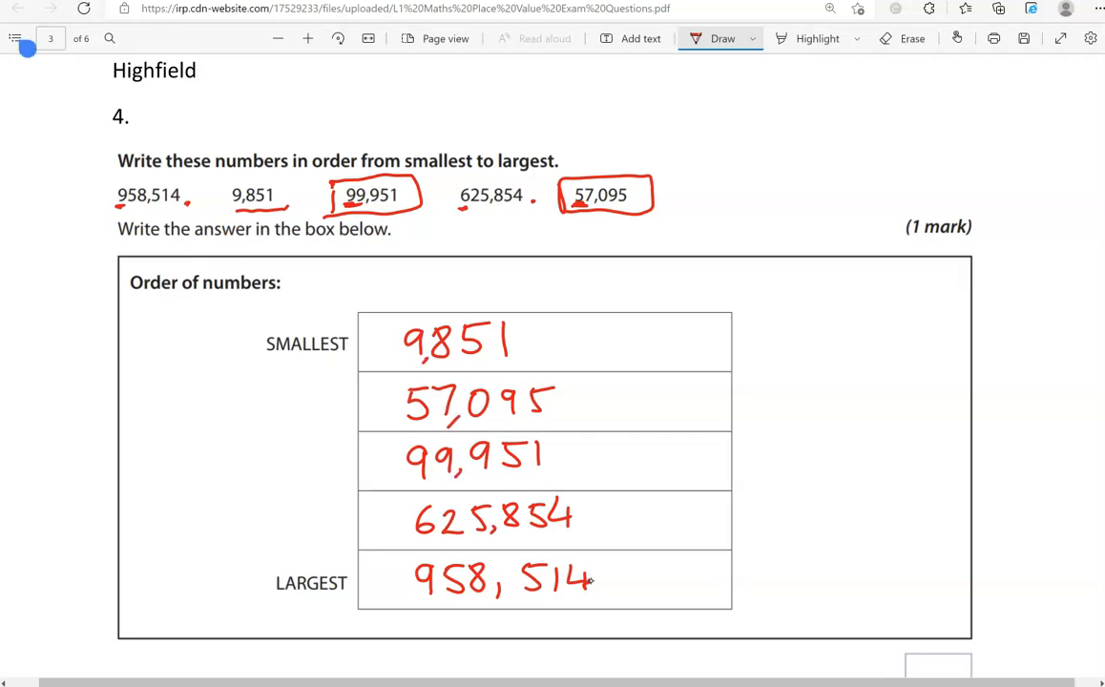
# Step: Handwrite 'fifty seven thousand and ninety five' in red in question 5's box
pyautogui.scroll(-3)
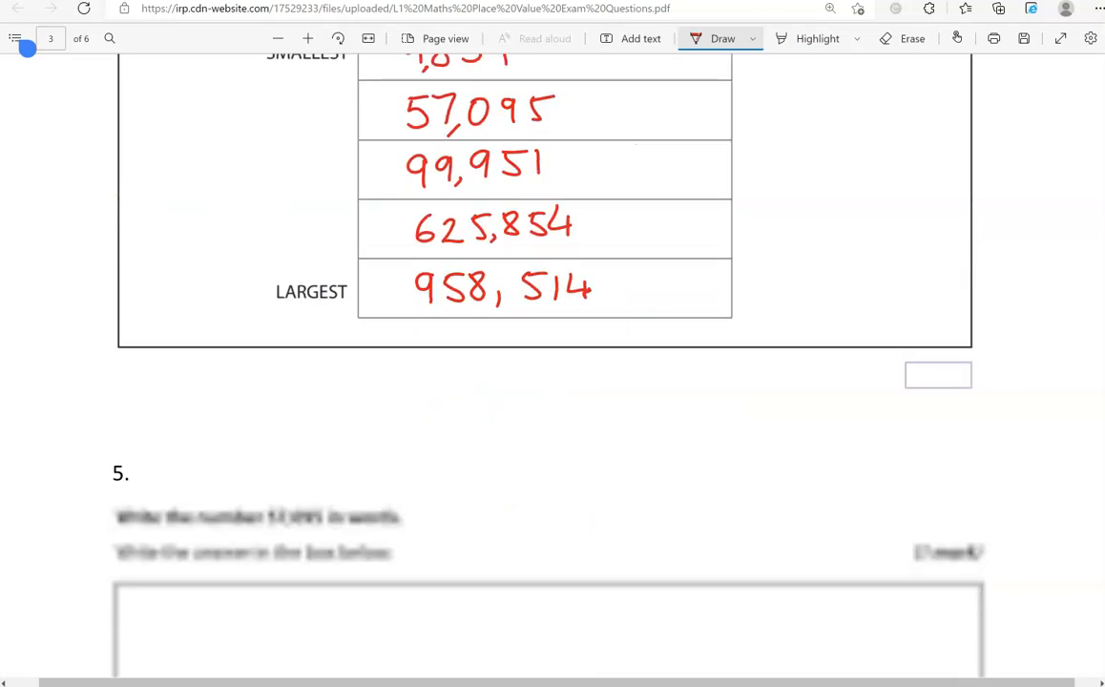
pyautogui.scroll(-3)
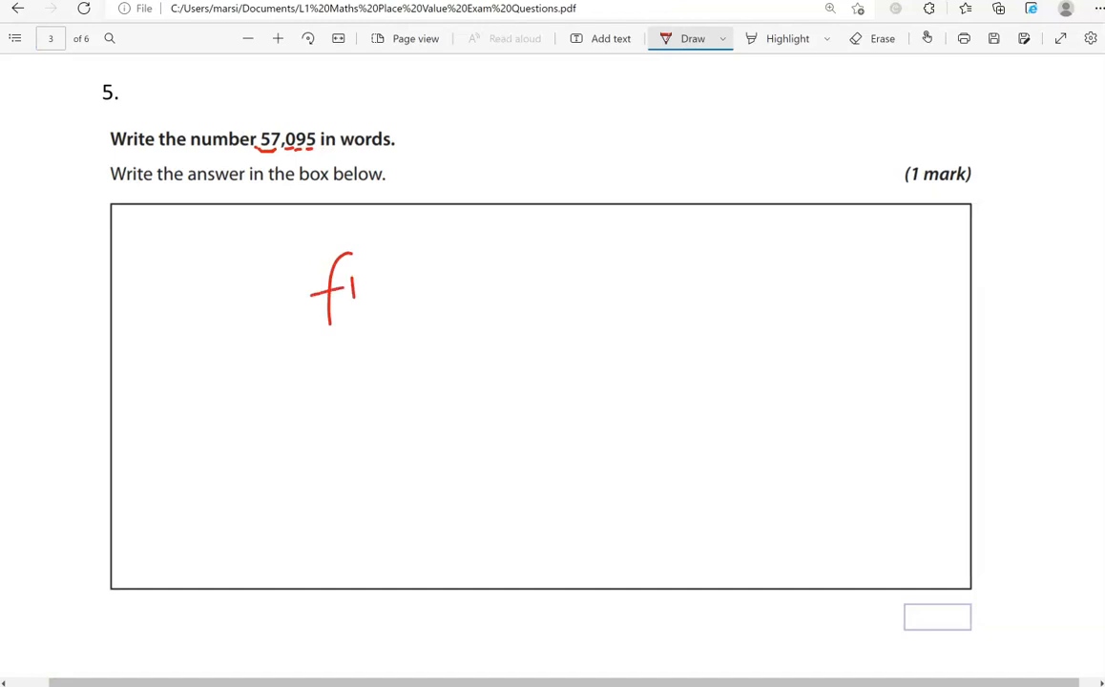
pyautogui.moveTo(343, 286); pyautogui.dragTo(424, 325)
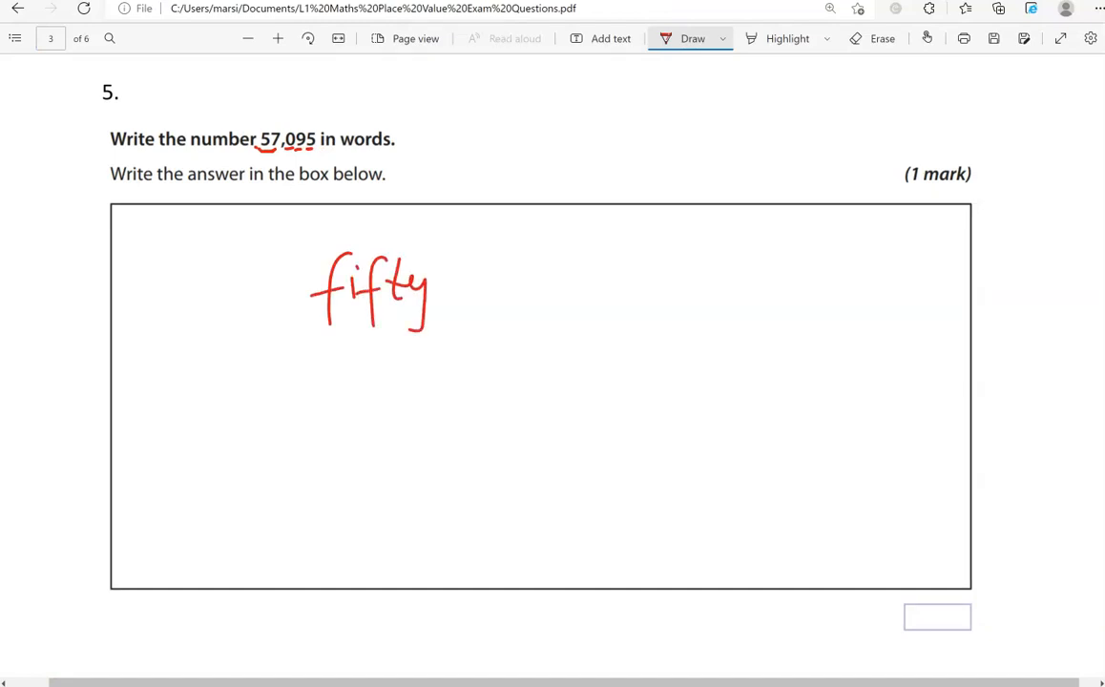
pyautogui.moveTo(462, 271); pyautogui.dragTo(549, 277)
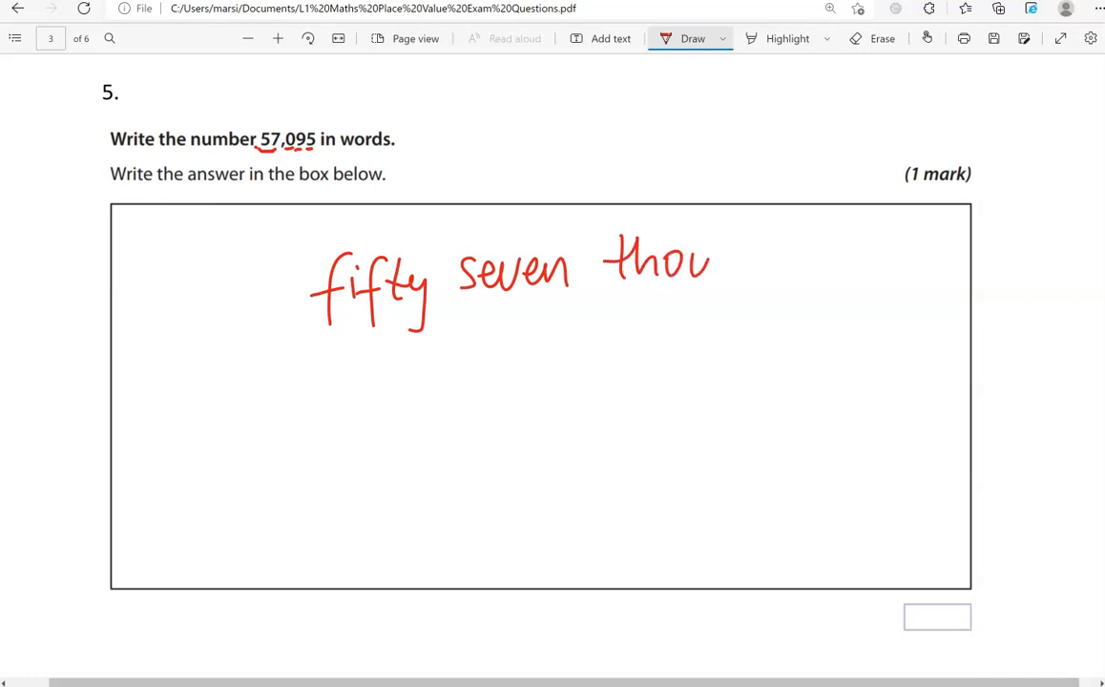
pyautogui.moveTo(710, 252); pyautogui.dragTo(831, 271)
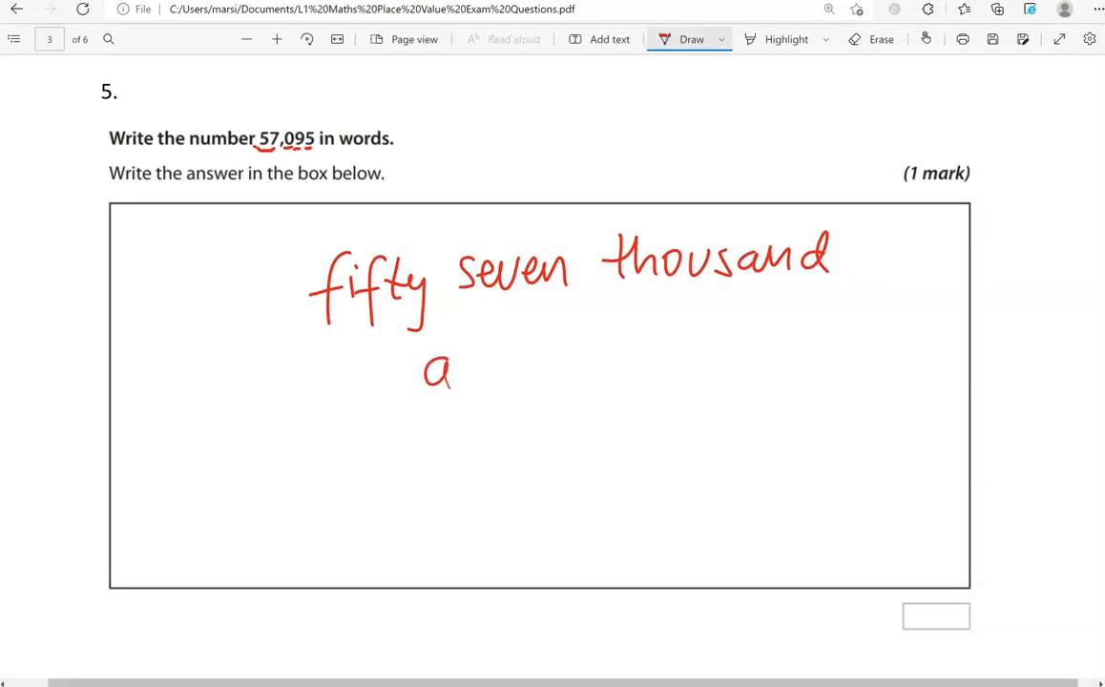
pyautogui.moveTo(435, 353); pyautogui.dragTo(592, 372)
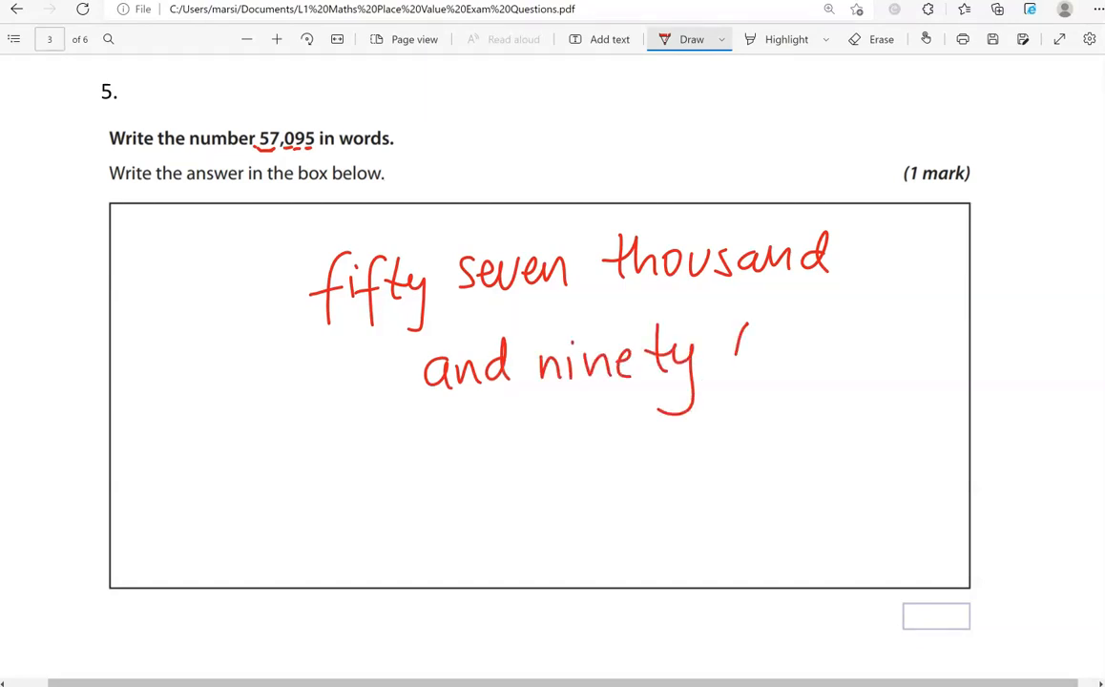
pyautogui.moveTo(741, 329); pyautogui.dragTo(821, 381)
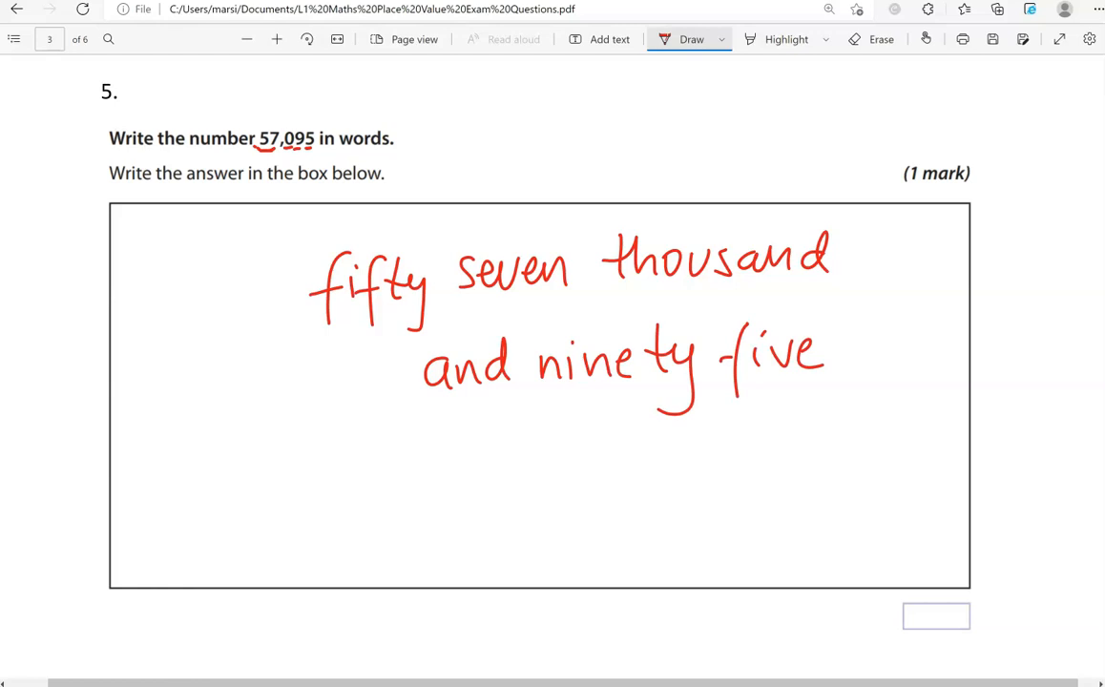
# Step: Ink the three placeholder zeros after 32 and write 32 000 in red on the answer line
pyautogui.scroll(-3)
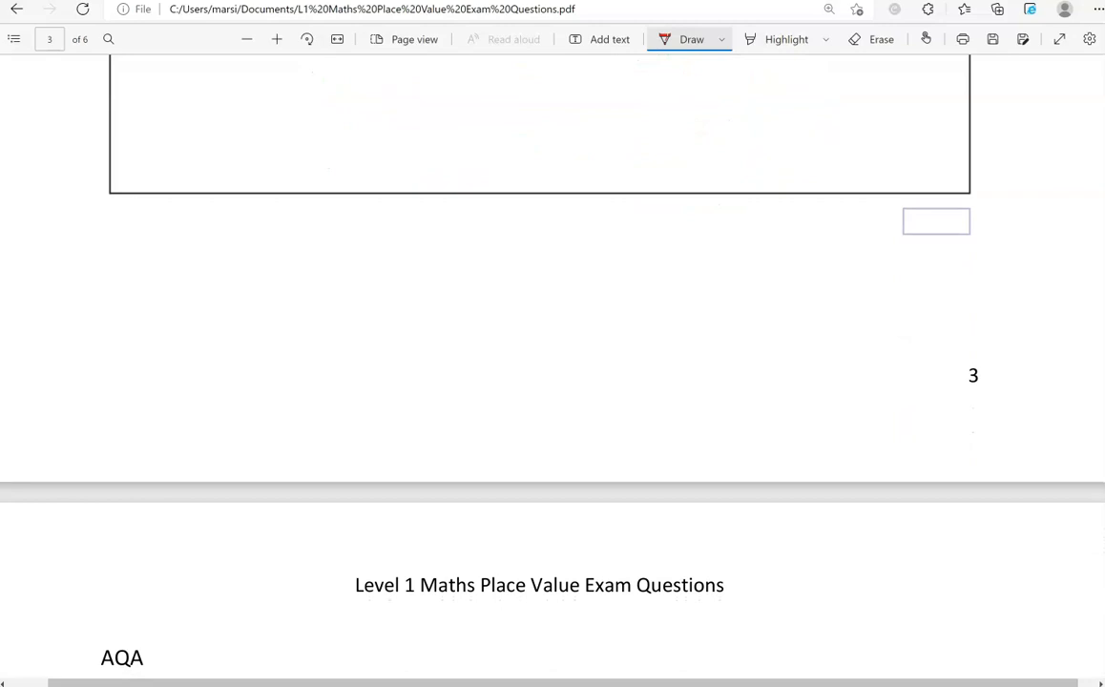
pyautogui.scroll(-3)
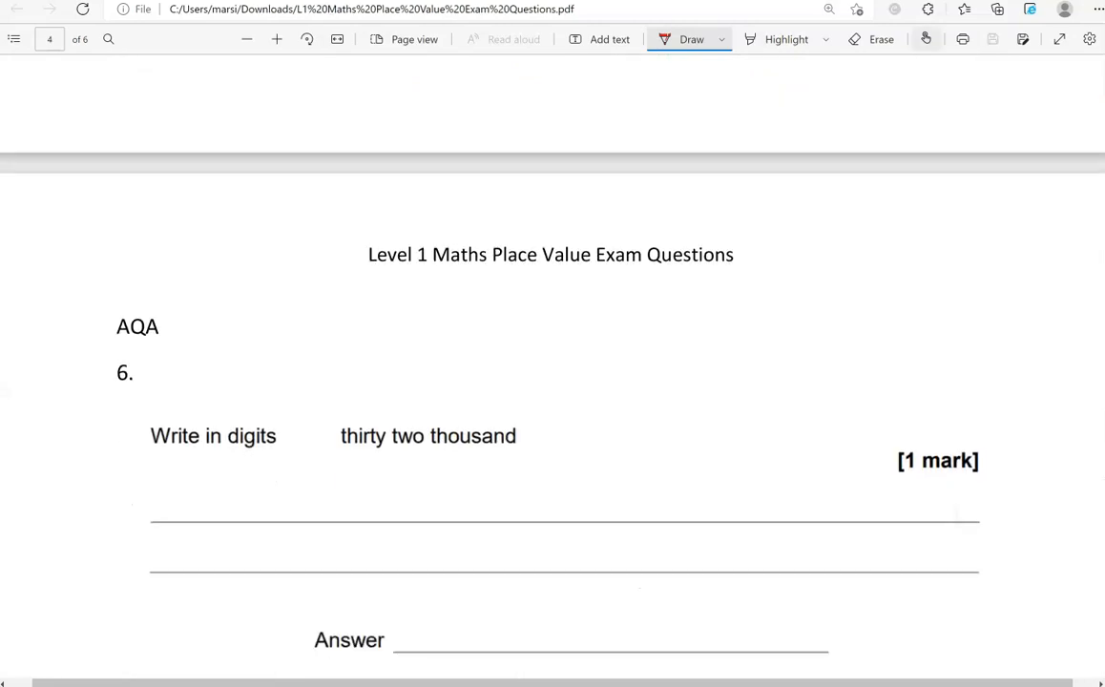
pyautogui.scroll(-3)
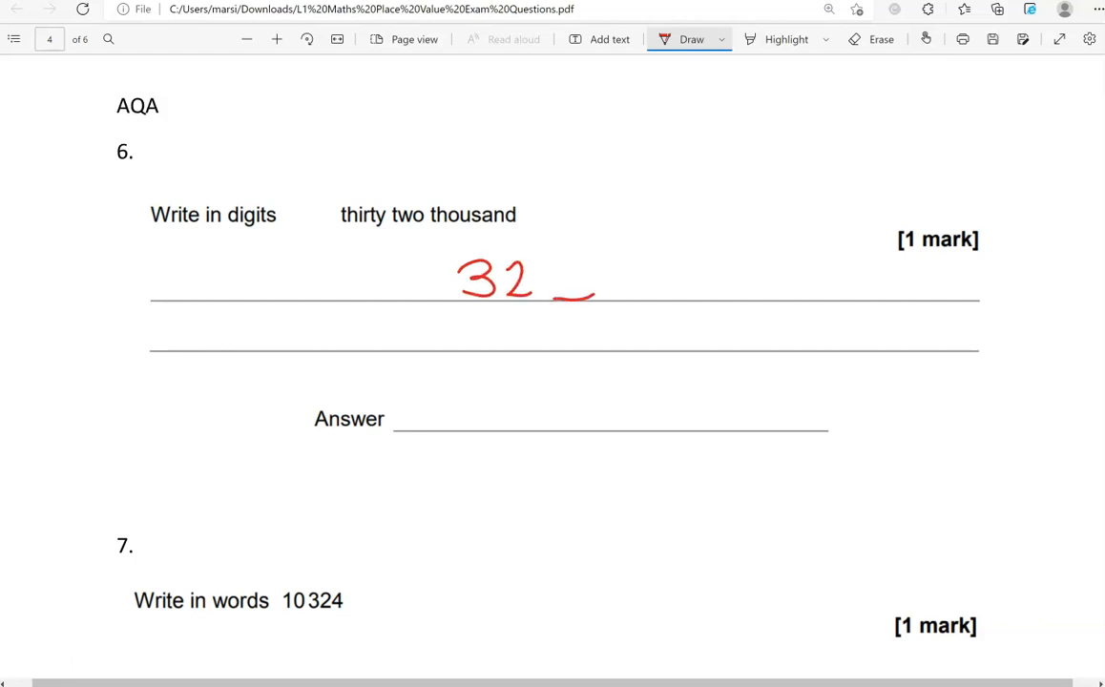
pyautogui.moveTo(554, 298); pyautogui.dragTo(695, 302)
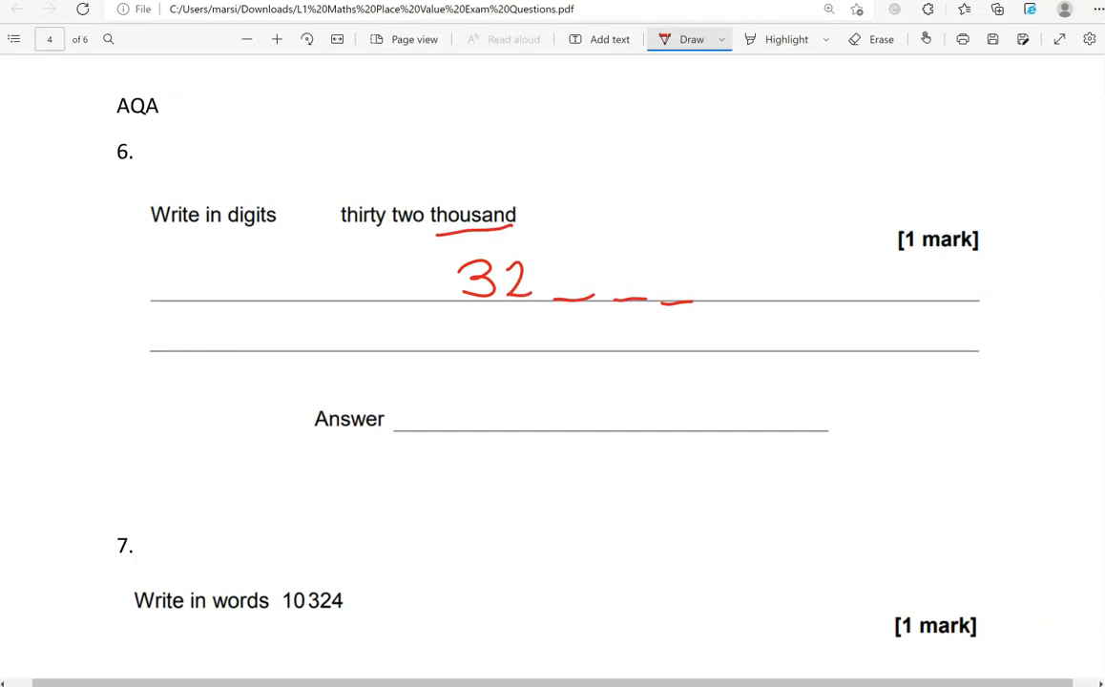
pyautogui.moveTo(563, 263); pyautogui.dragTo(572, 296)
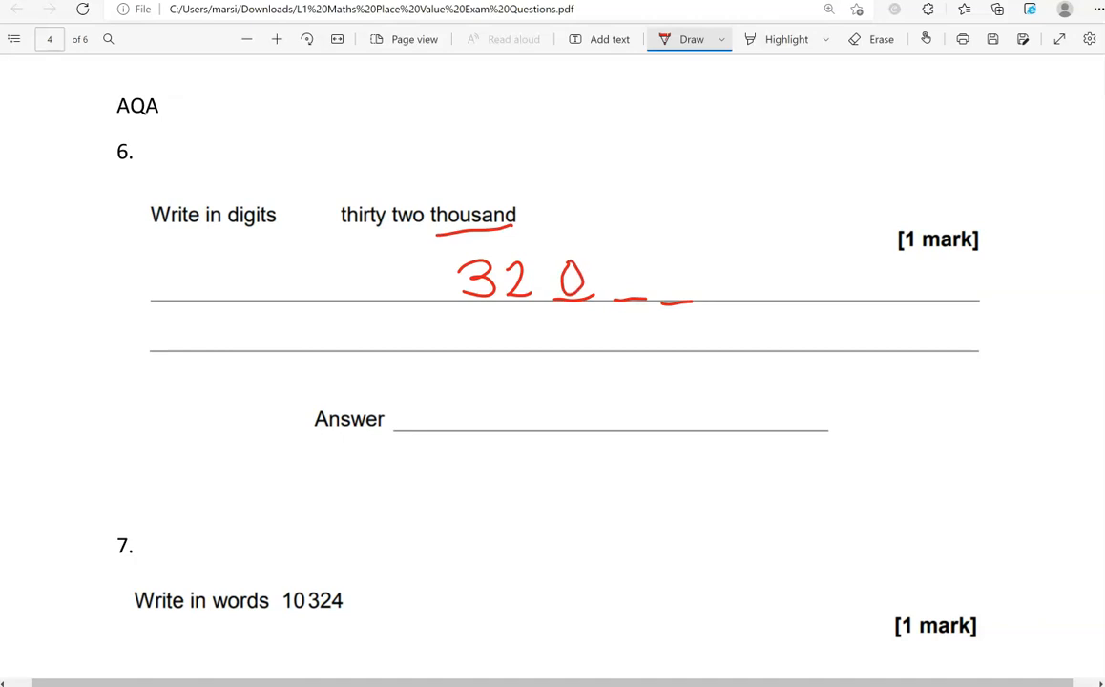
pyautogui.moveTo(626, 282); pyautogui.dragTo(697, 287)
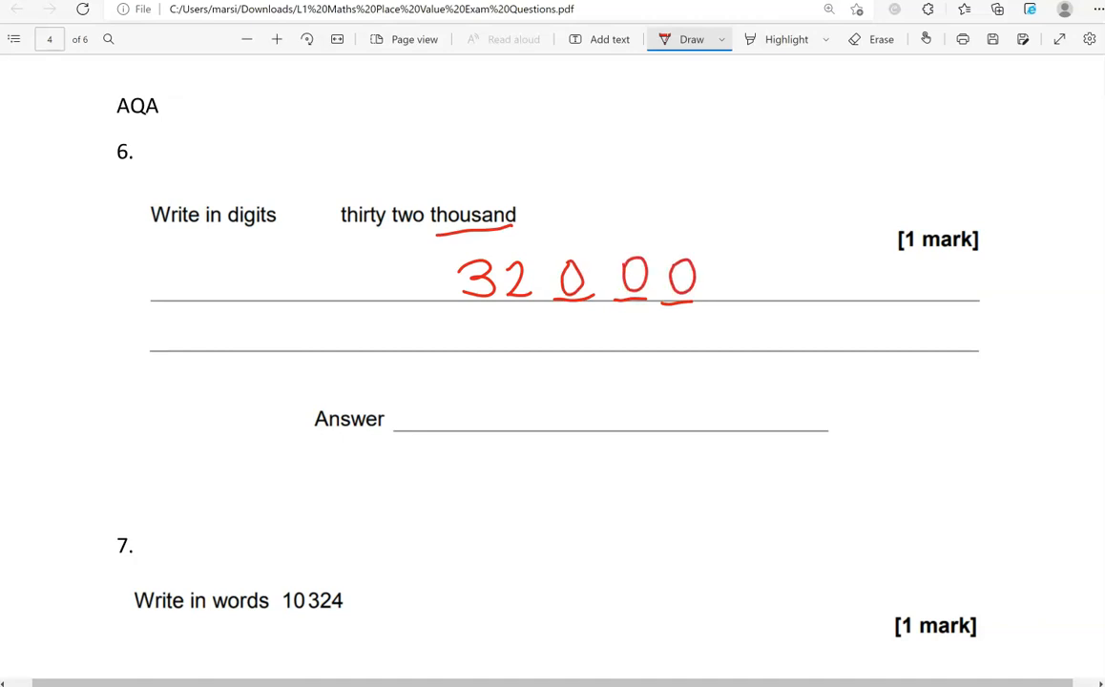
pyautogui.moveTo(449, 424); pyautogui.dragTo(512, 400)
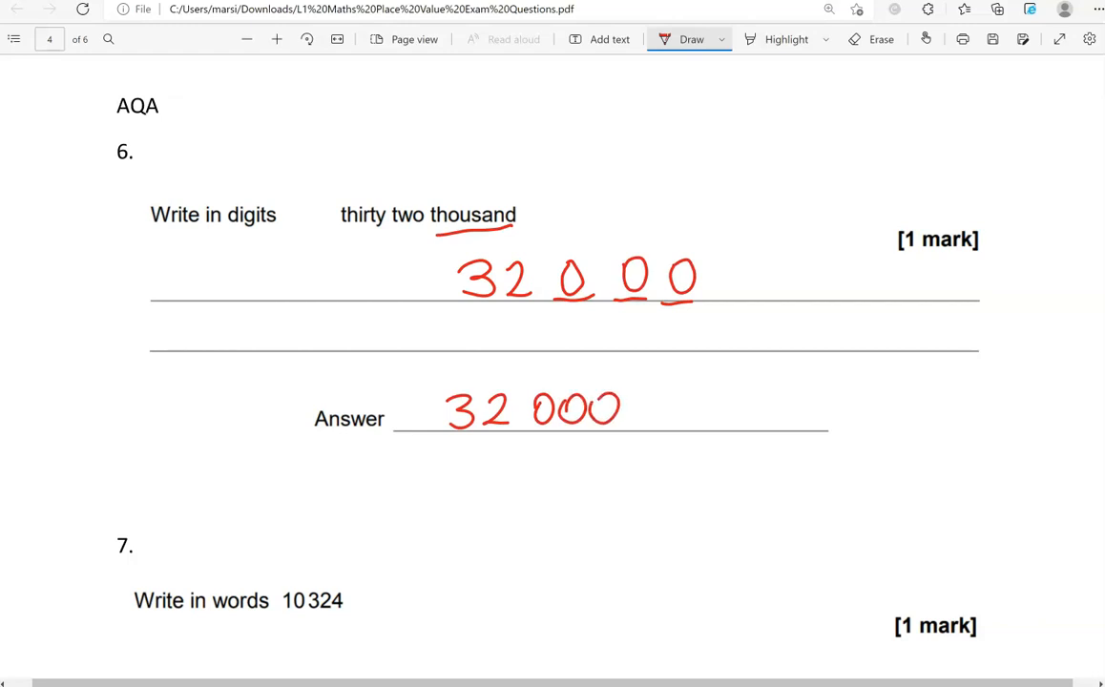
# Step: Group the digits of 10324 and write 'ten thousand three hundred' in red on the first answer line
pyautogui.scroll(-3)
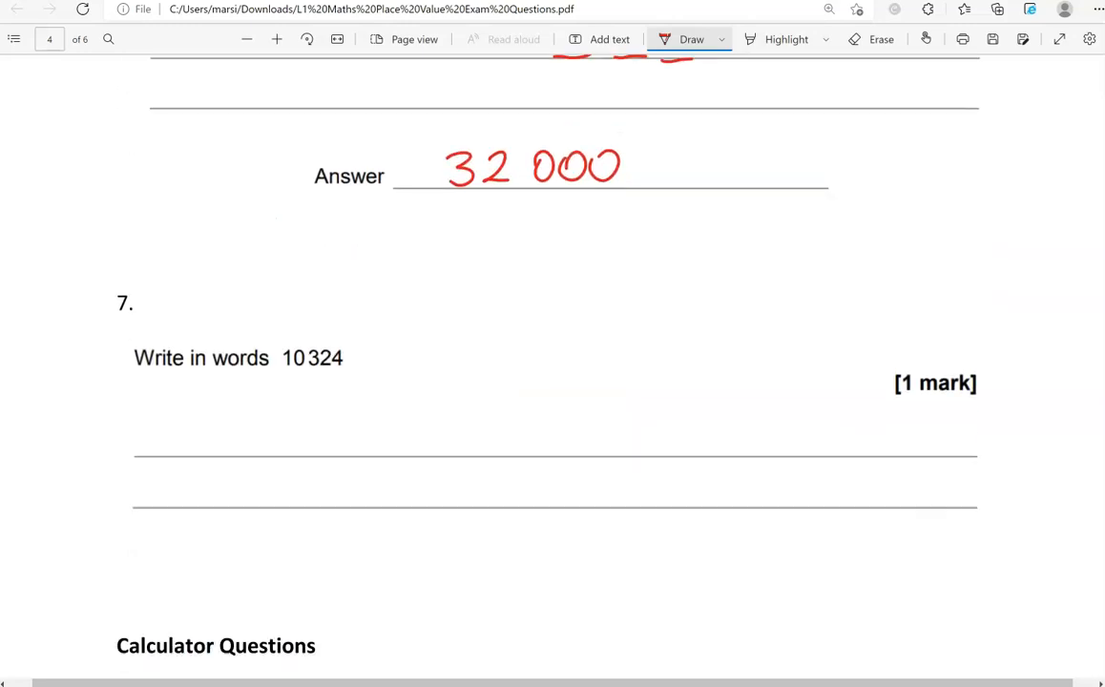
pyautogui.scroll(-3)
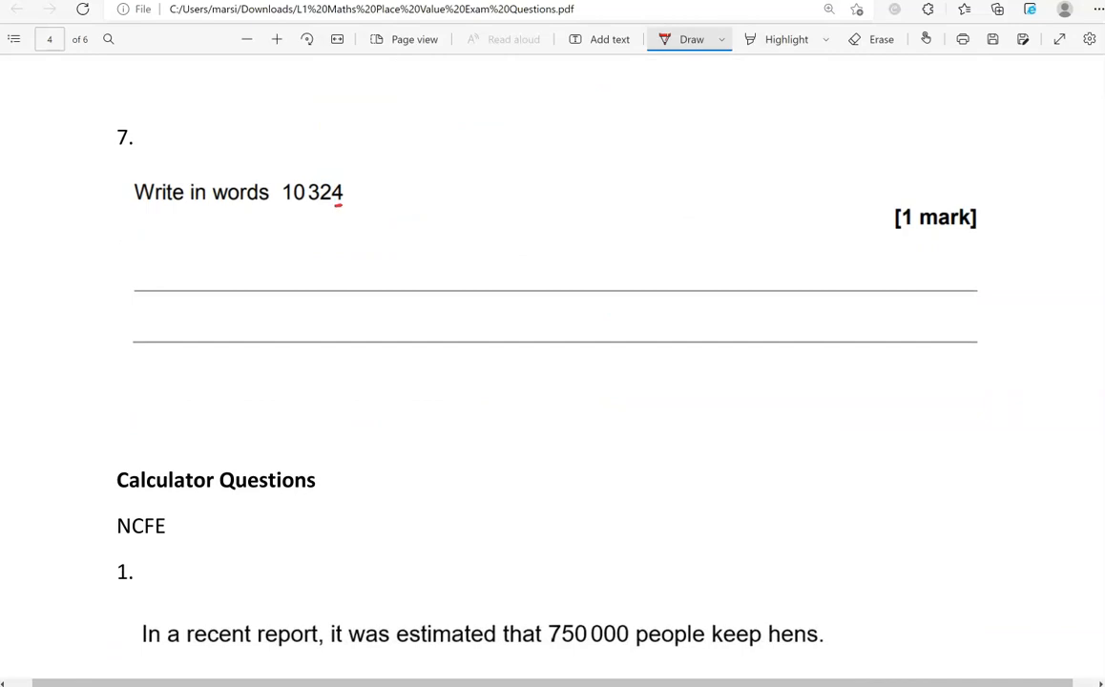
pyautogui.moveTo(301, 202); pyautogui.dragTo(340, 208)
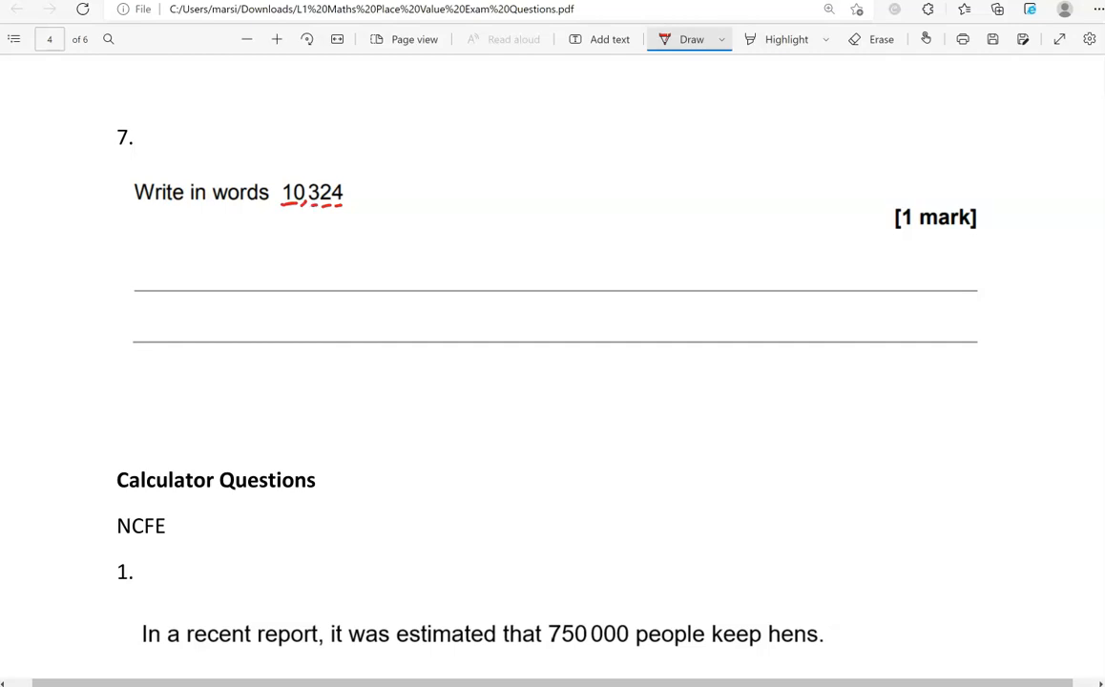
pyautogui.moveTo(225, 260); pyautogui.dragTo(225, 282)
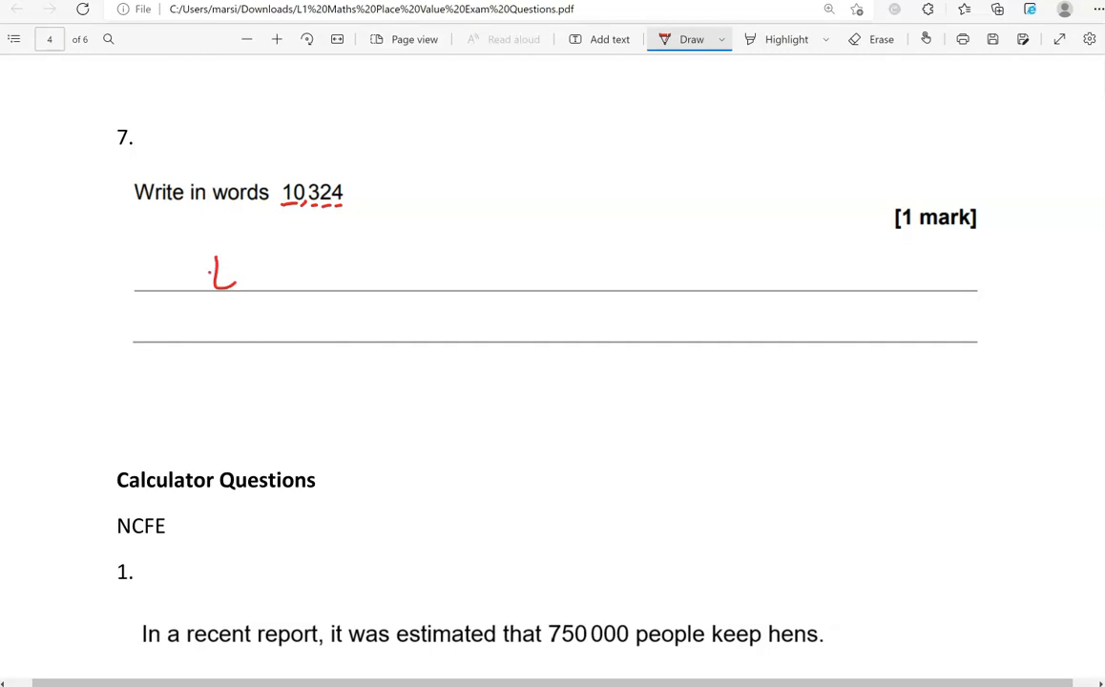
pyautogui.moveTo(209, 277); pyautogui.dragTo(321, 267)
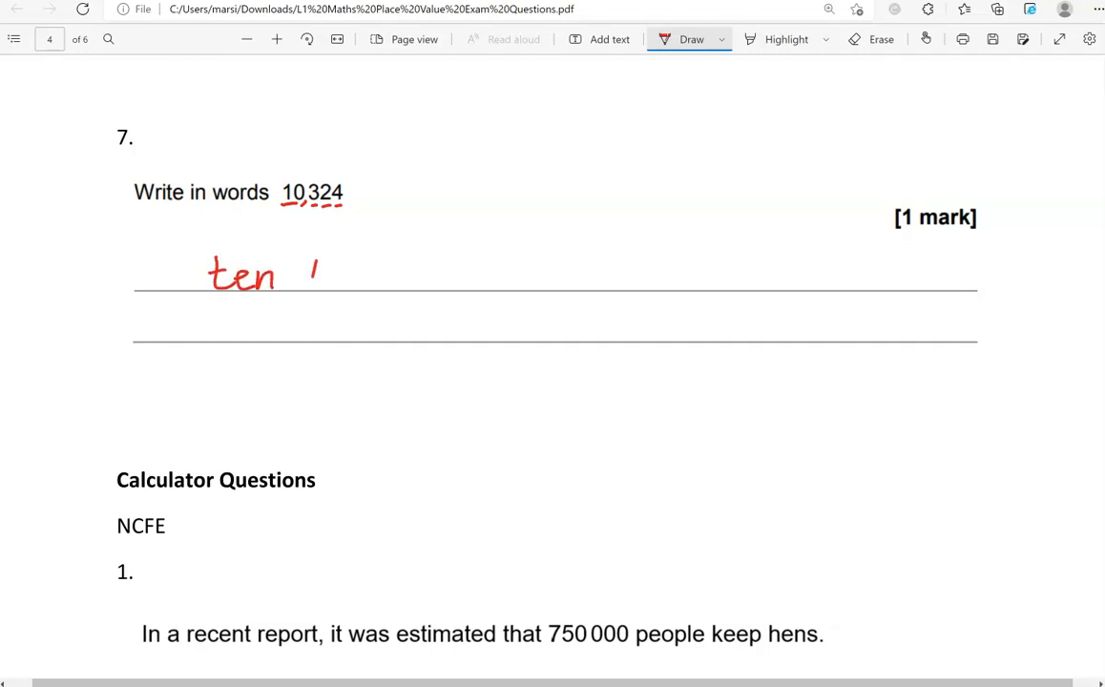
pyautogui.moveTo(303, 283); pyautogui.dragTo(389, 277)
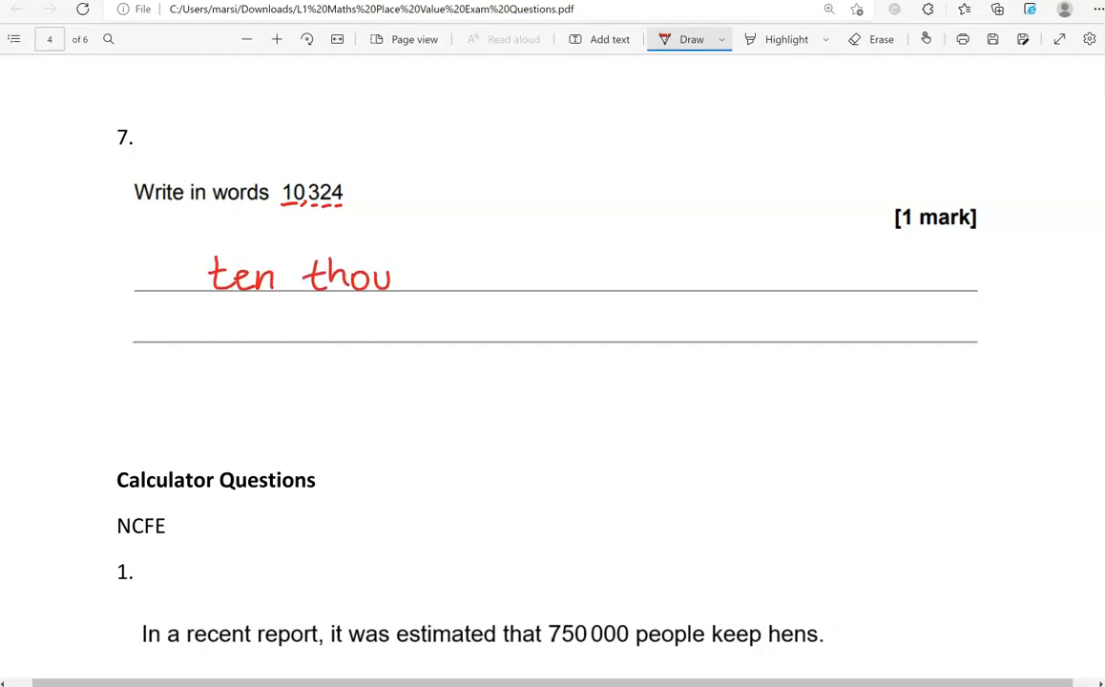
pyautogui.moveTo(391, 277); pyautogui.dragTo(481, 276)
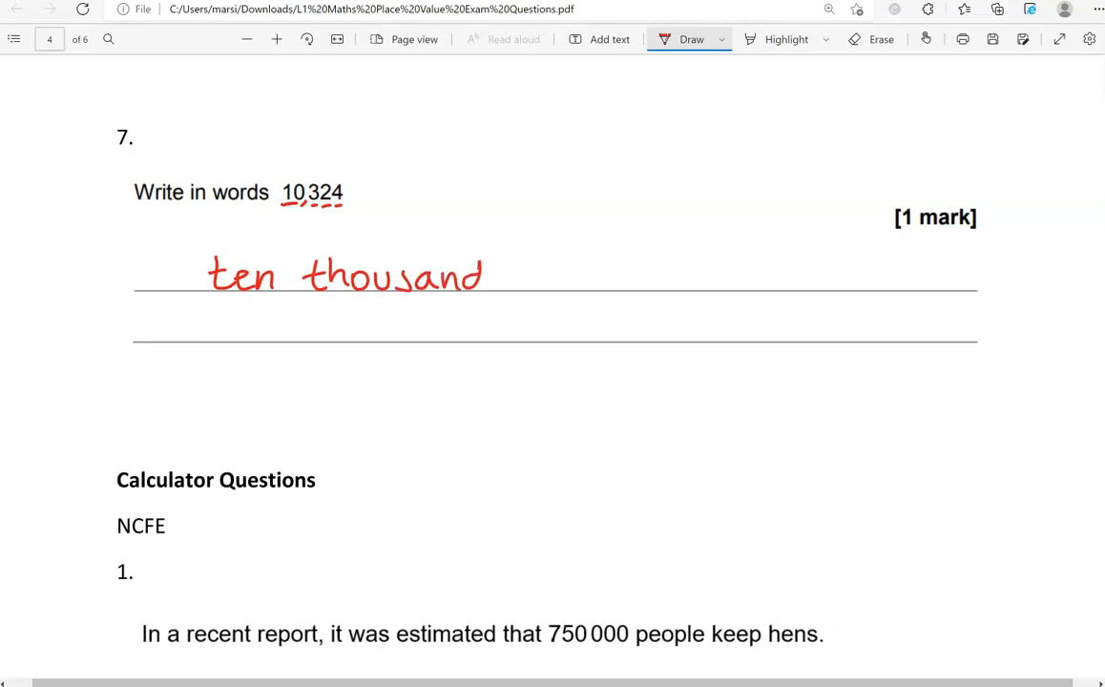
pyautogui.moveTo(506, 277); pyautogui.dragTo(573, 277)
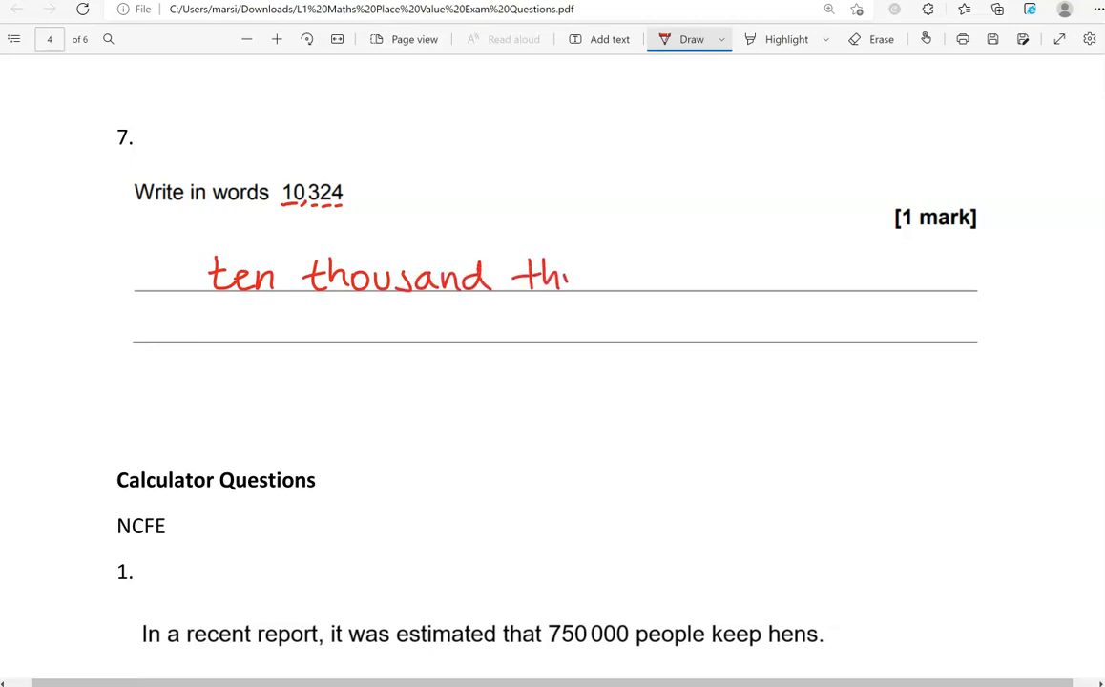
pyautogui.moveTo(572, 277); pyautogui.dragTo(678, 276)
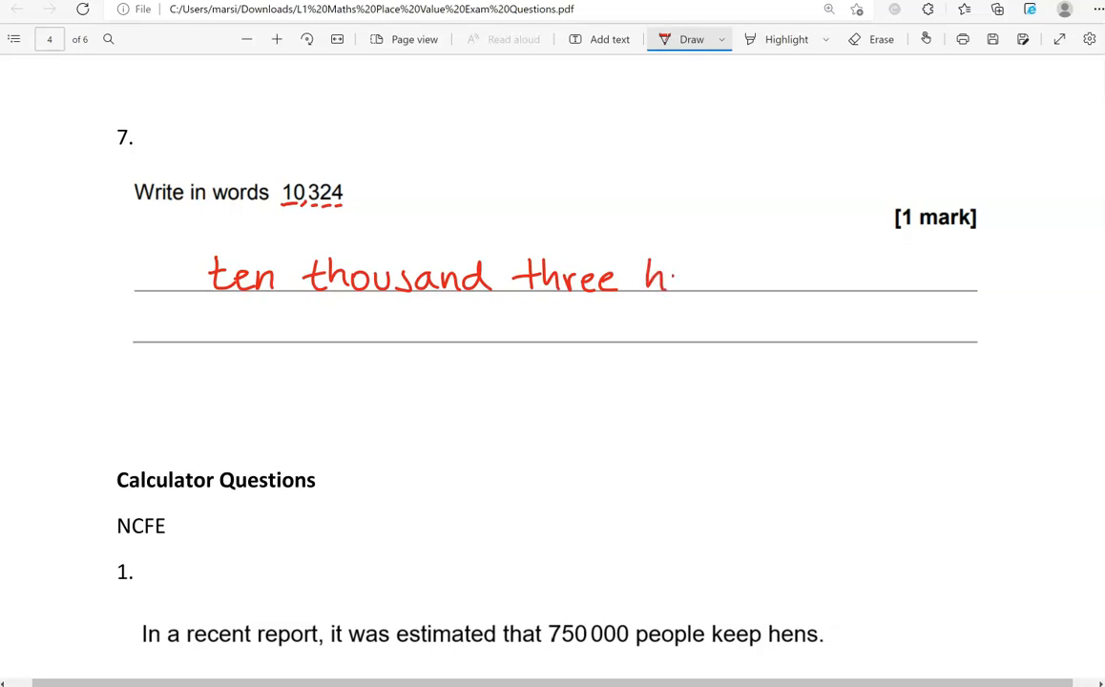
pyautogui.moveTo(668, 277); pyautogui.dragTo(779, 277)
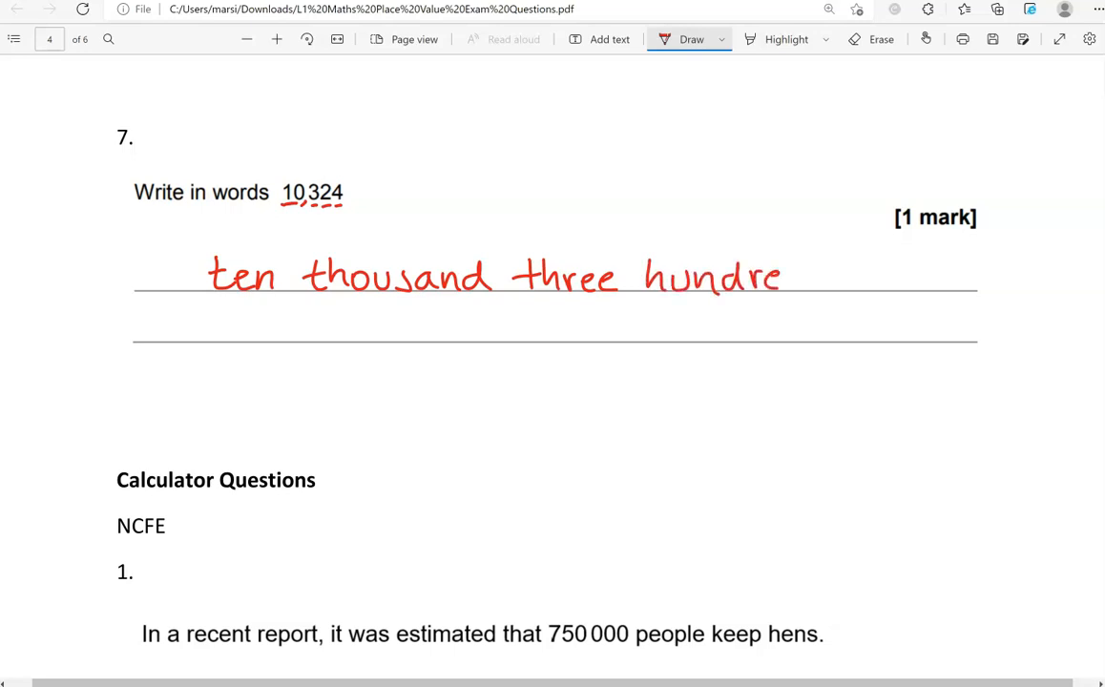
pyautogui.moveTo(783, 276); pyautogui.dragTo(916, 277)
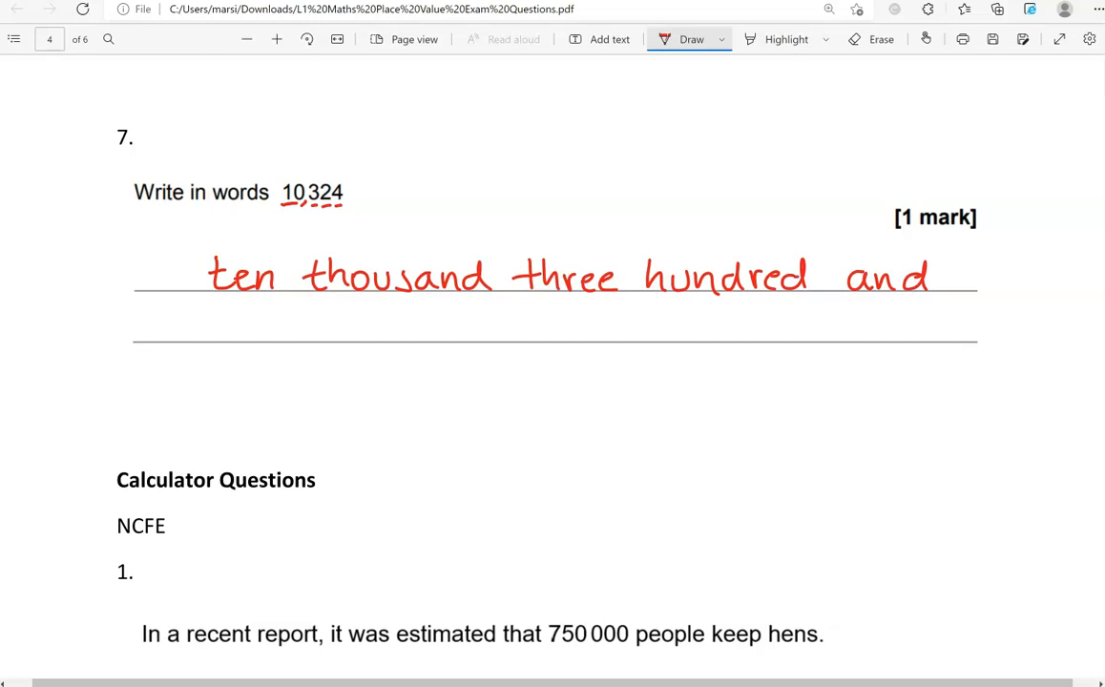
# Step: Write 'twenty four' on the second answer line to complete the answer
pyautogui.moveTo(258, 309); pyautogui.dragTo(283, 340)
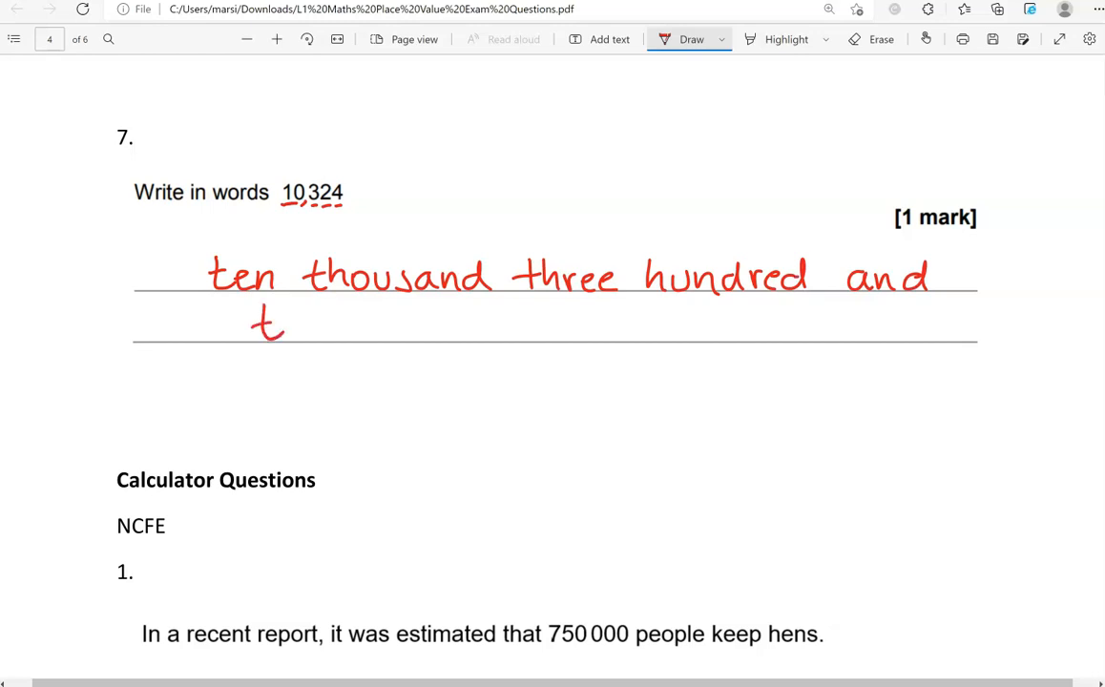
pyautogui.moveTo(257, 328); pyautogui.dragTo(382, 329)
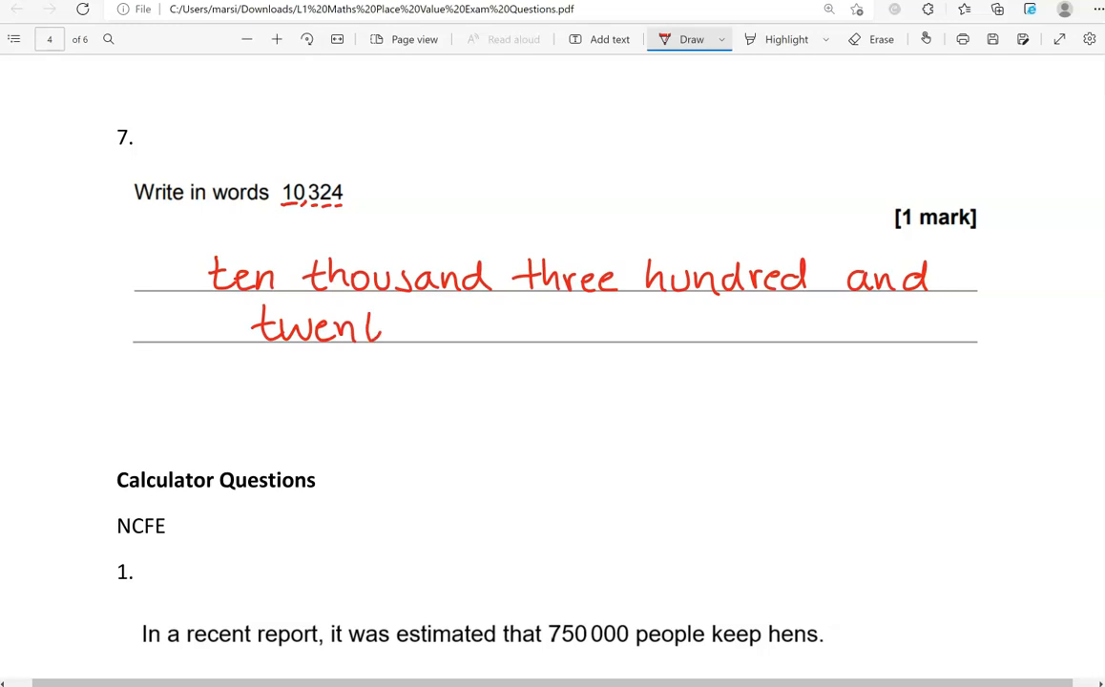
pyautogui.moveTo(372, 315); pyautogui.dragTo(458, 343)
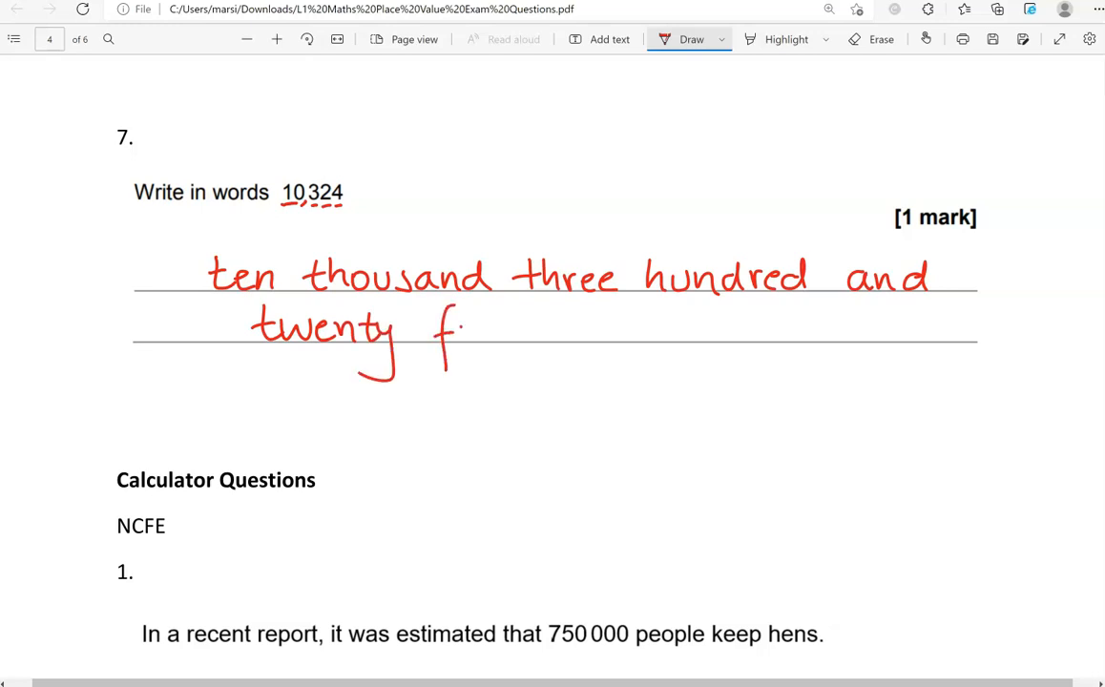
pyautogui.moveTo(448, 328); pyautogui.dragTo(523, 328)
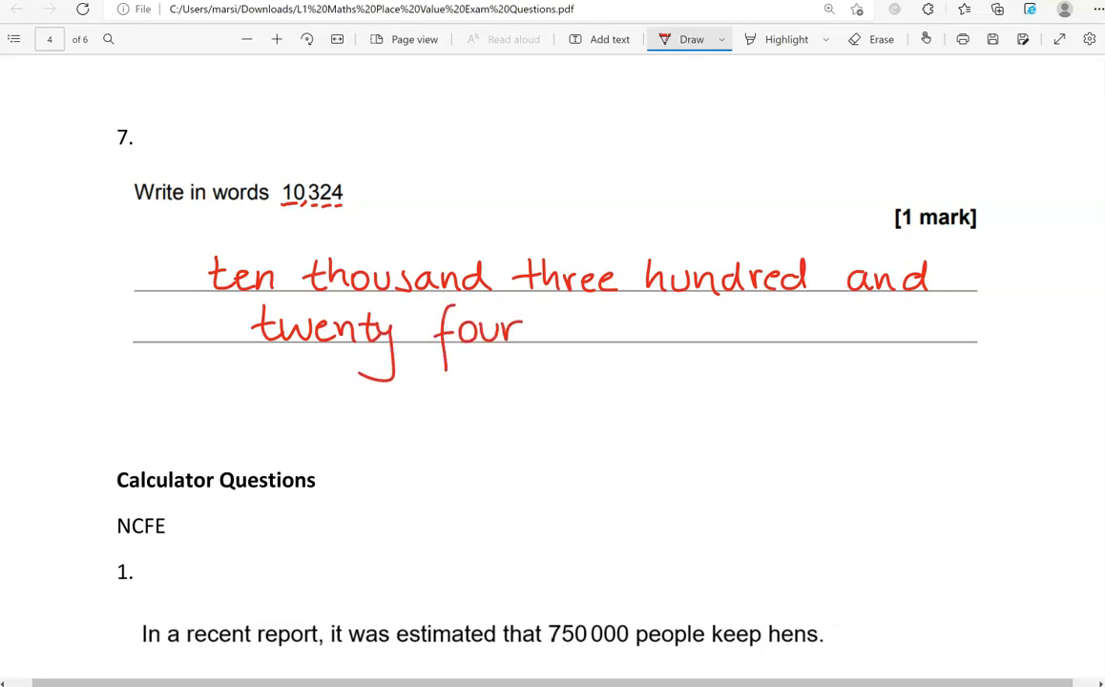
# Step: Underline the digit groups of 750 000 and handwrite 'seven hundred and fifty thousand' in red in the answer box
pyautogui.scroll(-3)
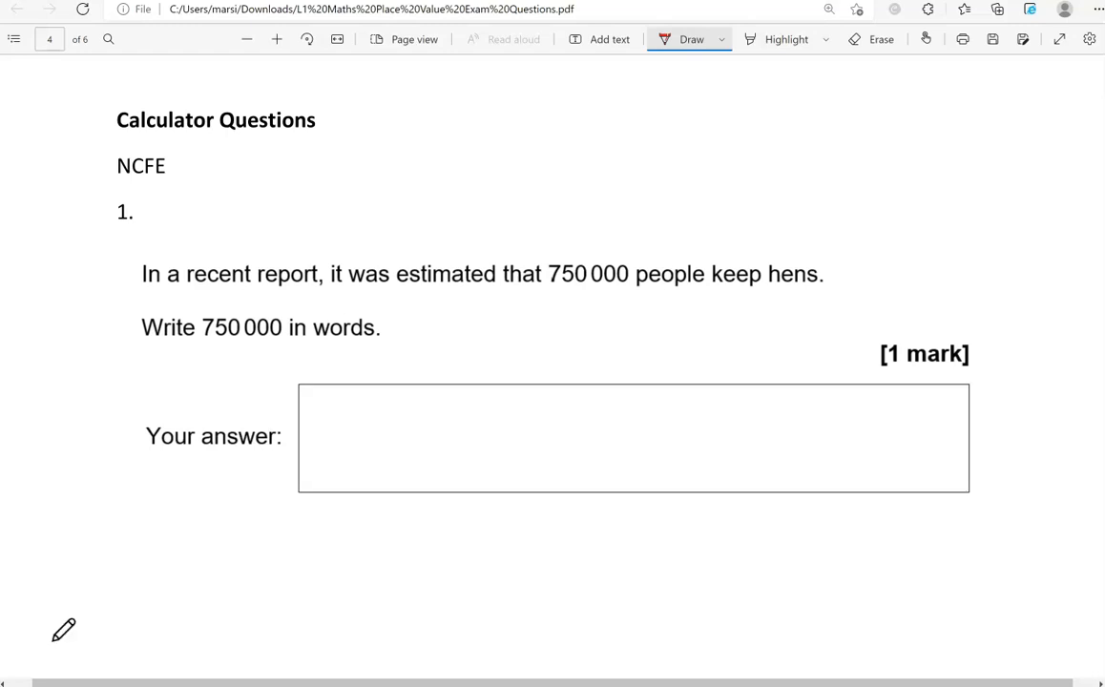
pyautogui.moveTo(244, 343); pyautogui.dragTo(258, 340)
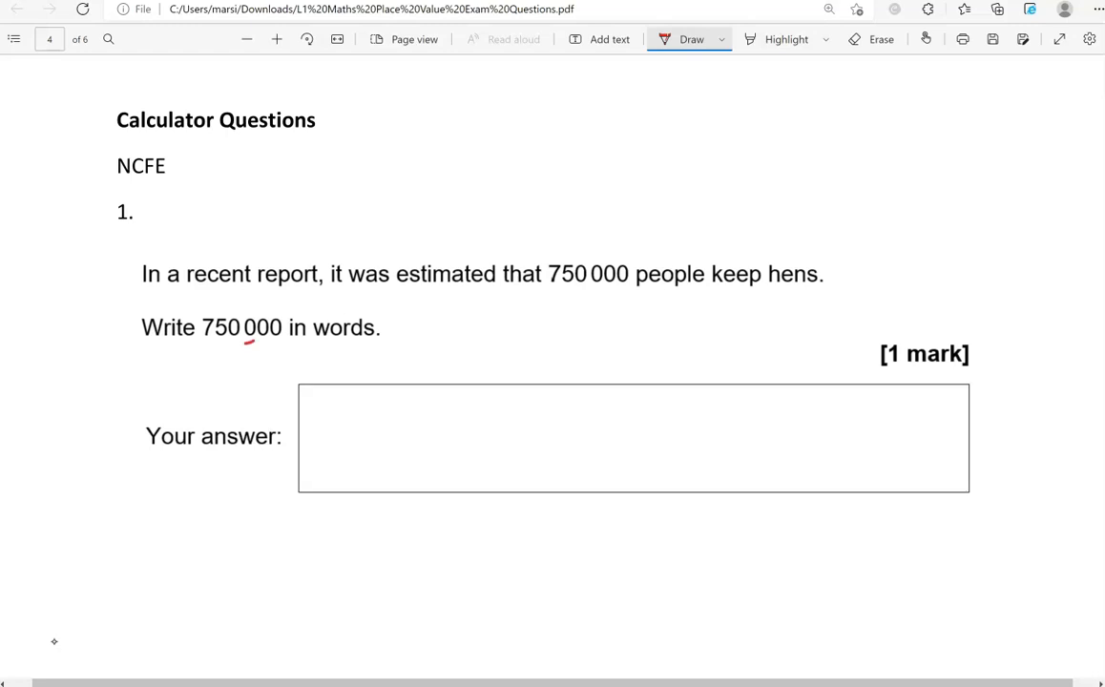
pyautogui.moveTo(233, 341); pyautogui.dragTo(276, 340)
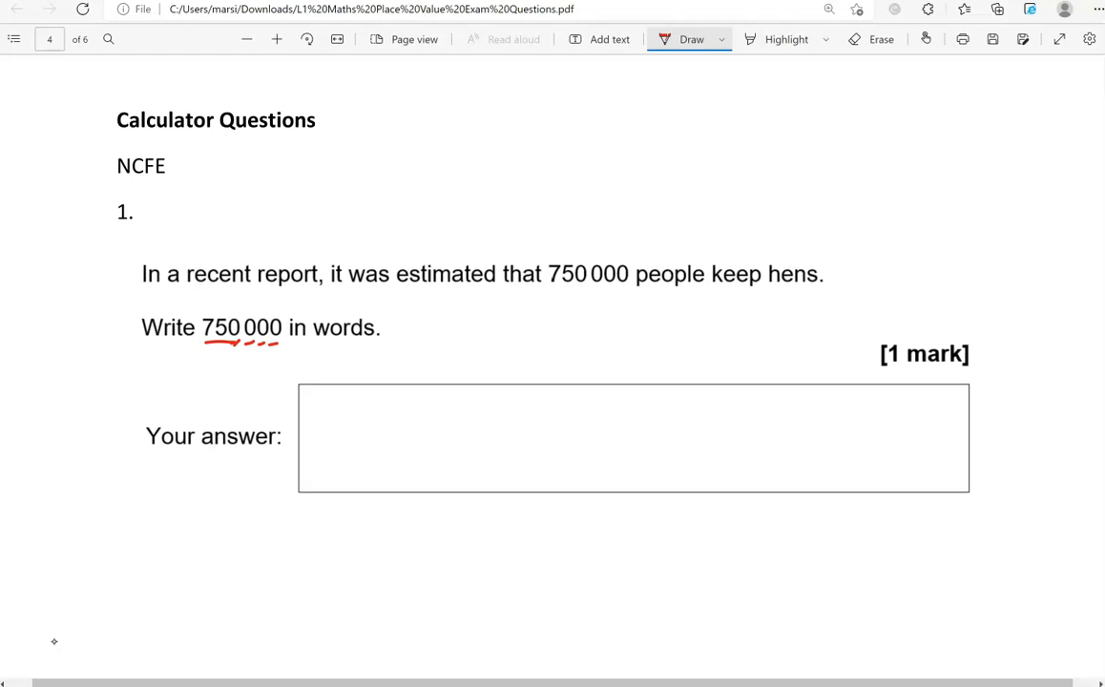
pyautogui.moveTo(361, 418); pyautogui.dragTo(397, 405)
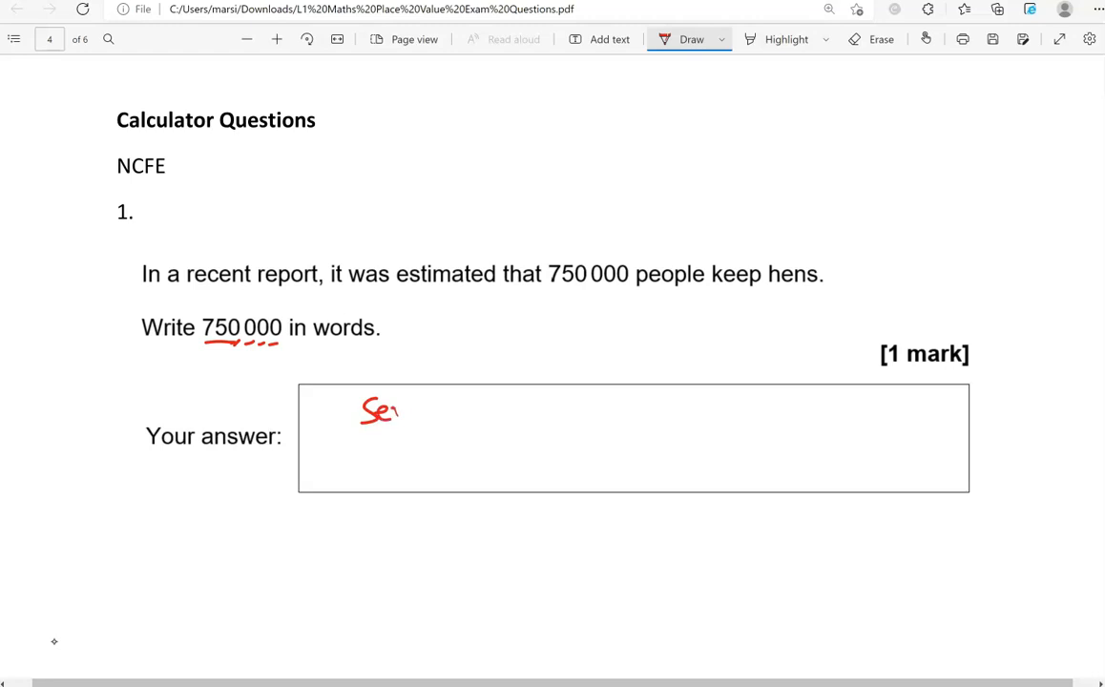
pyautogui.moveTo(382, 411); pyautogui.dragTo(487, 411)
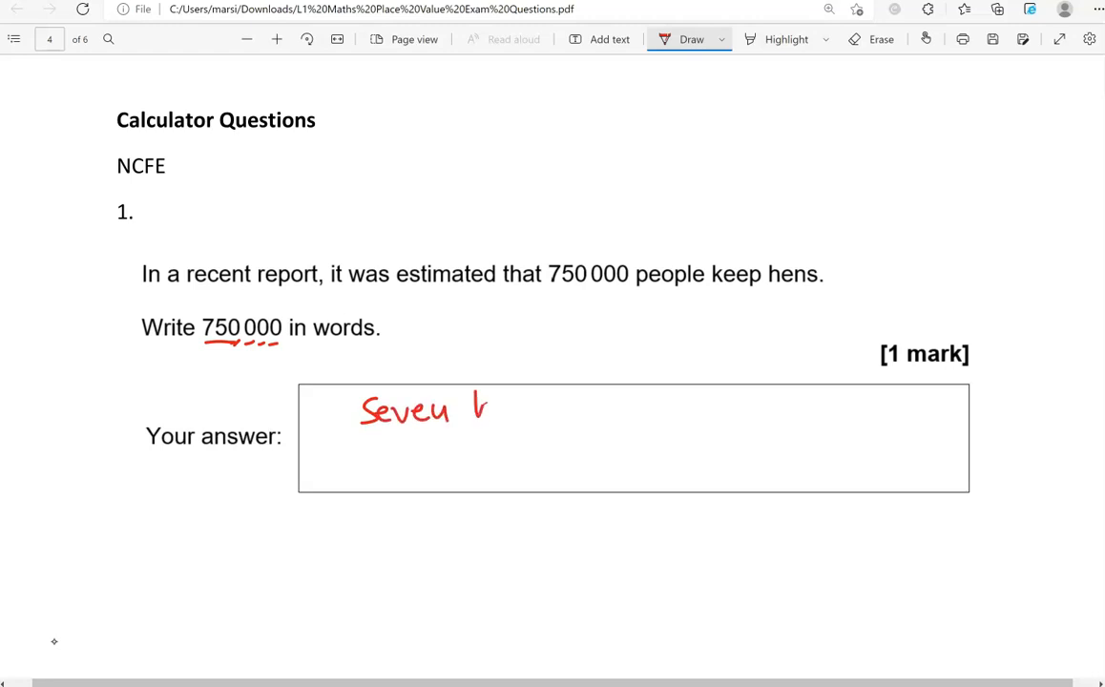
pyautogui.moveTo(473, 411); pyautogui.dragTo(588, 411)
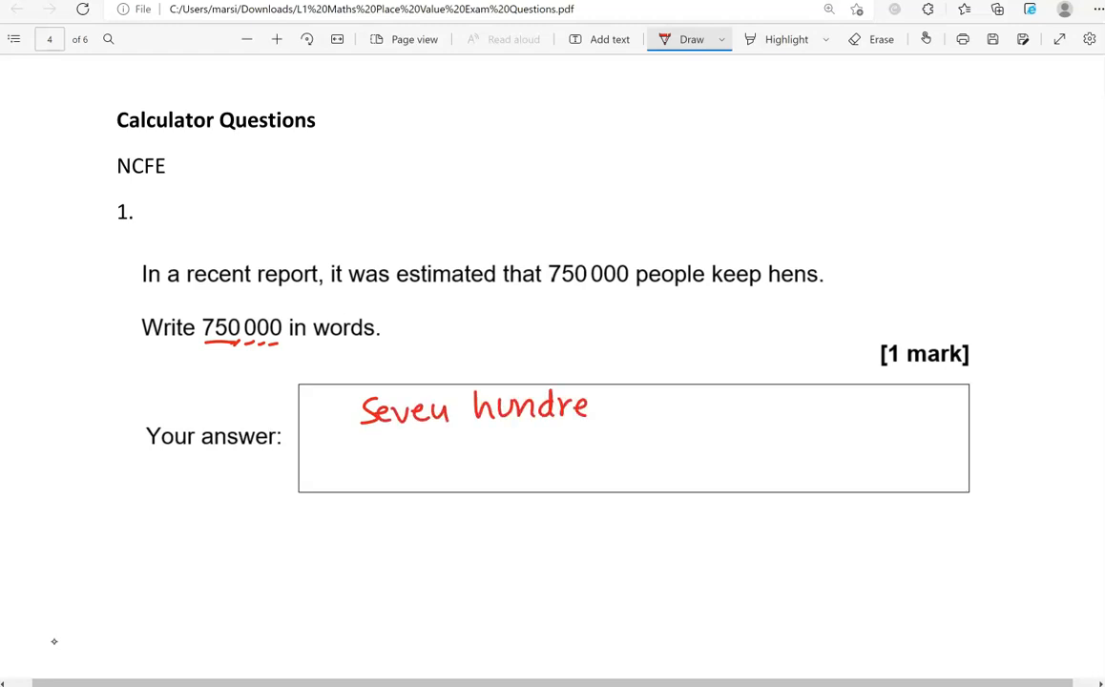
pyautogui.moveTo(591, 405); pyautogui.dragTo(618, 401)
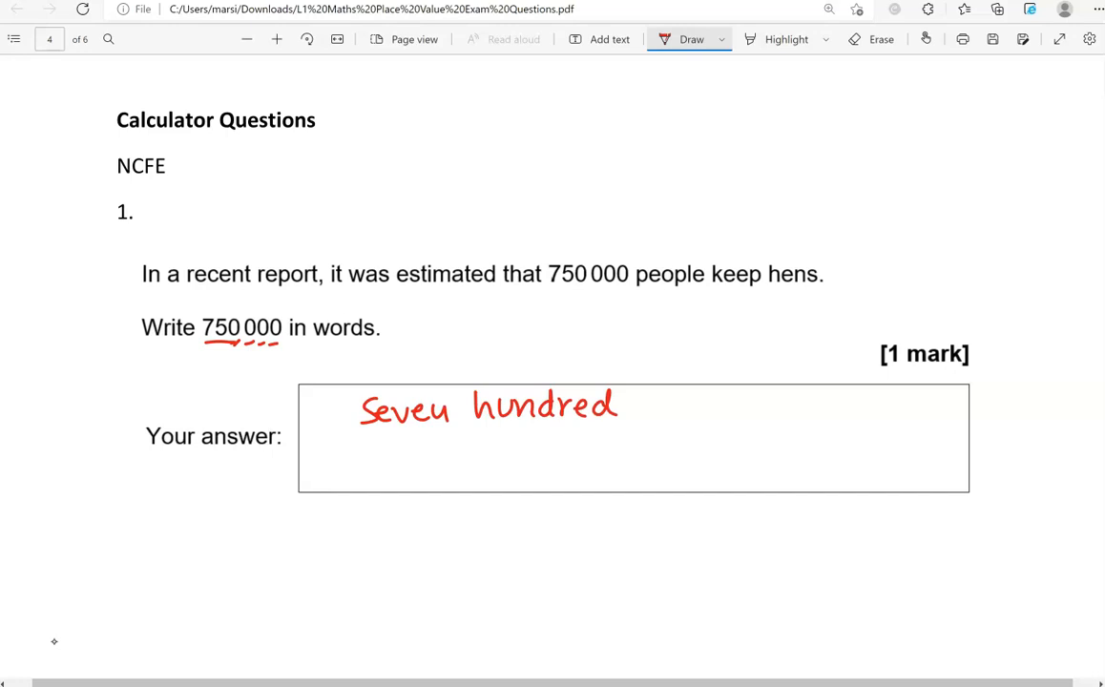
pyautogui.moveTo(640, 410); pyautogui.dragTo(719, 391)
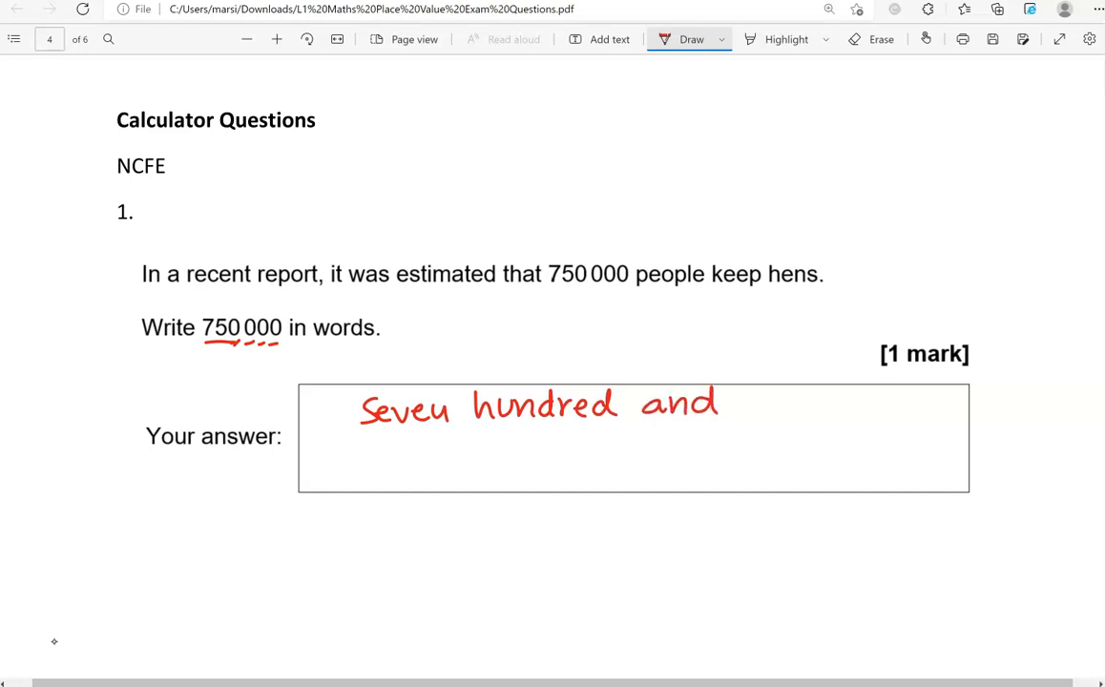
pyautogui.moveTo(729, 395); pyautogui.dragTo(798, 423)
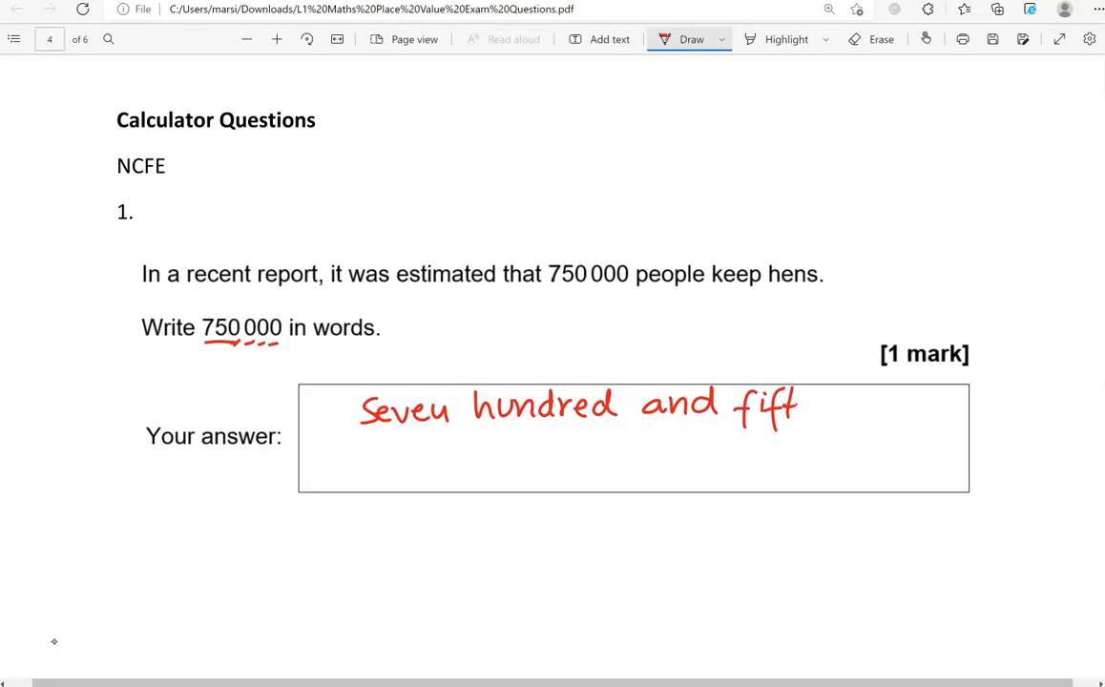
pyautogui.moveTo(775, 416); pyautogui.dragTo(878, 410)
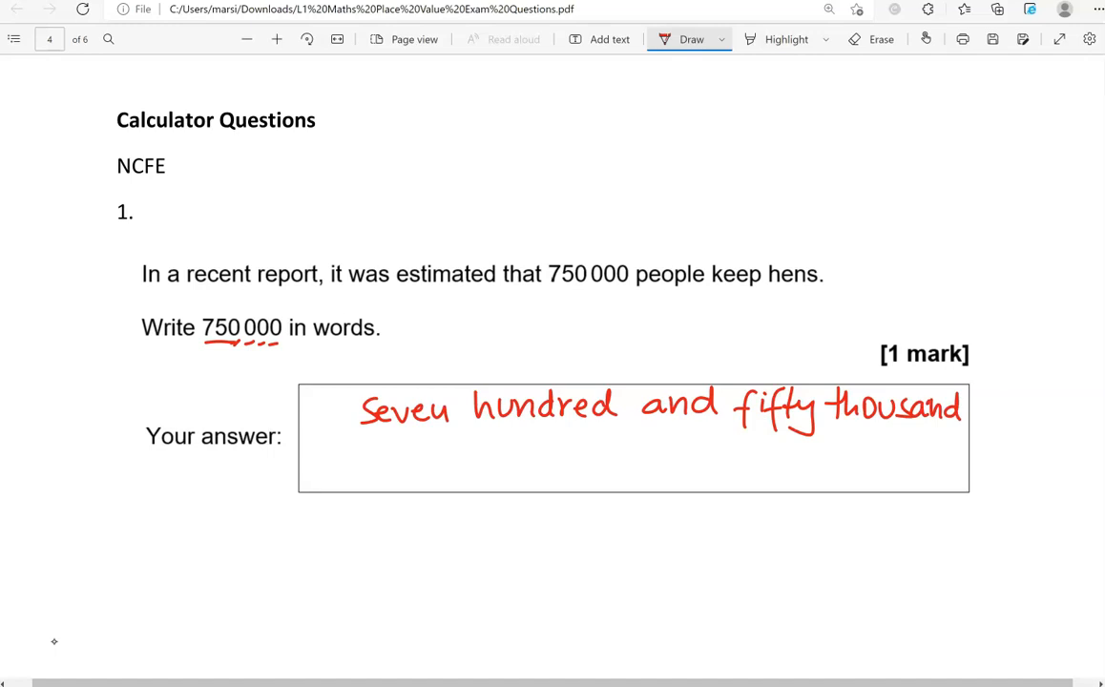
# Step: Underline eight hundred and seven thousand, two hundred and five and work 205 over the placeholder dashes
pyautogui.scroll(-3)
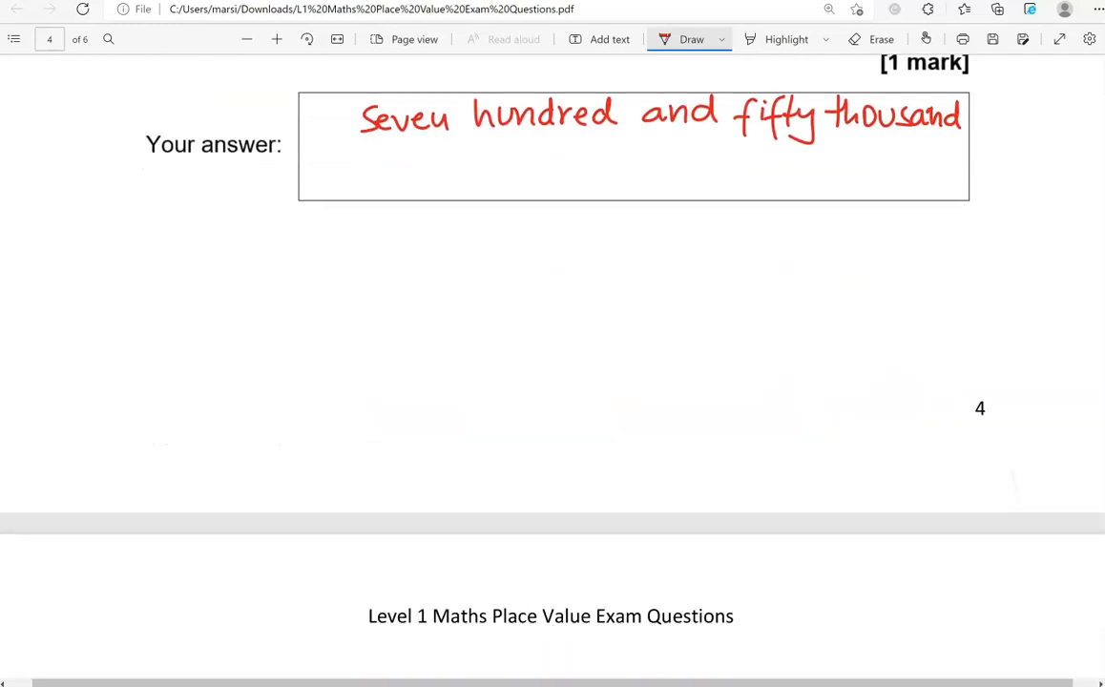
pyautogui.scroll(-3)
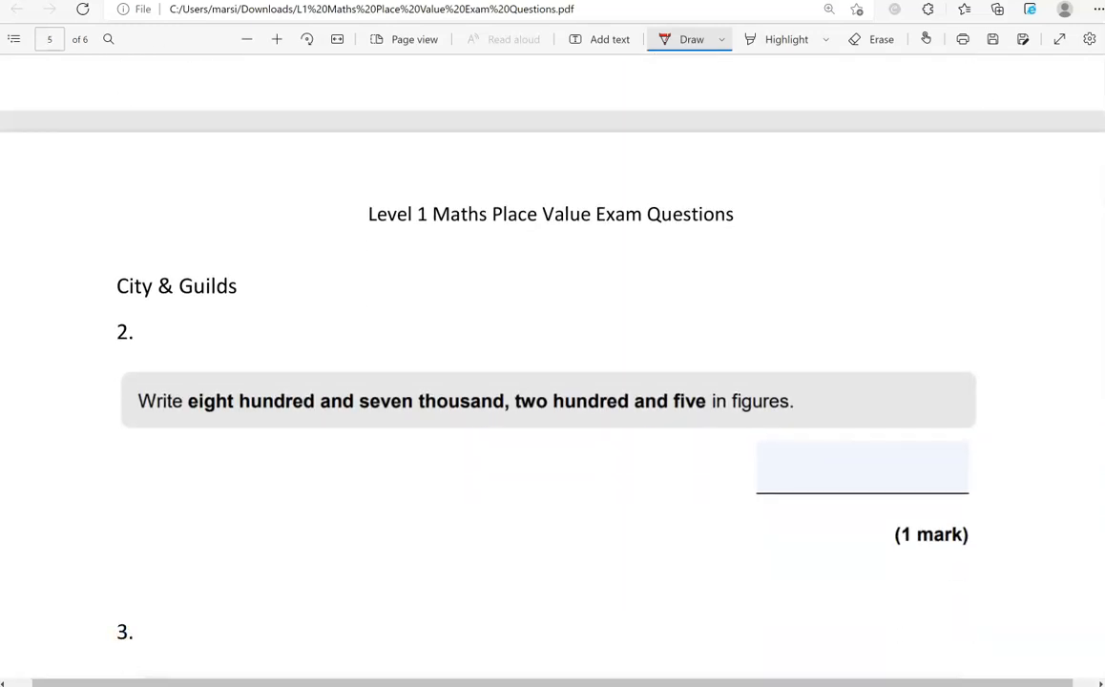
pyautogui.scroll(-3)
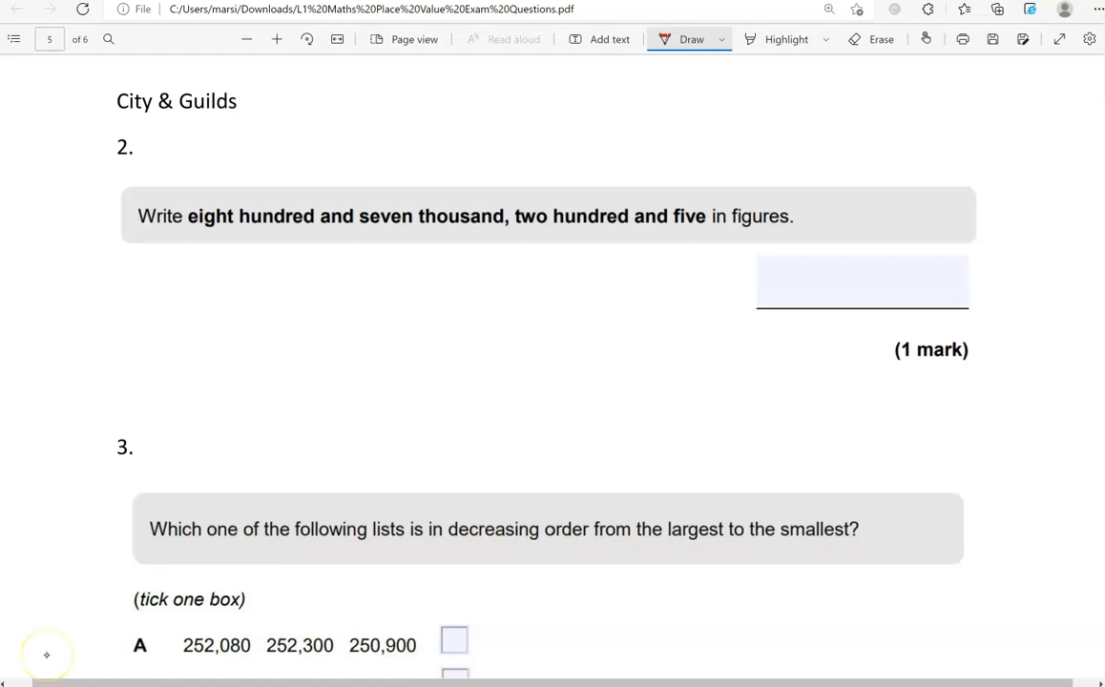
pyautogui.moveTo(46, 657)
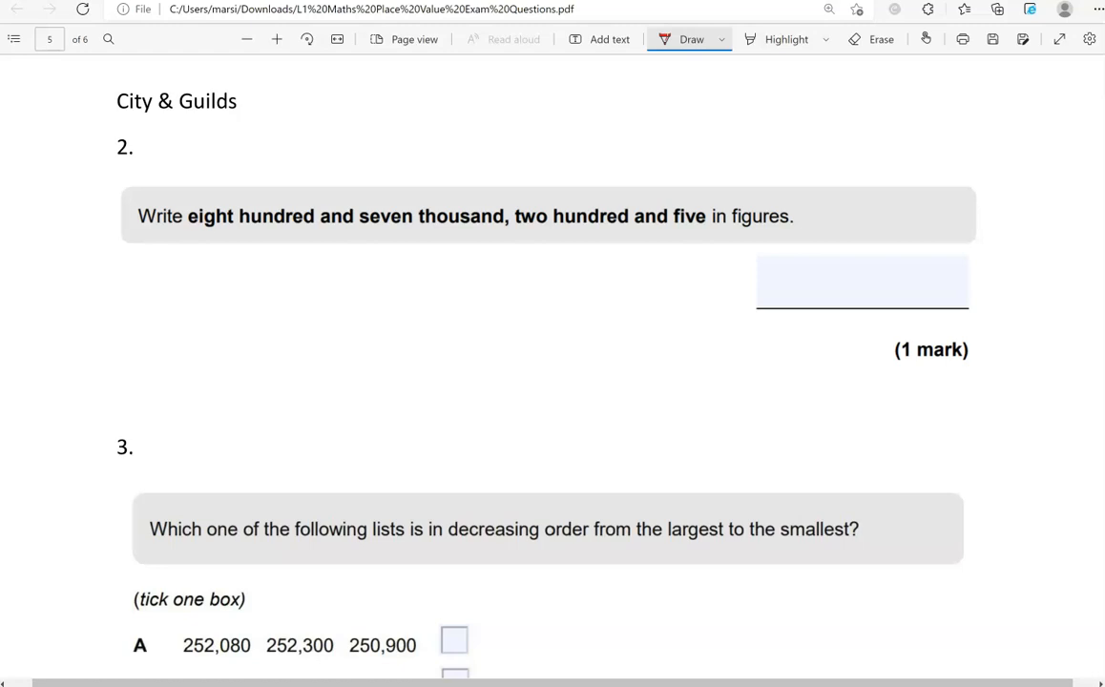
pyautogui.moveTo(195, 233); pyautogui.dragTo(504, 233)
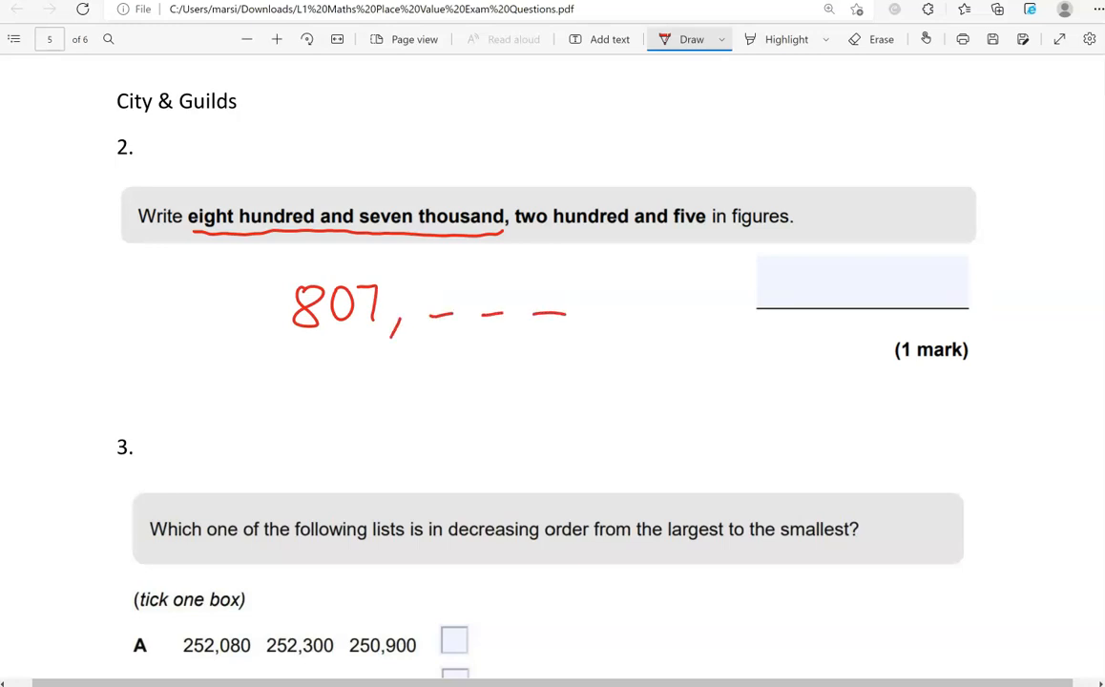
pyautogui.moveTo(523, 231); pyautogui.dragTo(710, 233)
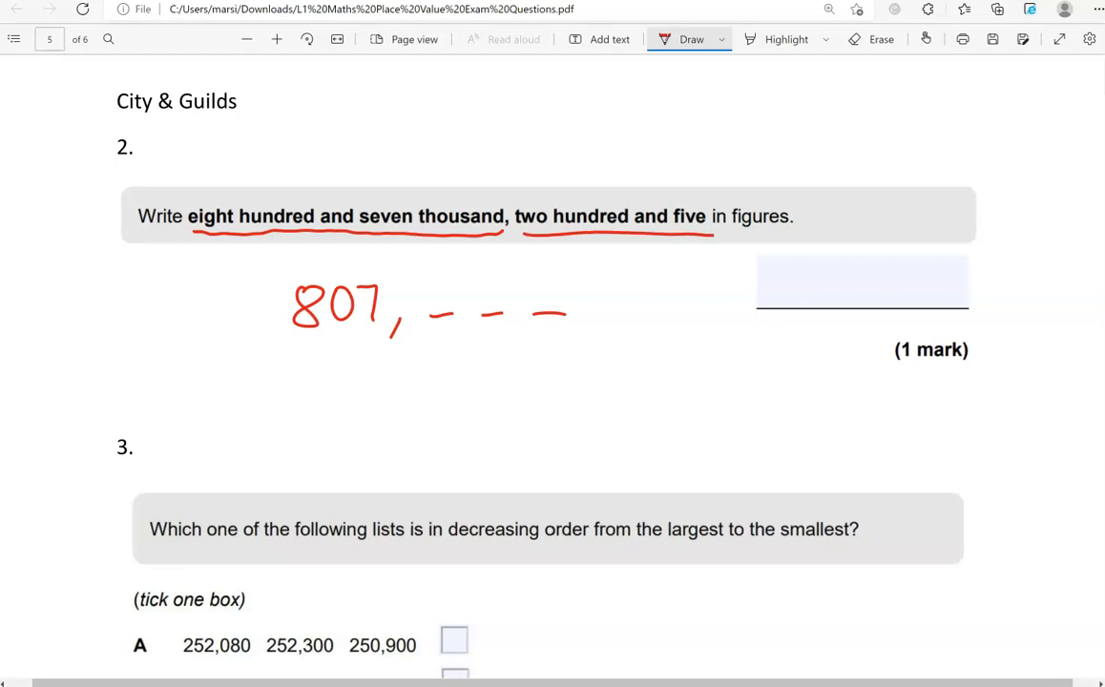
pyautogui.moveTo(429, 305); pyautogui.dragTo(563, 296)
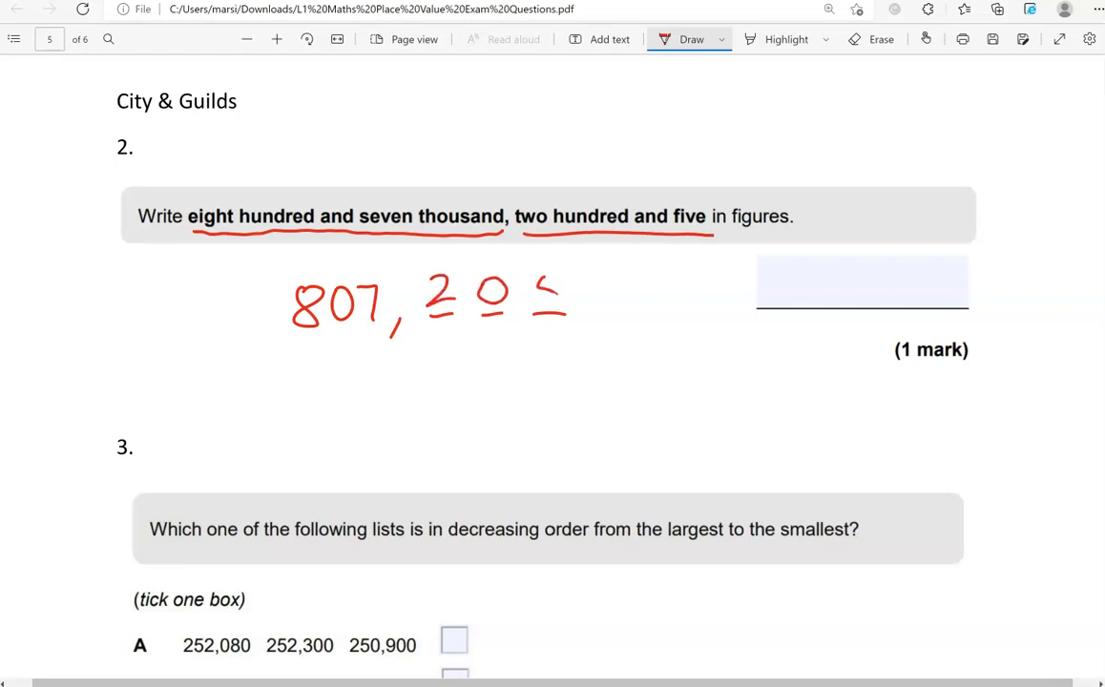
pyautogui.moveTo(535, 282); pyautogui.dragTo(558, 315)
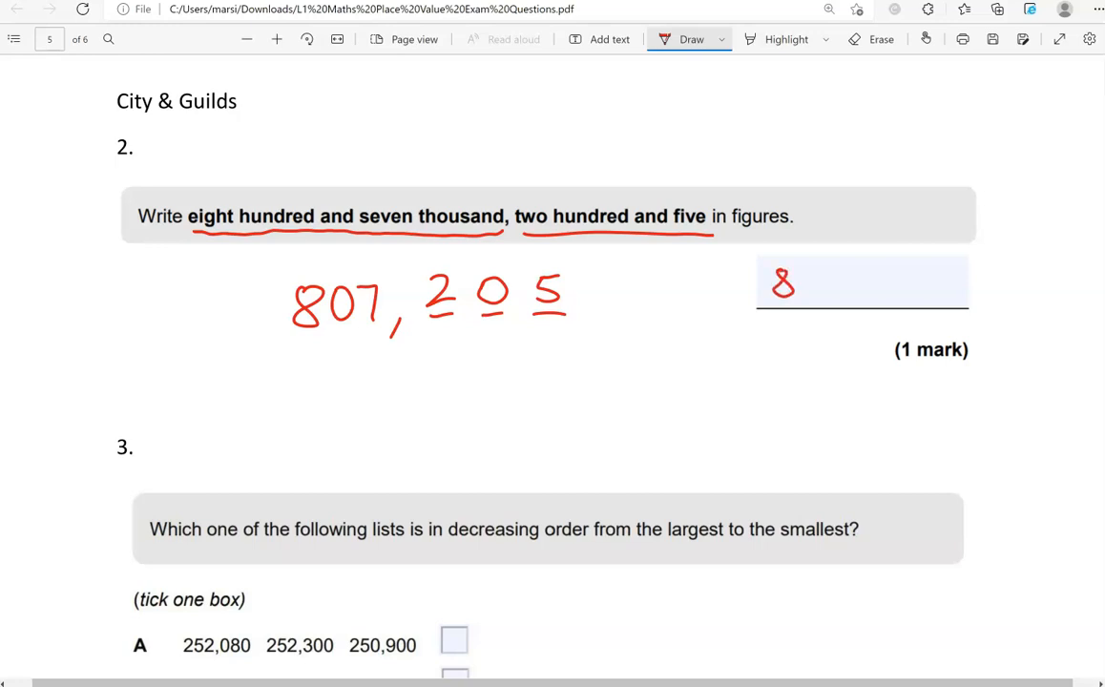
# Step: Write 807,205 in red in the answer box
pyautogui.moveTo(802, 282); pyautogui.dragTo(859, 282)
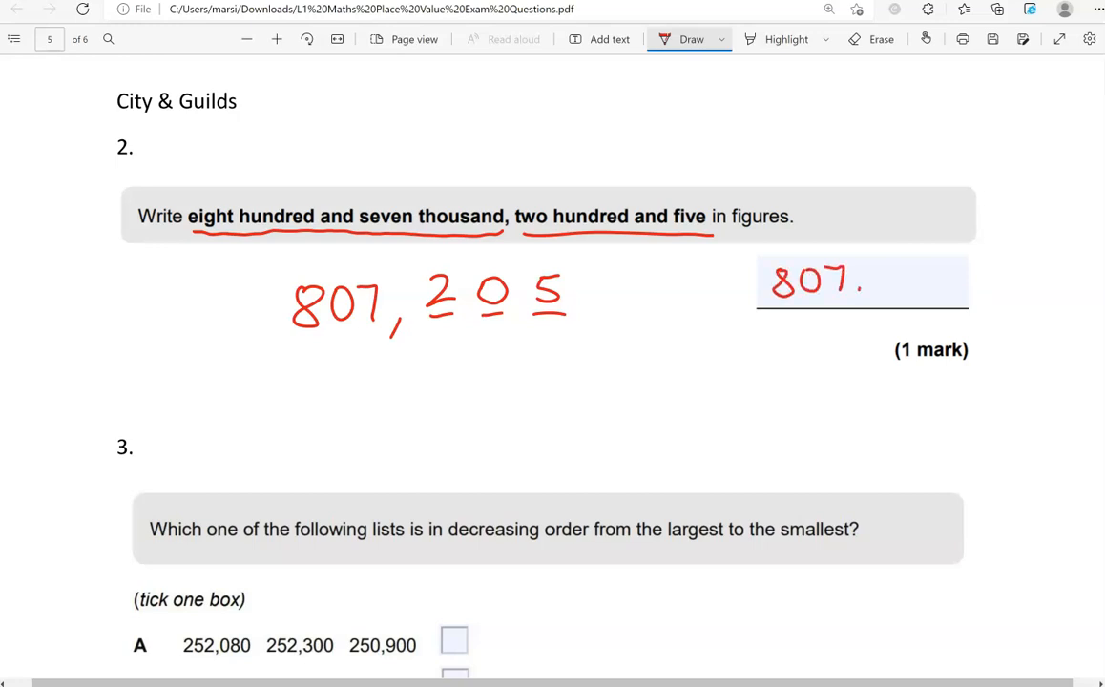
pyautogui.moveTo(849, 286); pyautogui.dragTo(887, 277)
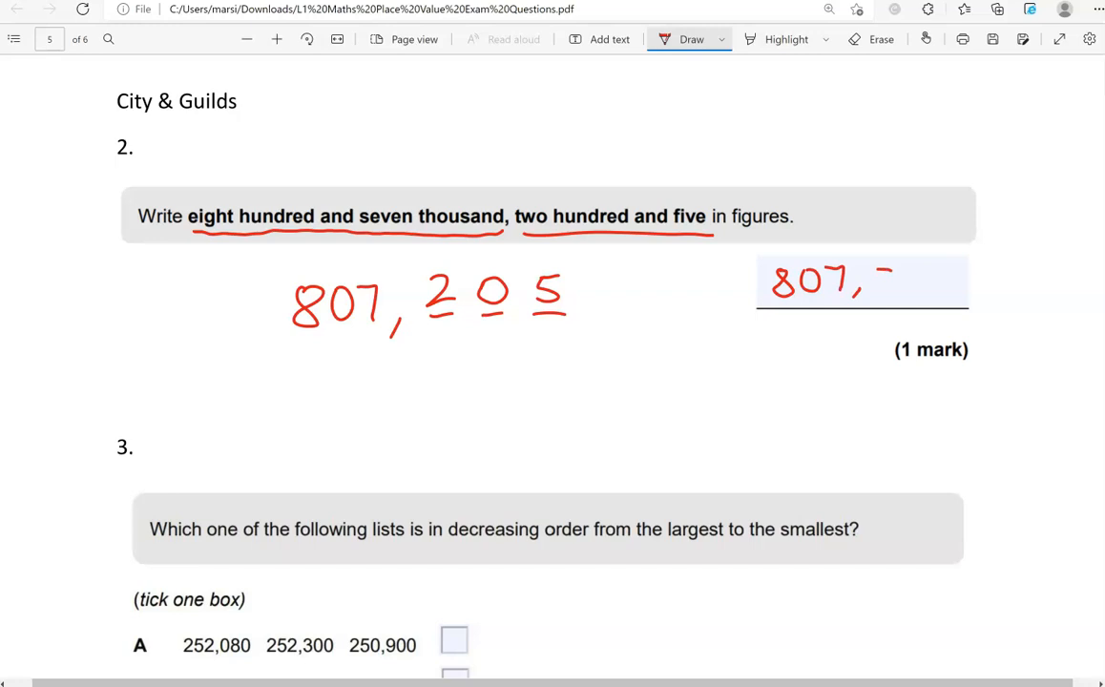
pyautogui.moveTo(874, 283); pyautogui.dragTo(951, 282)
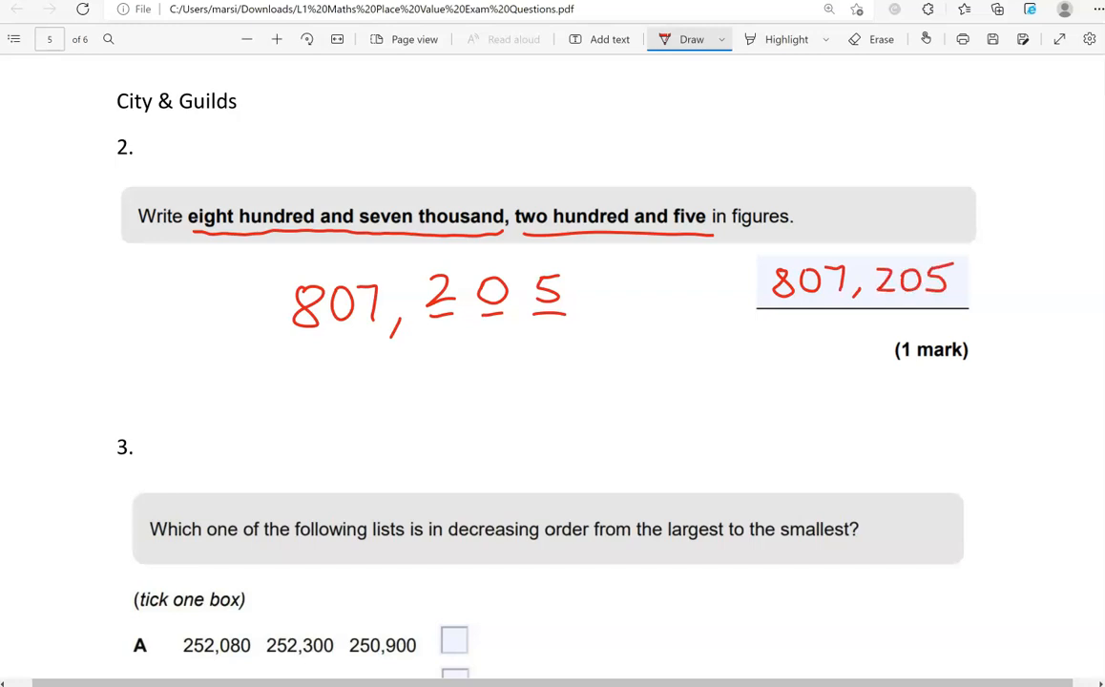
# Step: Underline 'decreasing' and 'largest to the smallest', mark up option A's numbers and box 252,300 in red
pyautogui.scroll(-3)
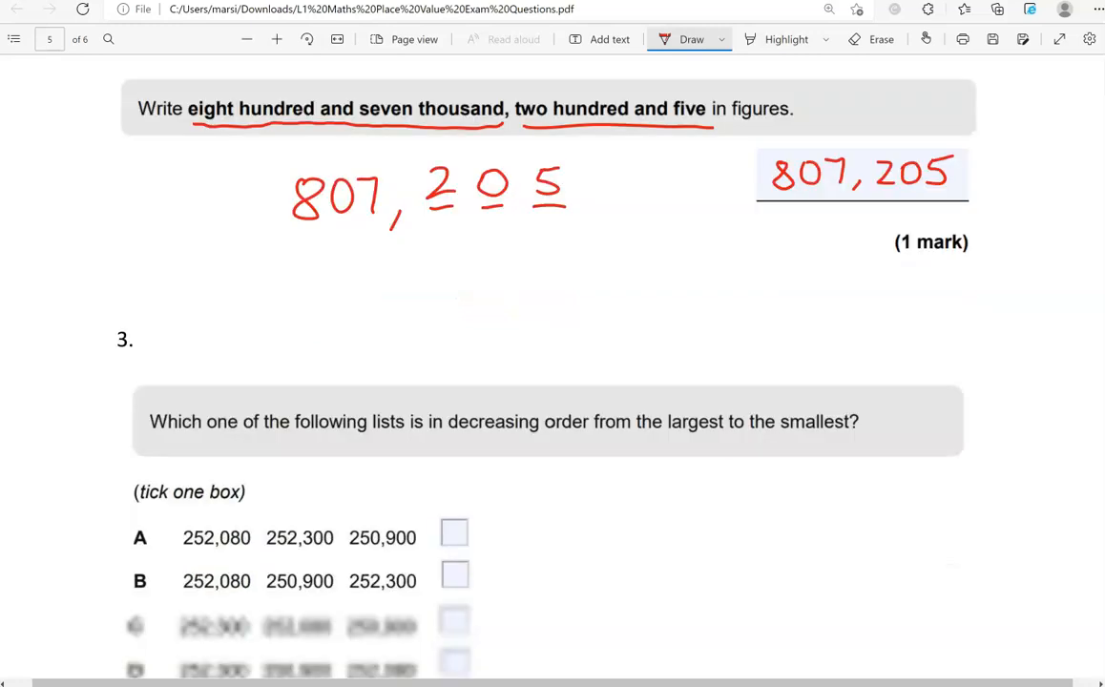
pyautogui.scroll(-3)
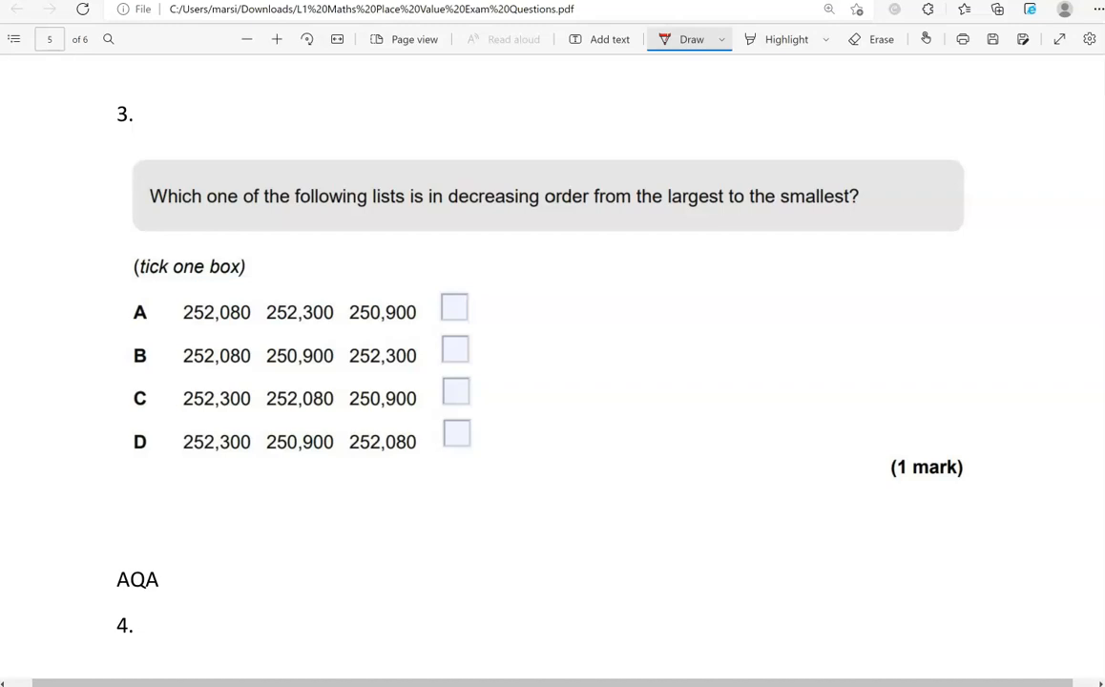
pyautogui.moveTo(456, 214); pyautogui.dragTo(494, 212)
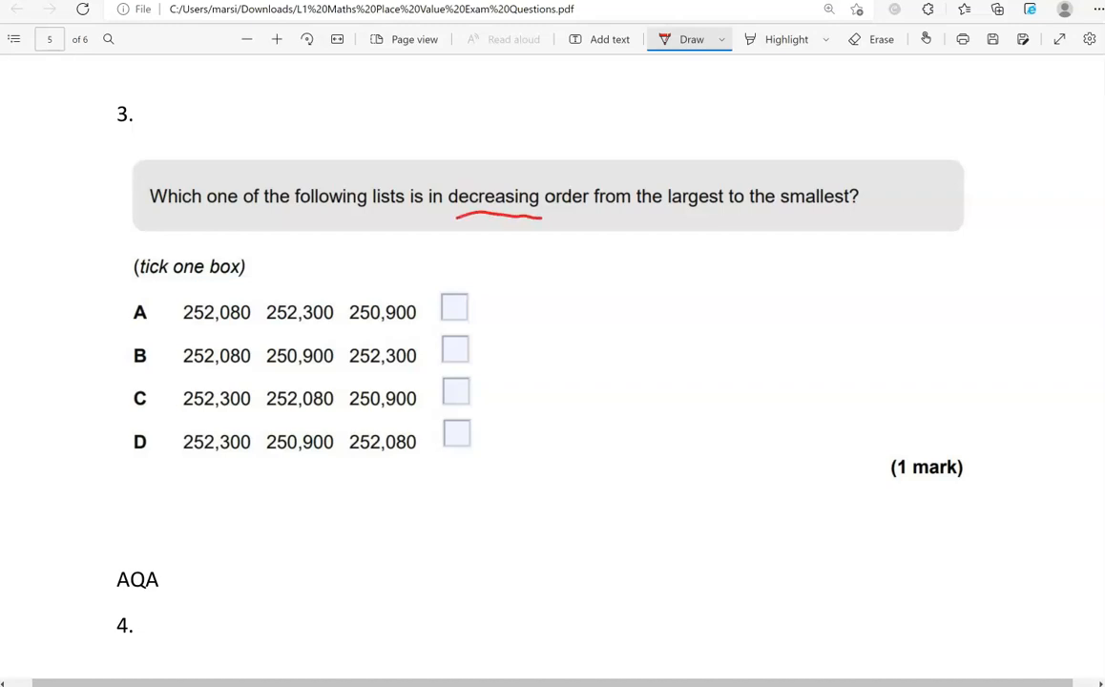
pyautogui.moveTo(656, 218); pyautogui.dragTo(846, 217)
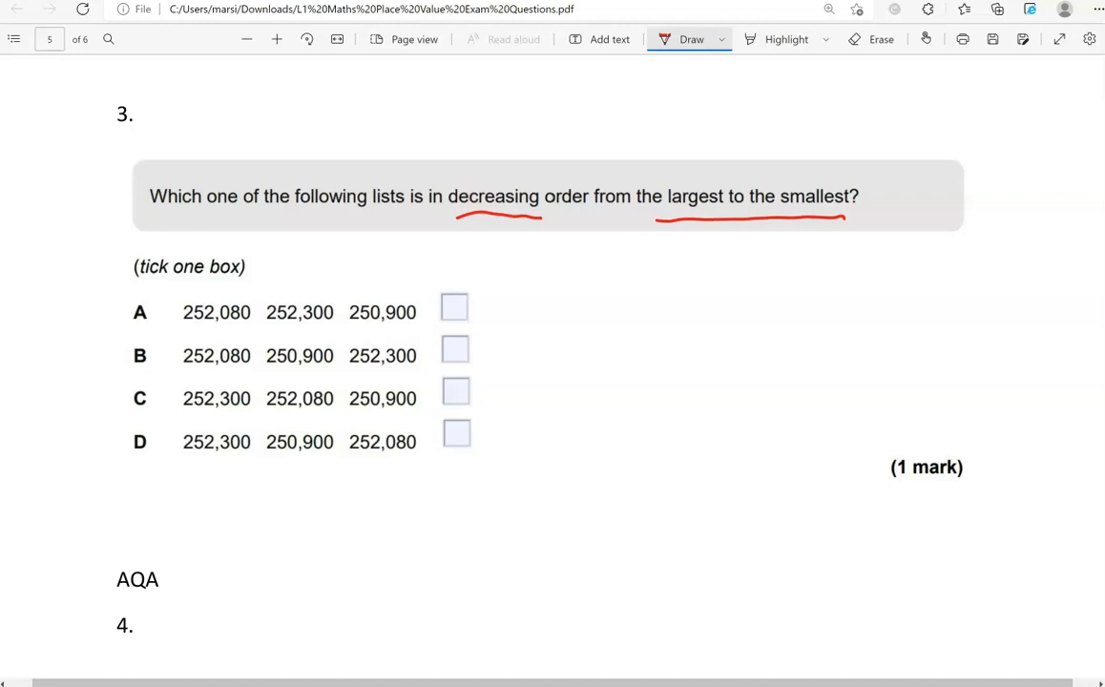
pyautogui.click(187, 324)
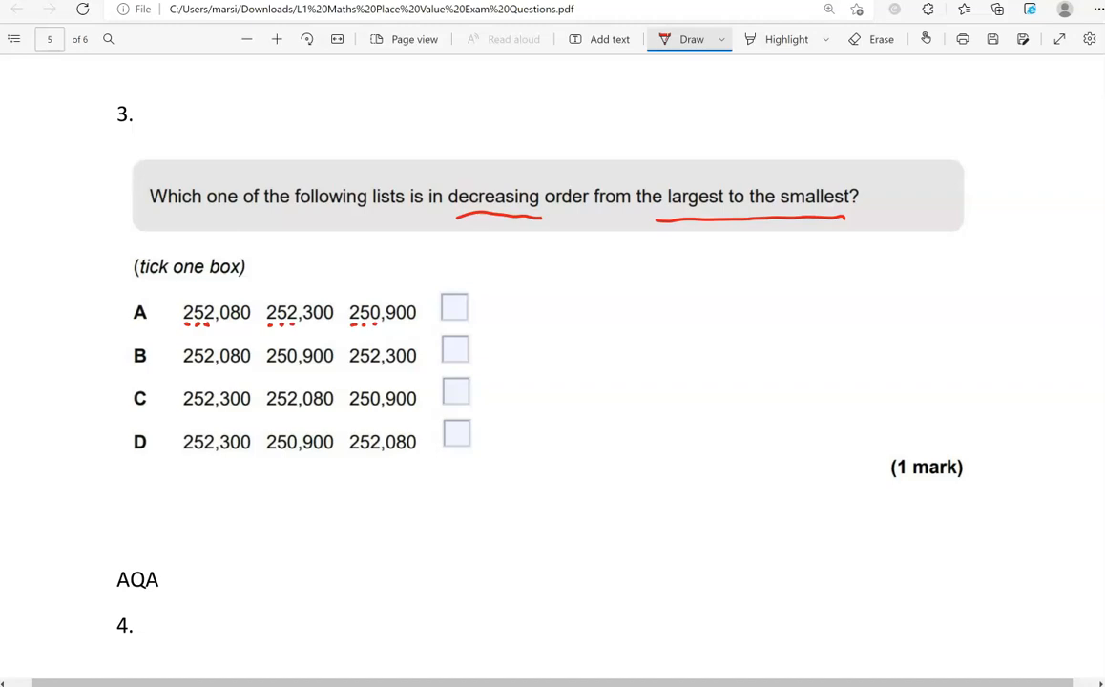
pyautogui.moveTo(348, 328); pyautogui.dragTo(416, 324)
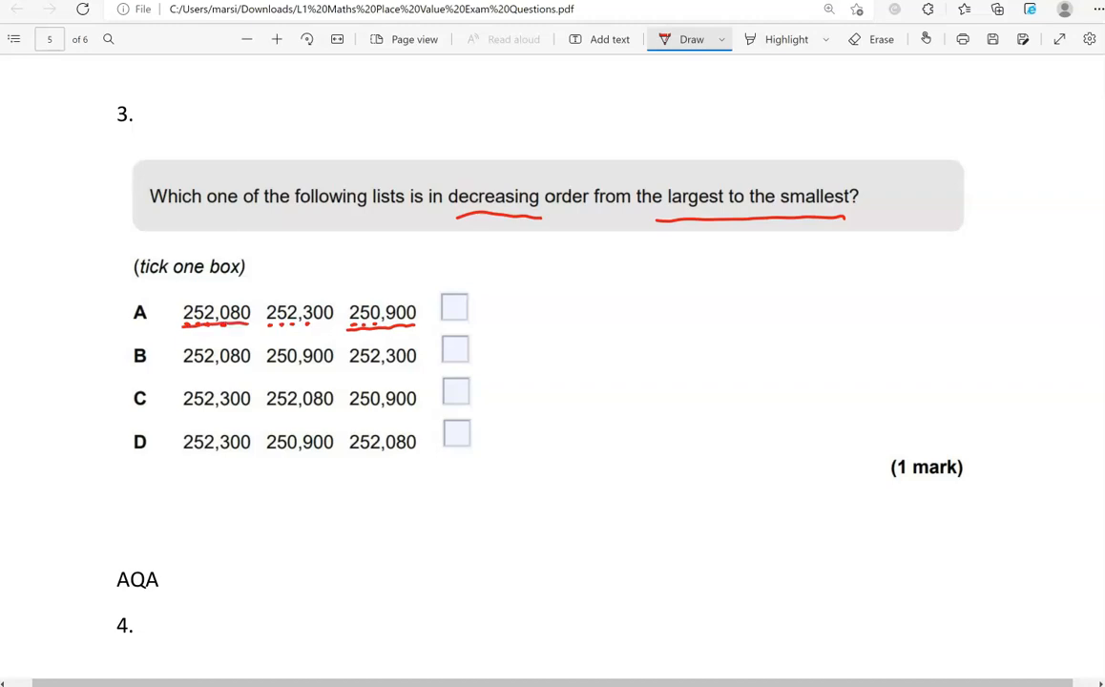
pyautogui.moveTo(184, 324); pyautogui.dragTo(252, 323)
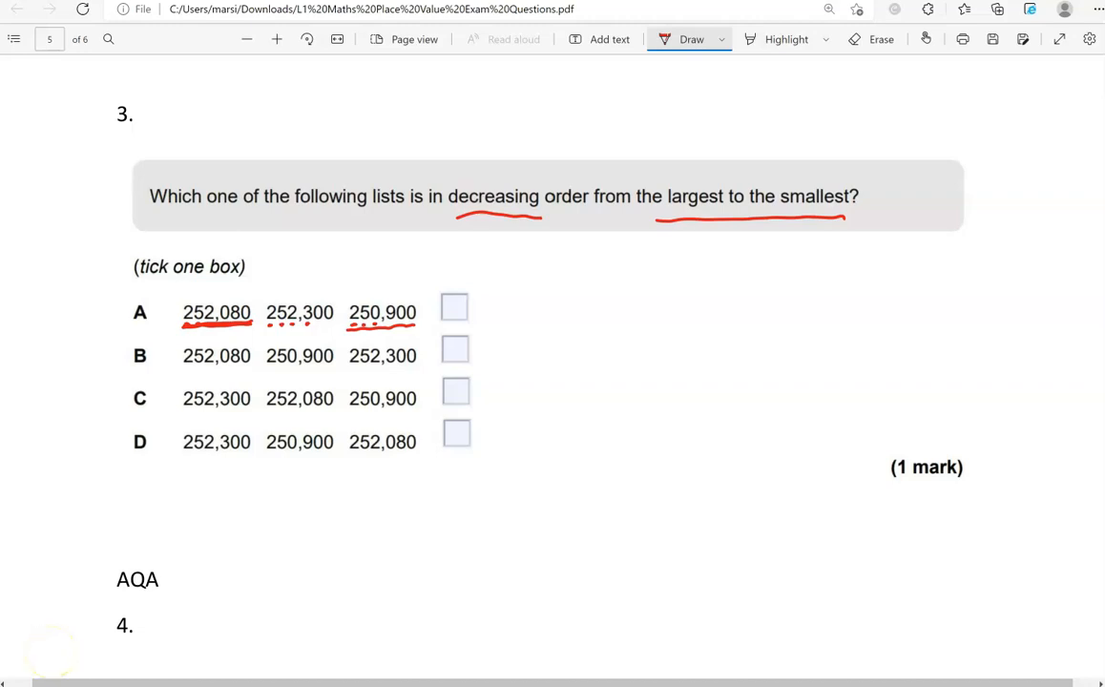
pyautogui.moveTo(267, 301); pyautogui.dragTo(340, 327)
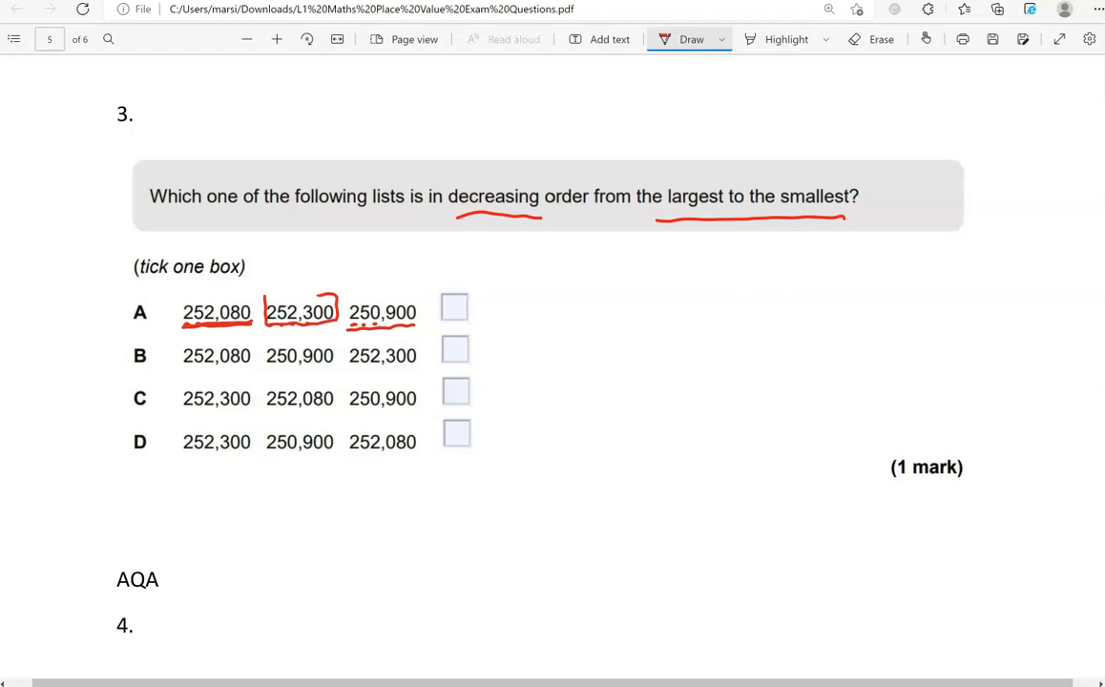
pyautogui.moveTo(267, 296); pyautogui.dragTo(339, 324)
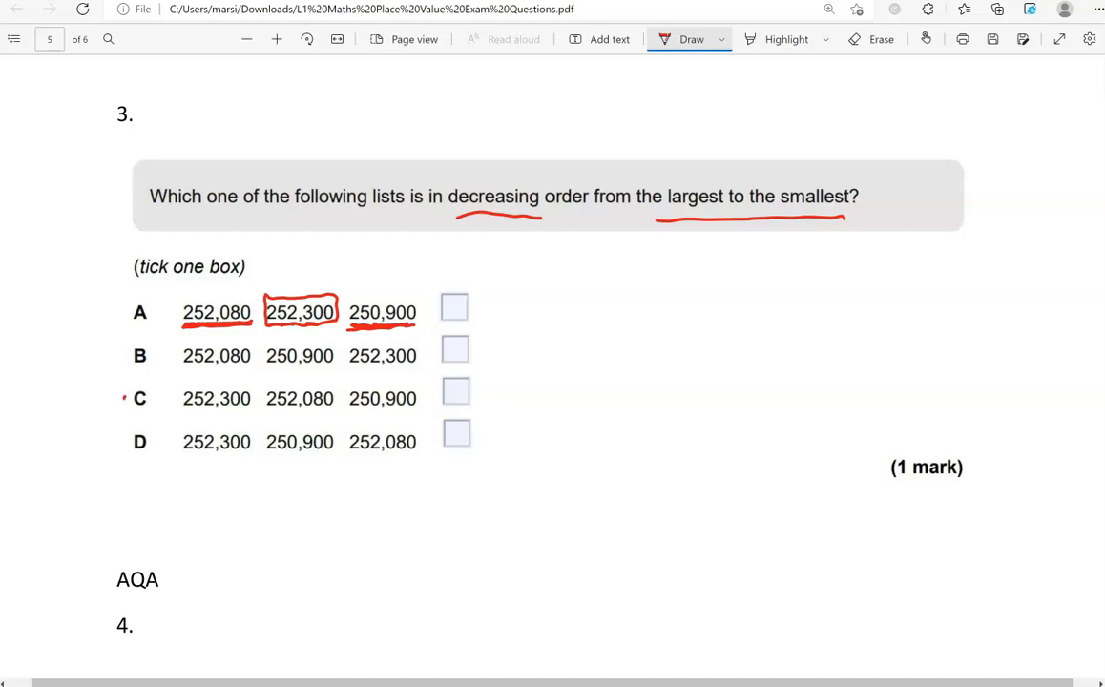
# Step: Dot option D, mark after 252,080 and draw a red tick in option C's box
pyautogui.click(126, 443)
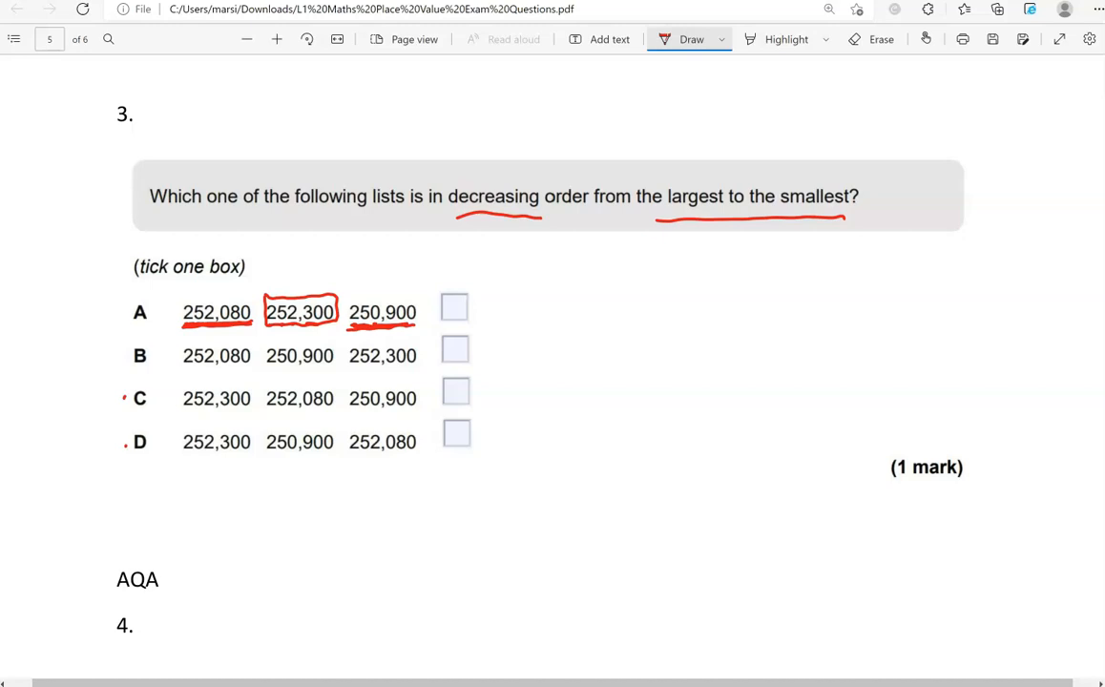
pyautogui.click(334, 401)
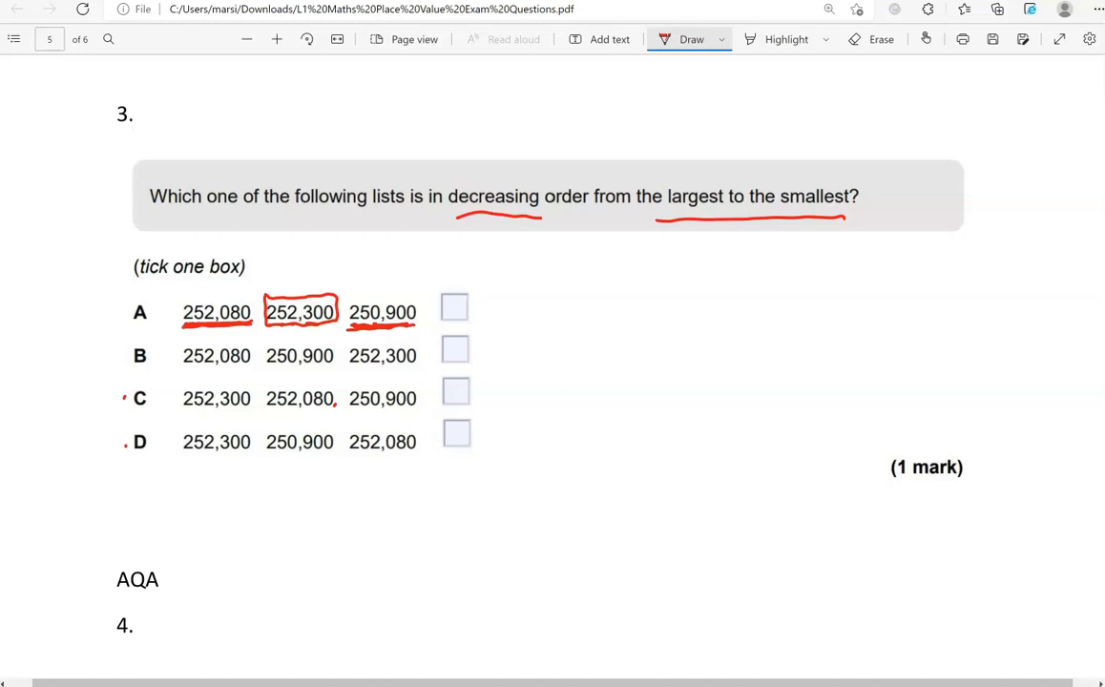
pyautogui.moveTo(448, 401); pyautogui.dragTo(496, 373)
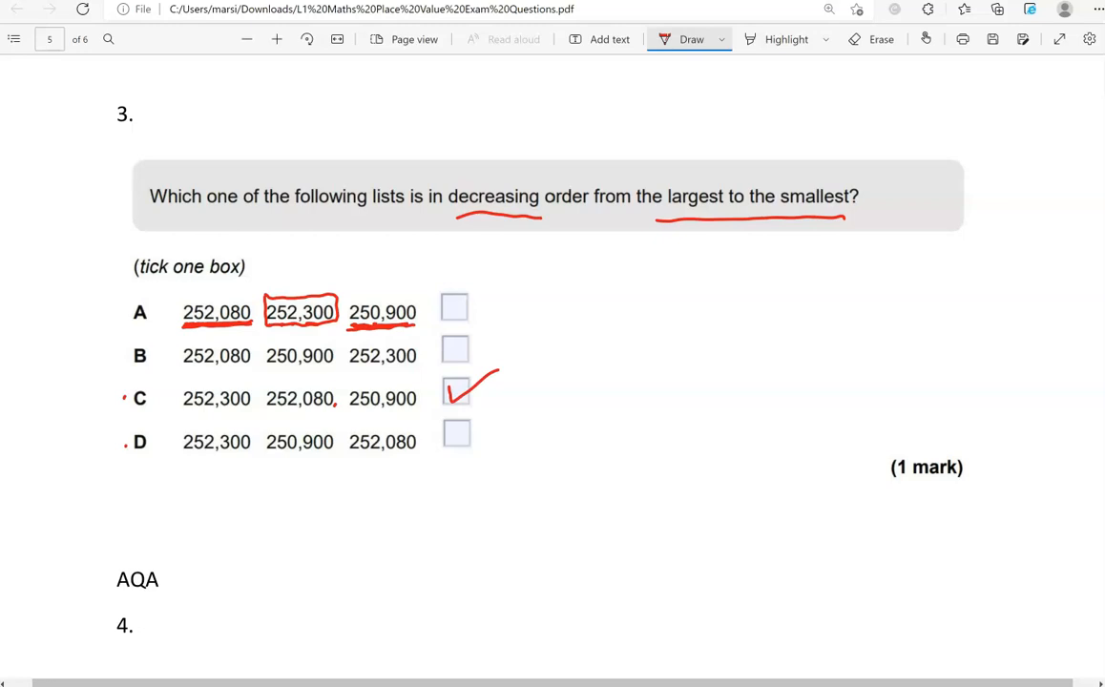
# Step: Underline question 4's number words and write 124,650 in red on the answer line
pyautogui.scroll(-3)
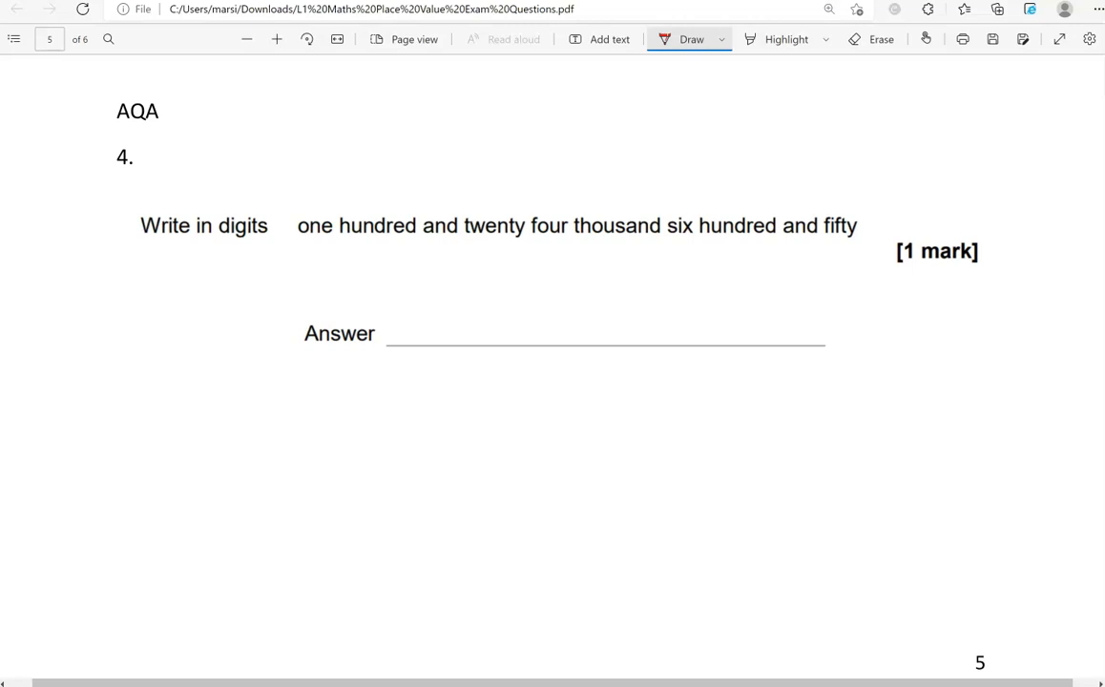
pyautogui.moveTo(296, 241); pyautogui.dragTo(557, 240)
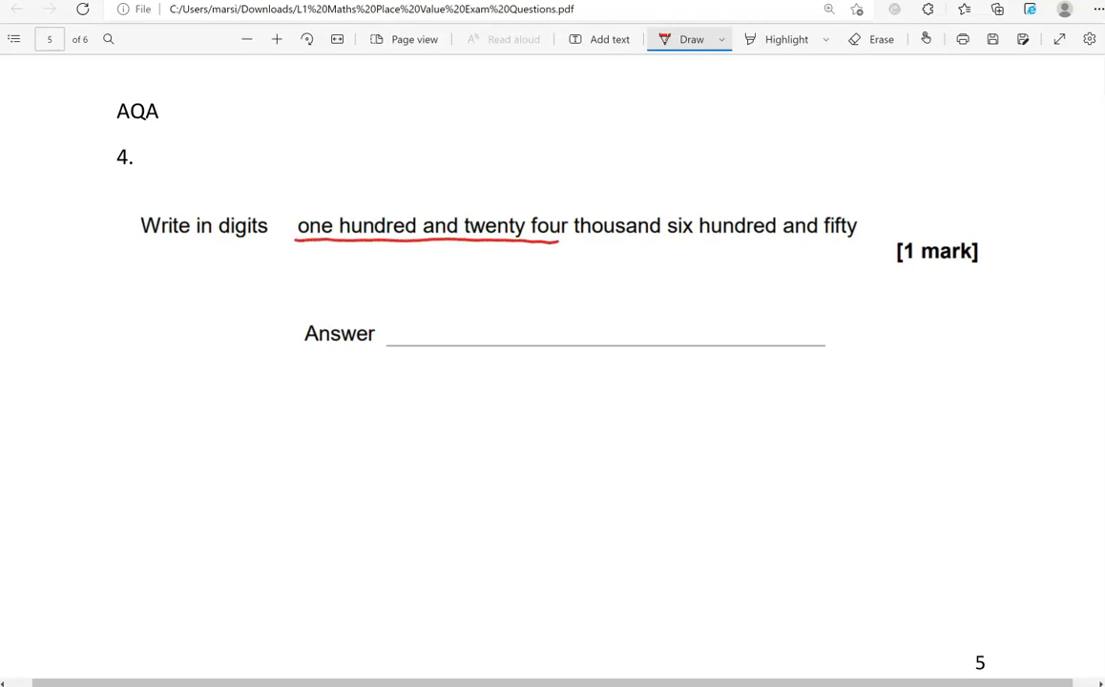
pyautogui.moveTo(448, 328); pyautogui.dragTo(515, 315)
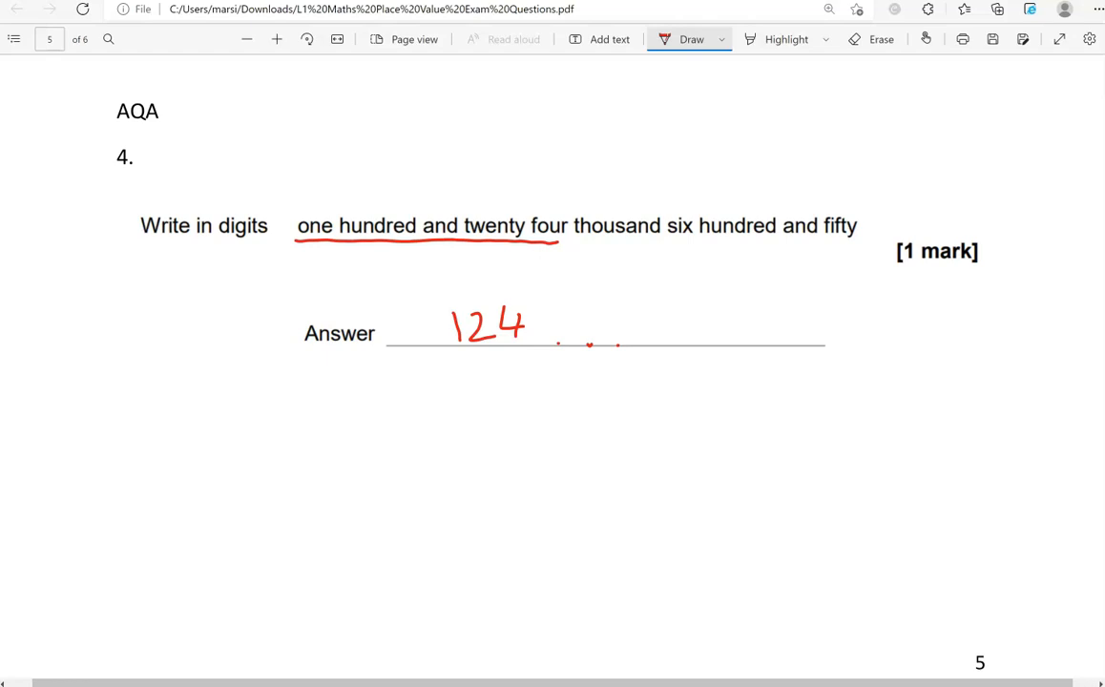
pyautogui.moveTo(674, 239); pyautogui.dragTo(855, 236)
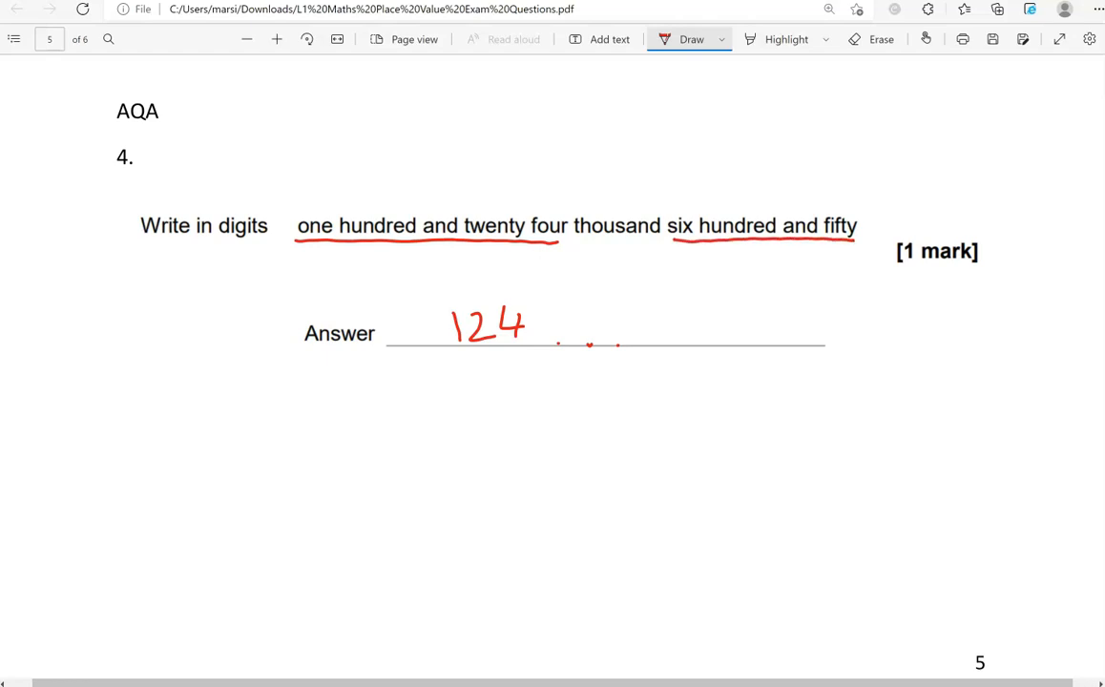
pyautogui.moveTo(554, 339); pyautogui.dragTo(572, 315)
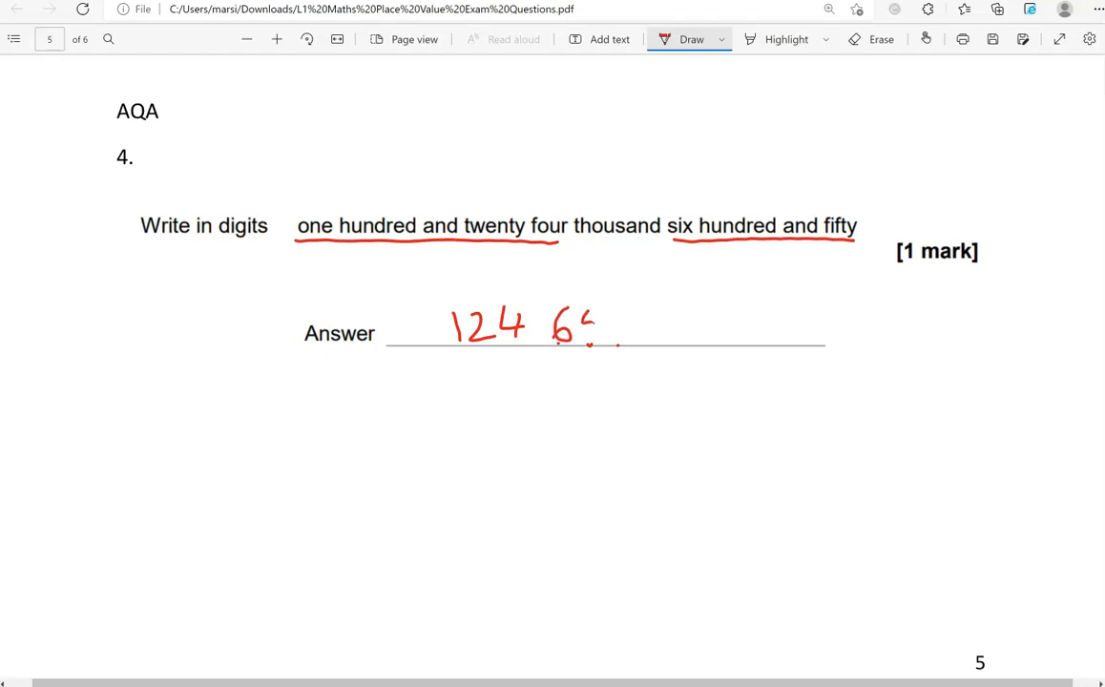
pyautogui.moveTo(588, 328); pyautogui.dragTo(630, 328)
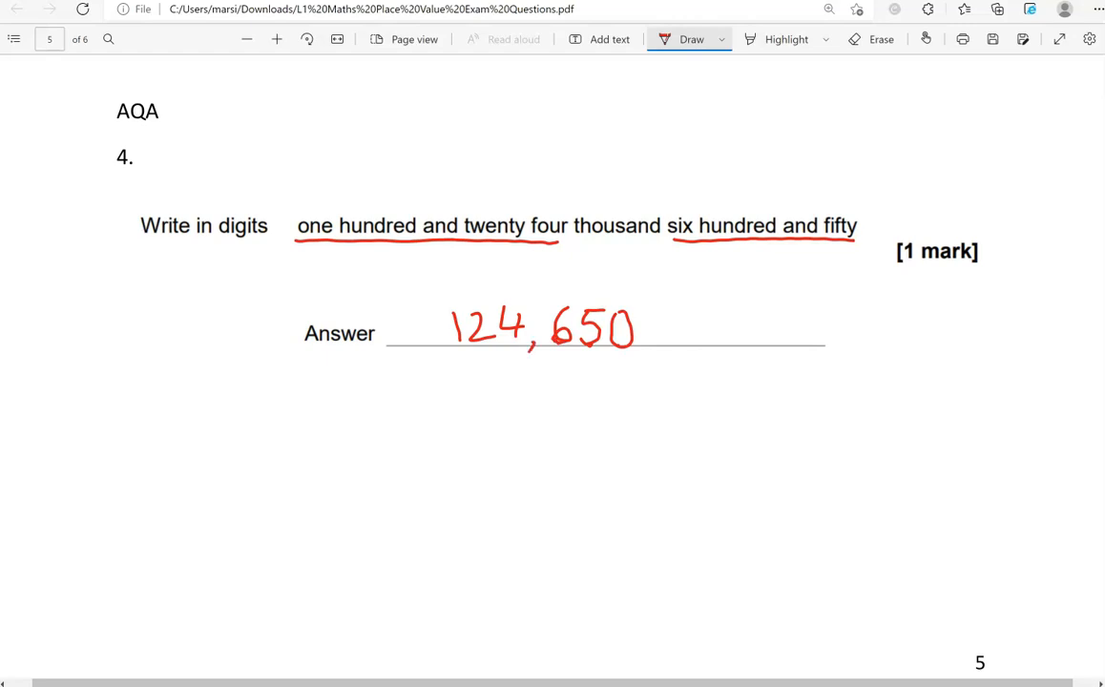
# Step: Underline question 5's number words and write 32 089 in red beneath them
pyautogui.scroll(-3)
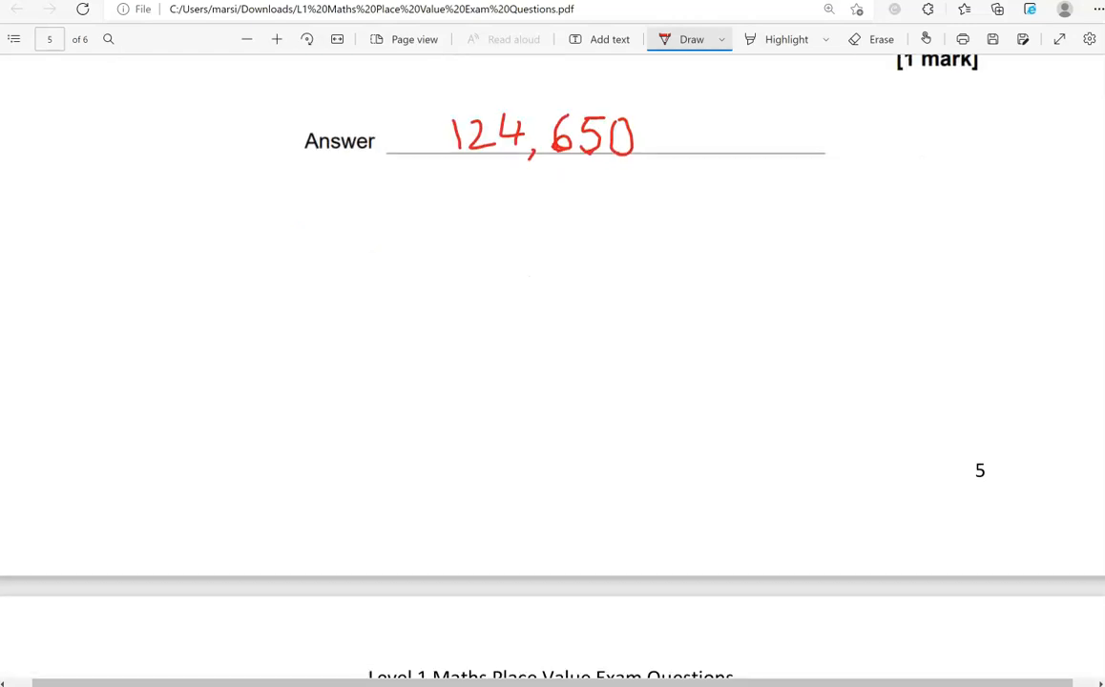
pyautogui.scroll(-3)
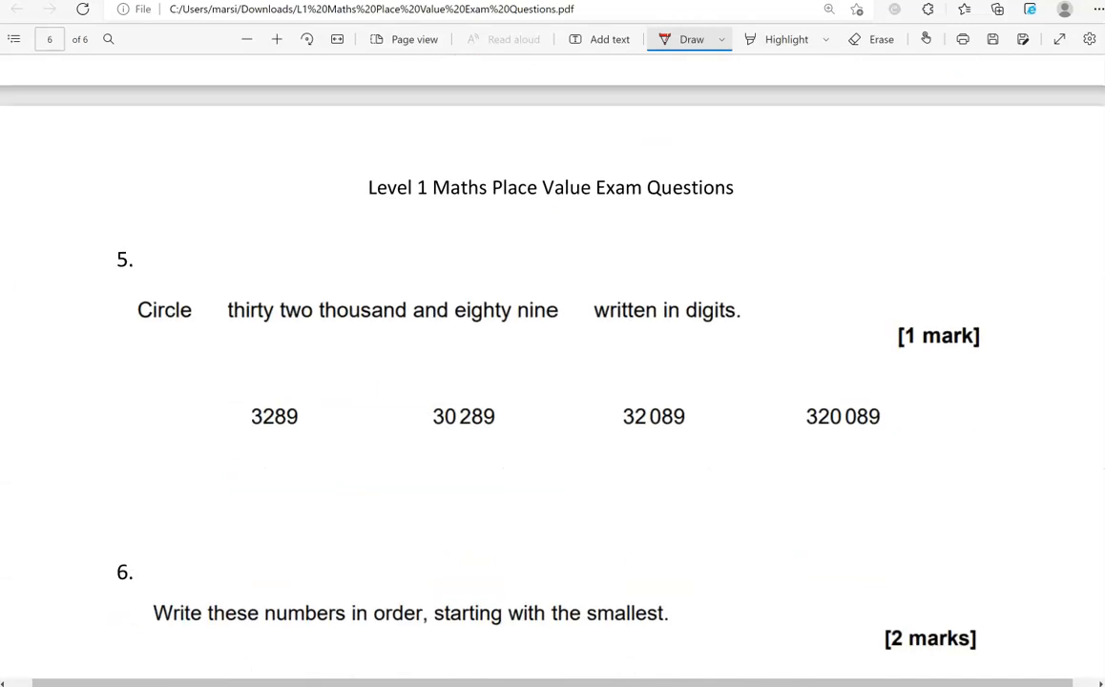
pyautogui.scroll(-3)
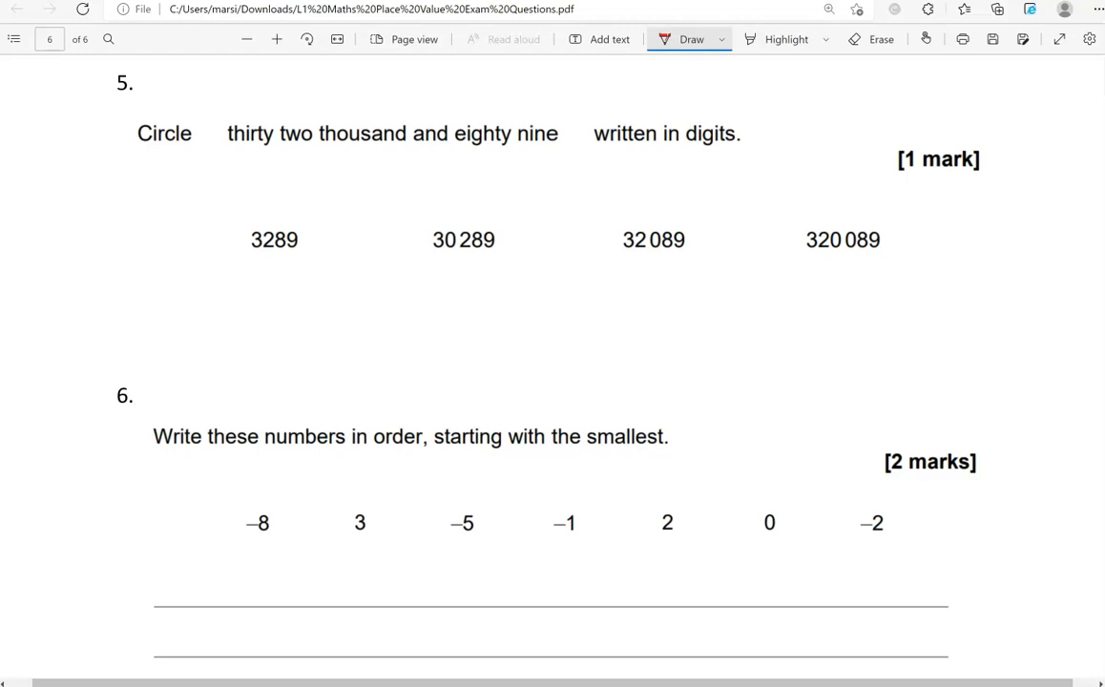
pyautogui.moveTo(222, 149); pyautogui.dragTo(236, 149)
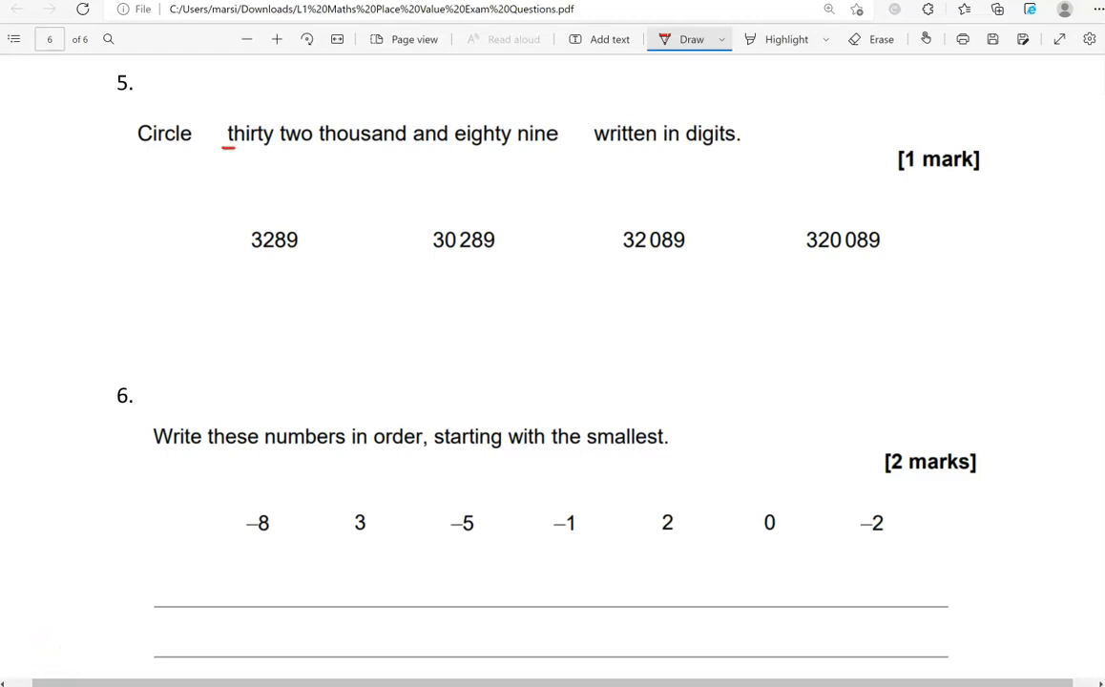
pyautogui.moveTo(229, 149); pyautogui.dragTo(420, 162)
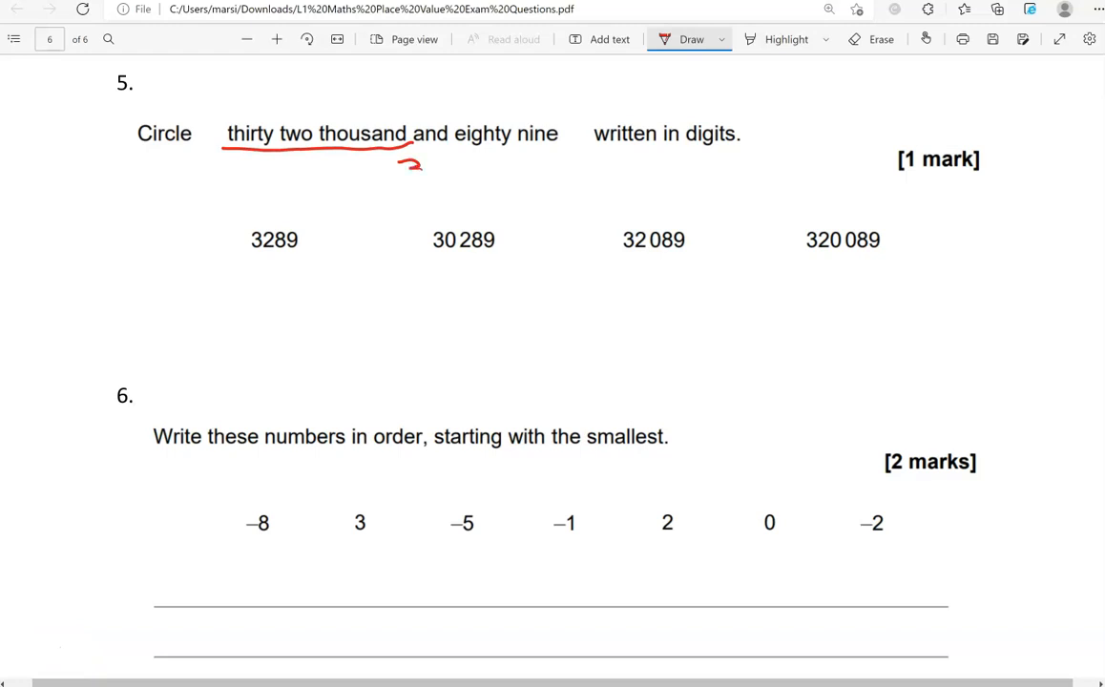
pyautogui.moveTo(401, 172); pyautogui.dragTo(467, 172)
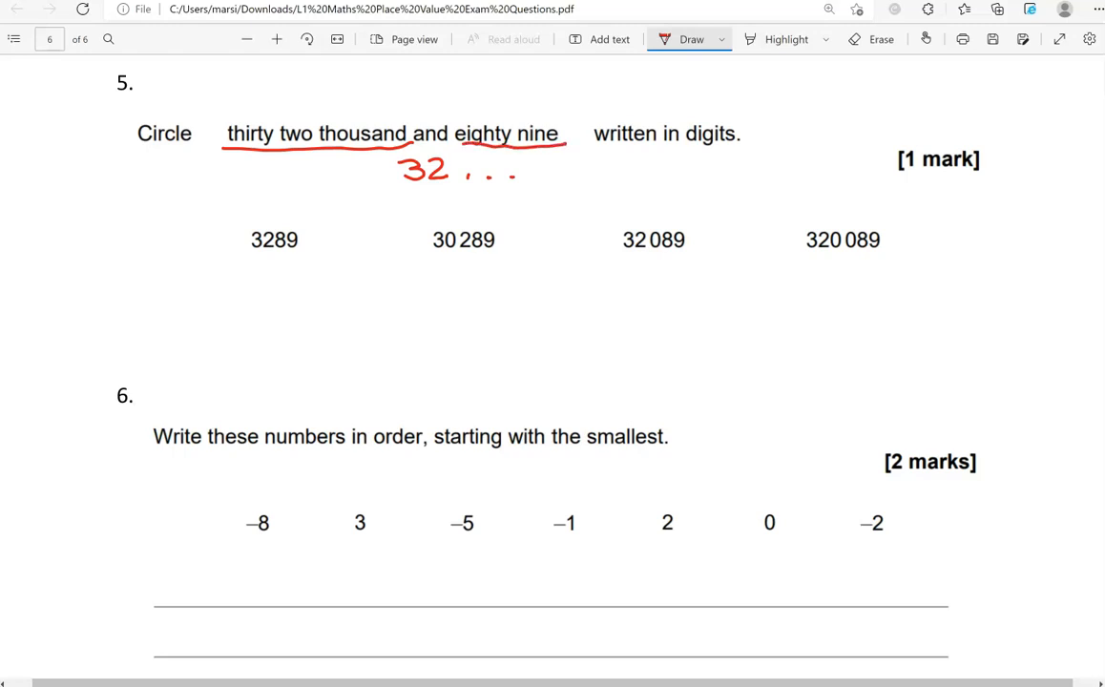
pyautogui.moveTo(467, 171); pyautogui.dragTo(500, 171)
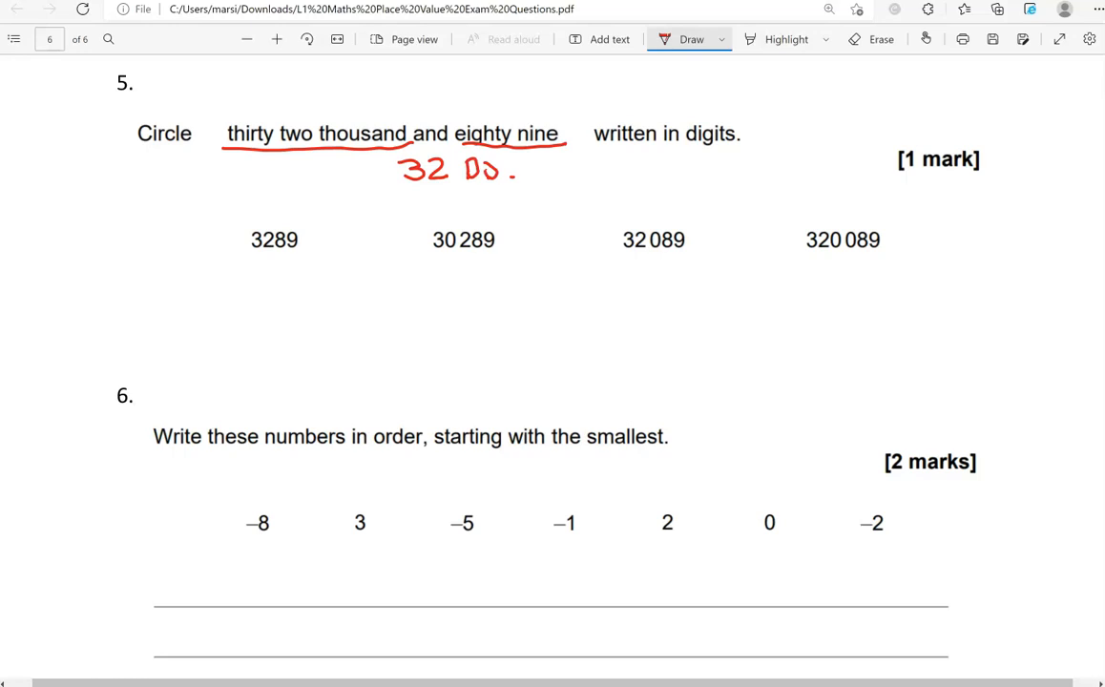
pyautogui.moveTo(487, 170); pyautogui.dragTo(515, 170)
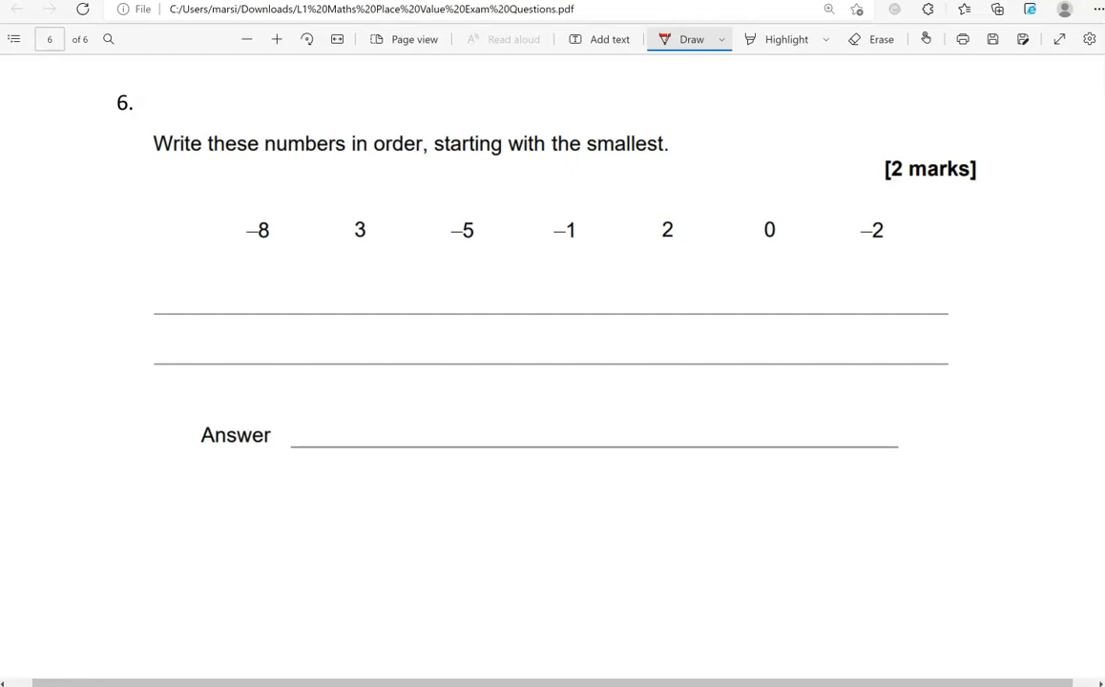
# Step: Draw a red line under question 6's numbers and label ticks 0 through 10
pyautogui.moveTo(254, 286); pyautogui.dragTo(922, 287)
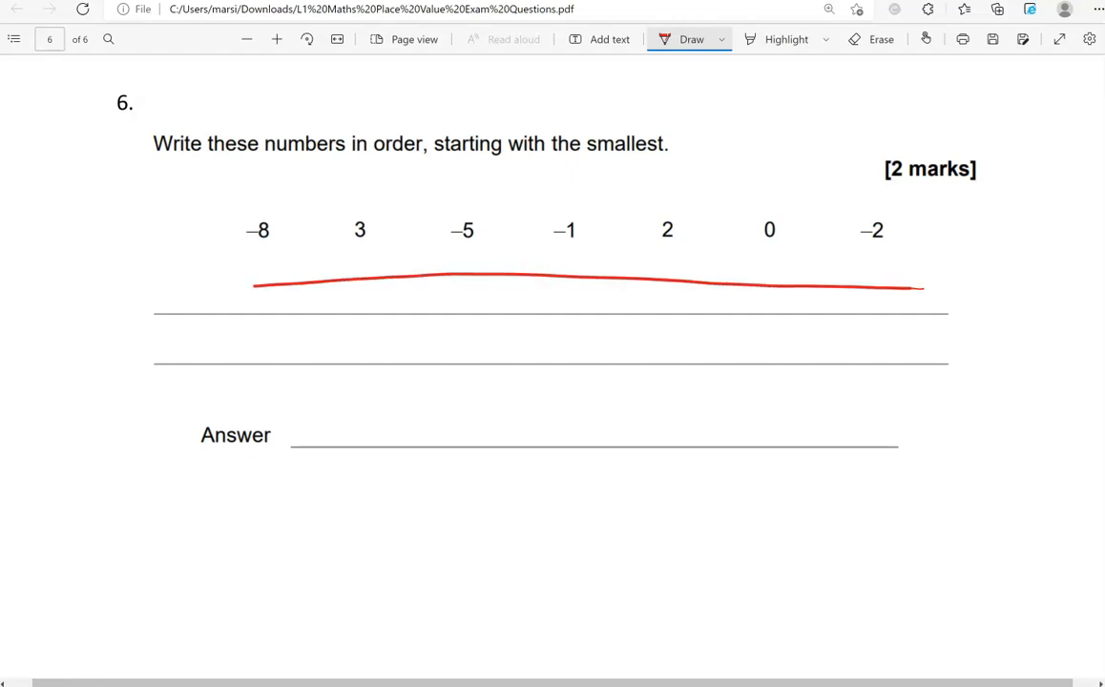
pyautogui.moveTo(582, 283); pyautogui.dragTo(583, 302)
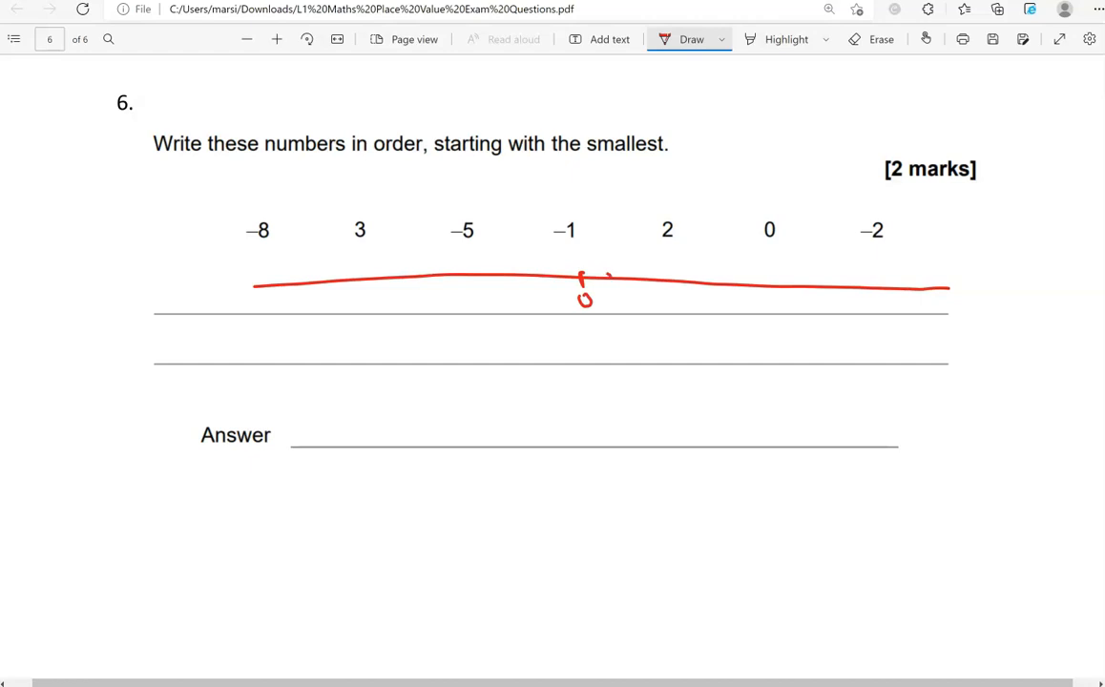
pyautogui.moveTo(613, 277); pyautogui.dragTo(619, 302)
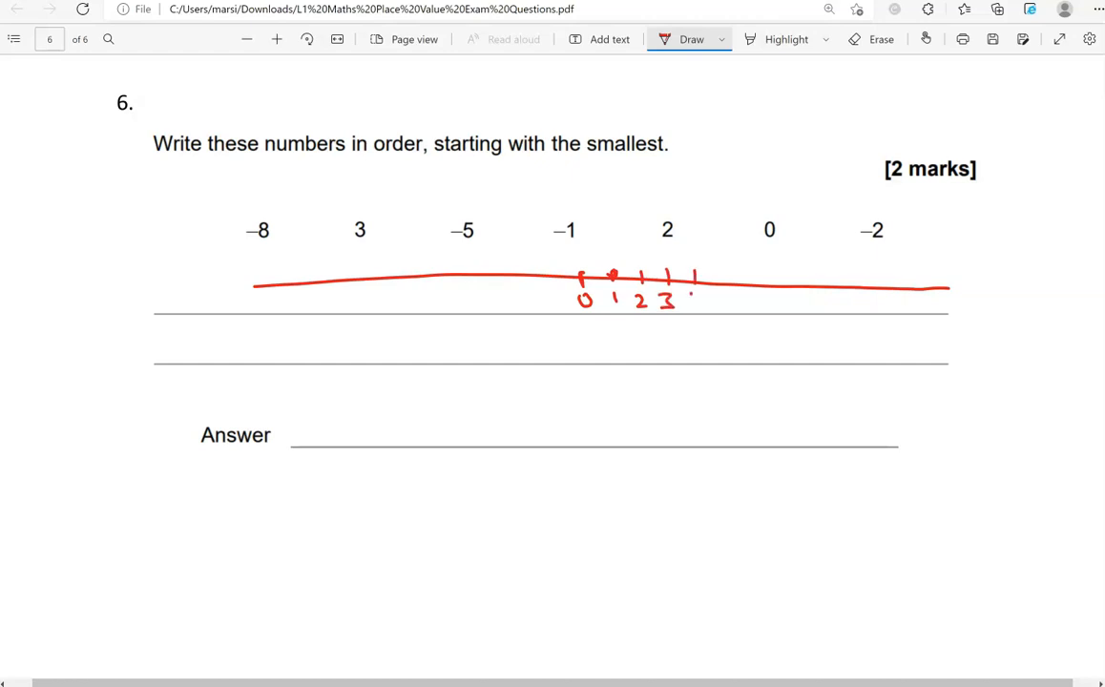
pyautogui.moveTo(687, 302); pyautogui.dragTo(729, 302)
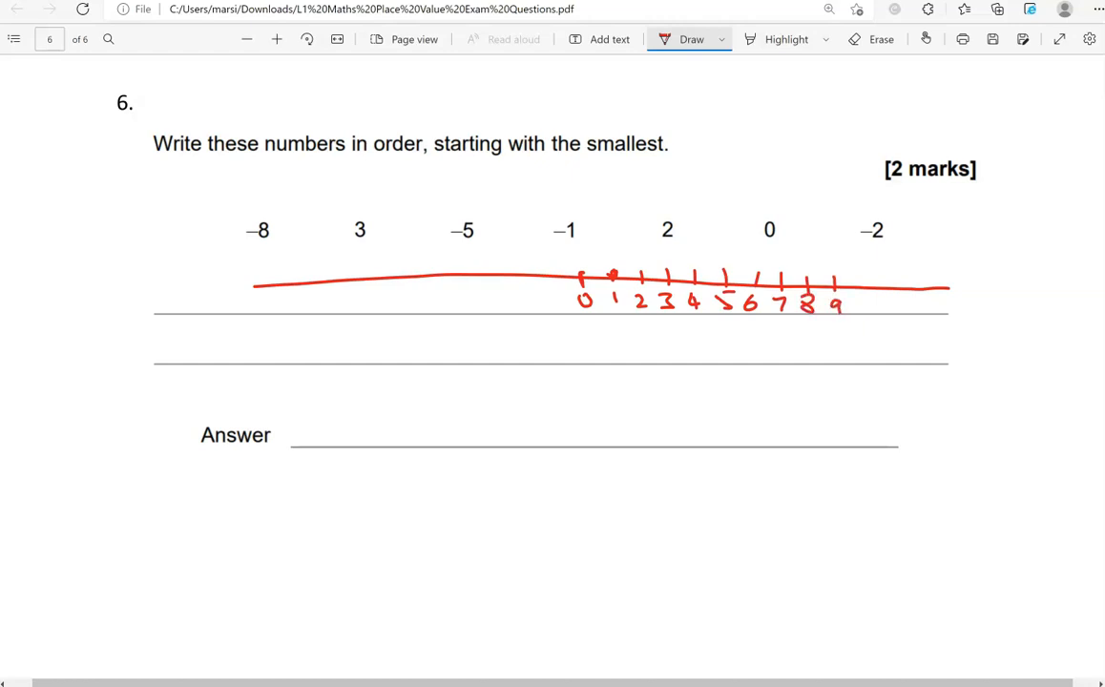
pyautogui.moveTo(855, 286); pyautogui.dragTo(874, 309)
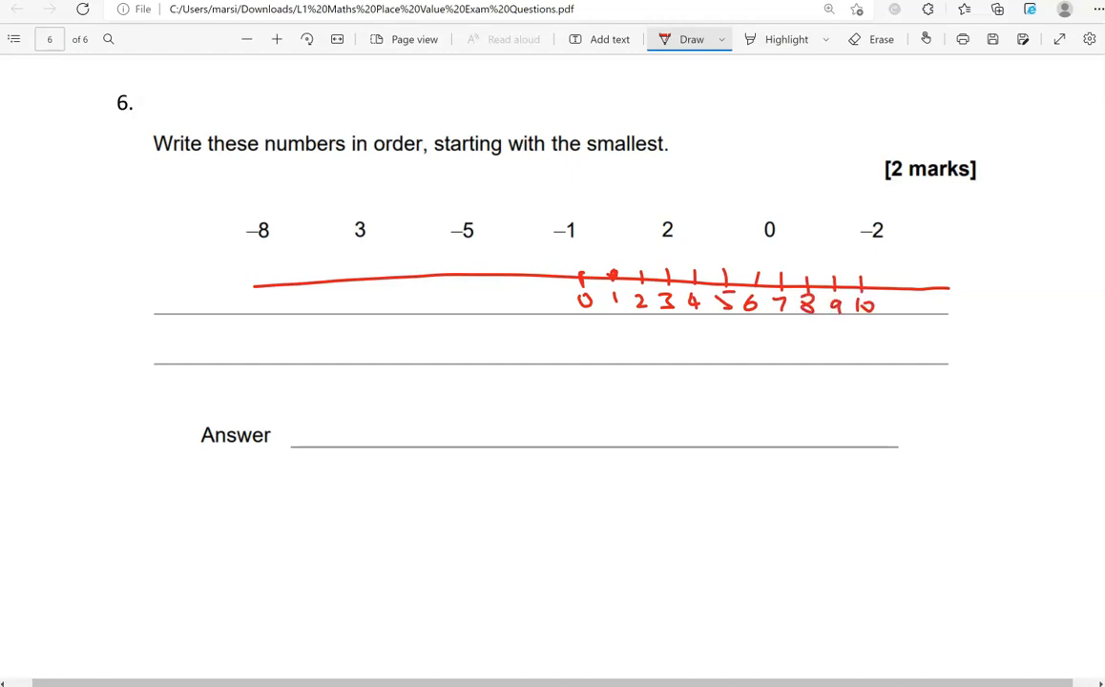
pyautogui.moveTo(557, 286); pyautogui.dragTo(573, 306)
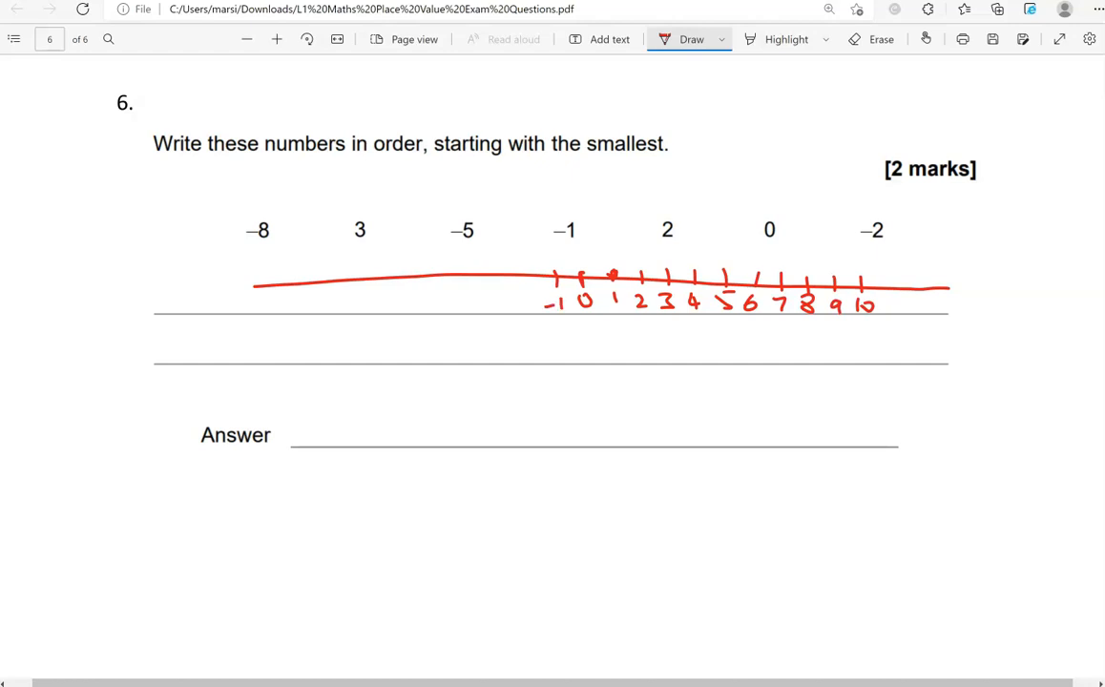
# Step: Label the negative ticks -1 down to -9 on the number line
pyautogui.moveTo(520, 290); pyautogui.dragTo(535, 307)
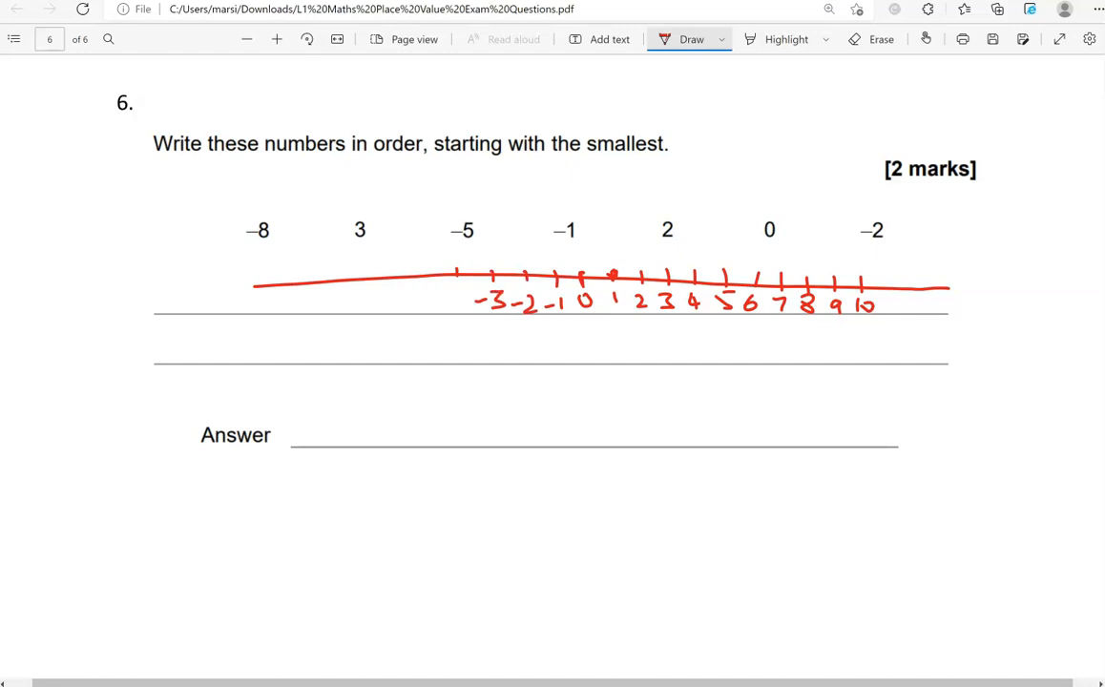
pyautogui.moveTo(468, 302); pyautogui.dragTo(439, 296)
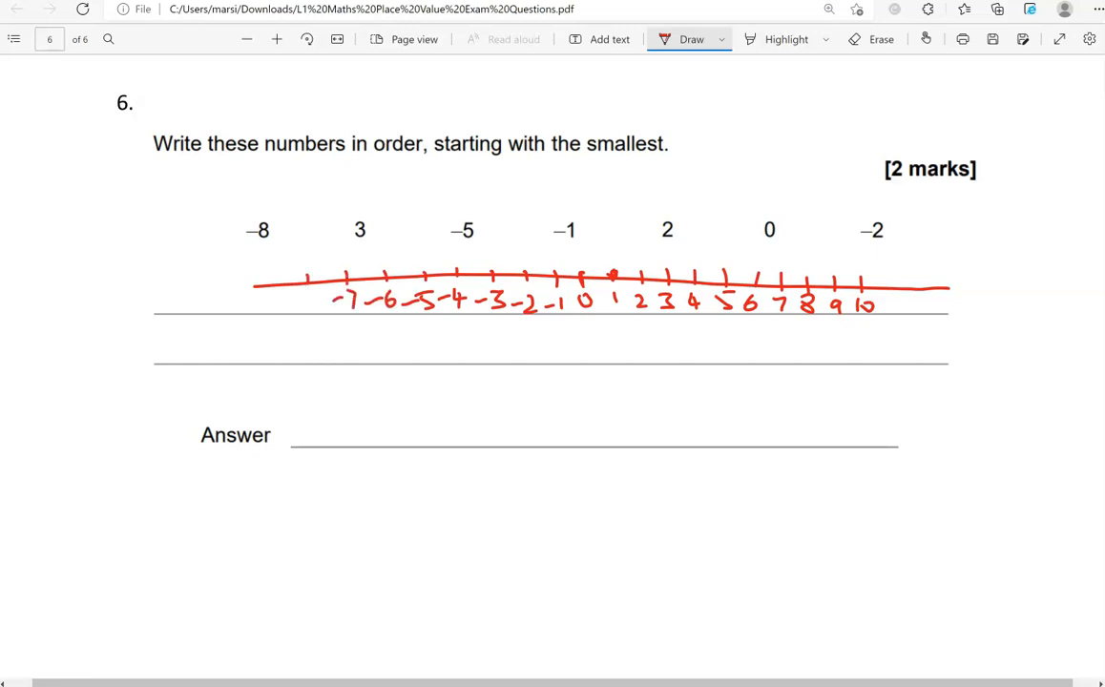
pyautogui.moveTo(264, 305); pyautogui.dragTo(321, 301)
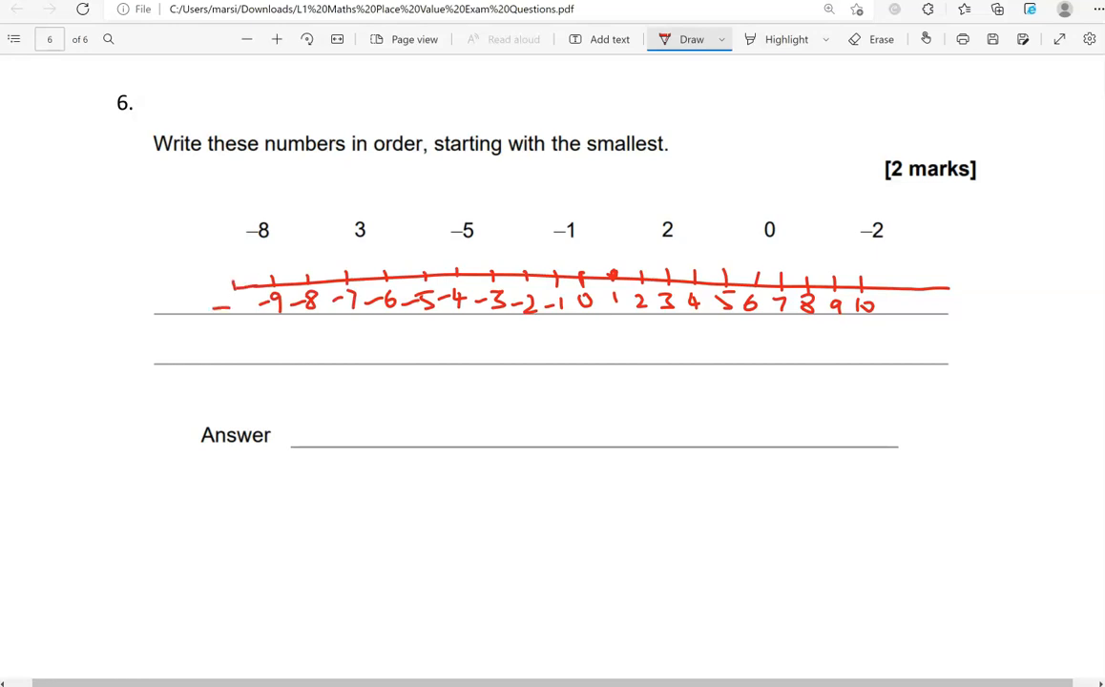
pyautogui.moveTo(214, 307); pyautogui.dragTo(247, 304)
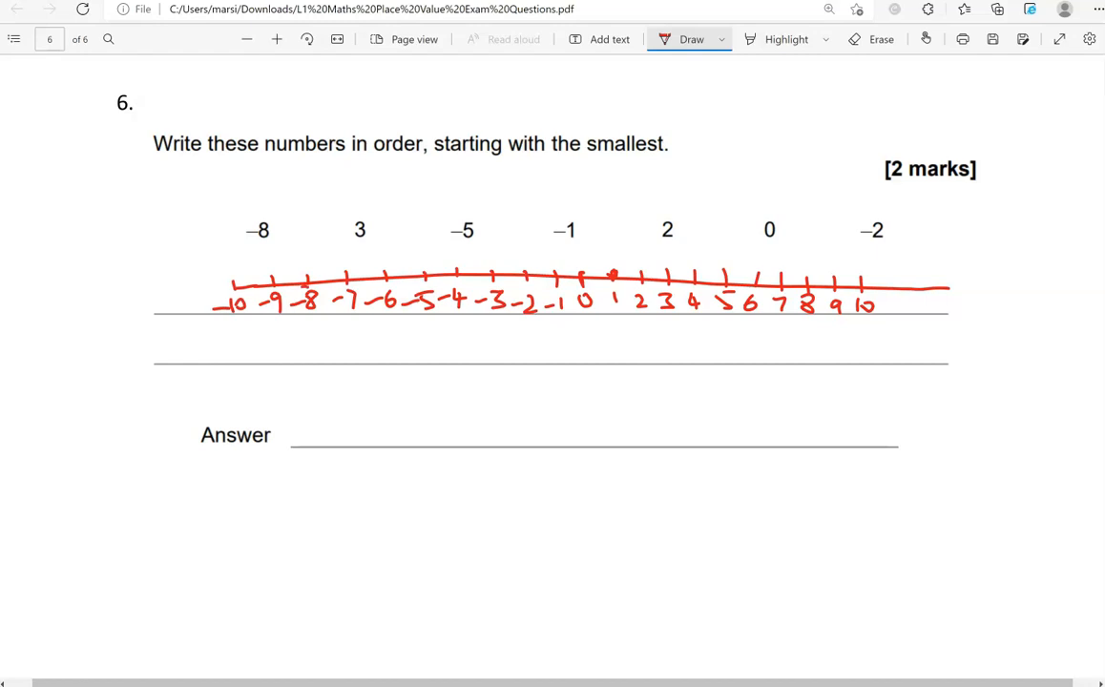
# Step: Label -10, then cross out each listed number and circle it on the number line
pyautogui.moveTo(277, 214); pyautogui.dragTo(305, 324)
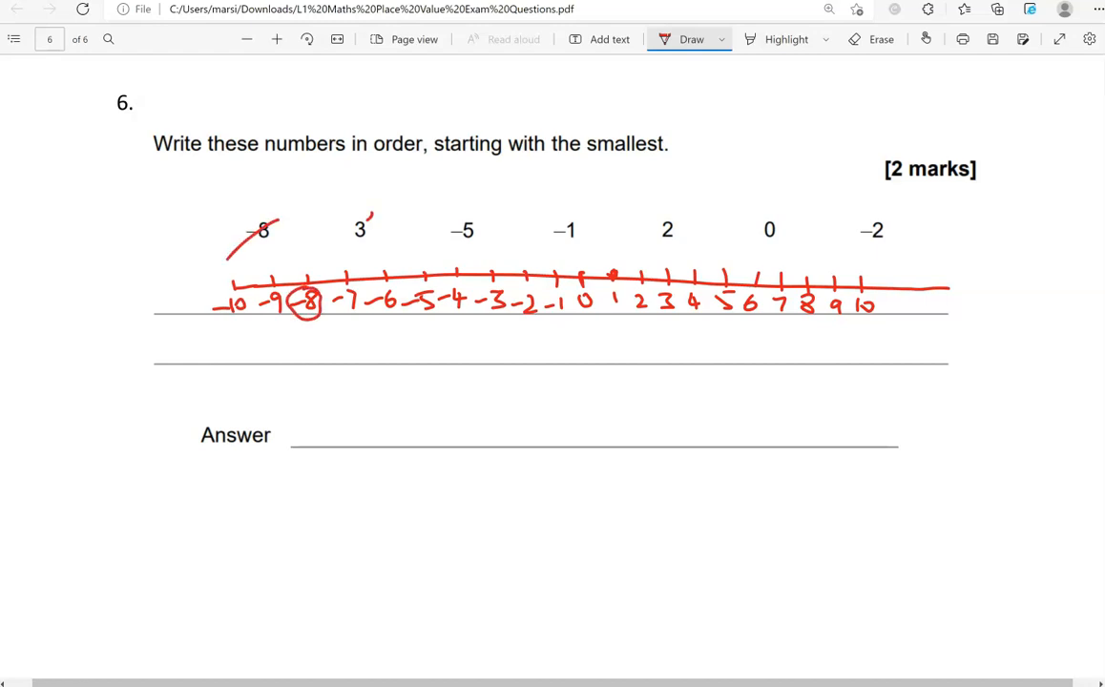
pyautogui.moveTo(653, 290); pyautogui.dragTo(677, 315)
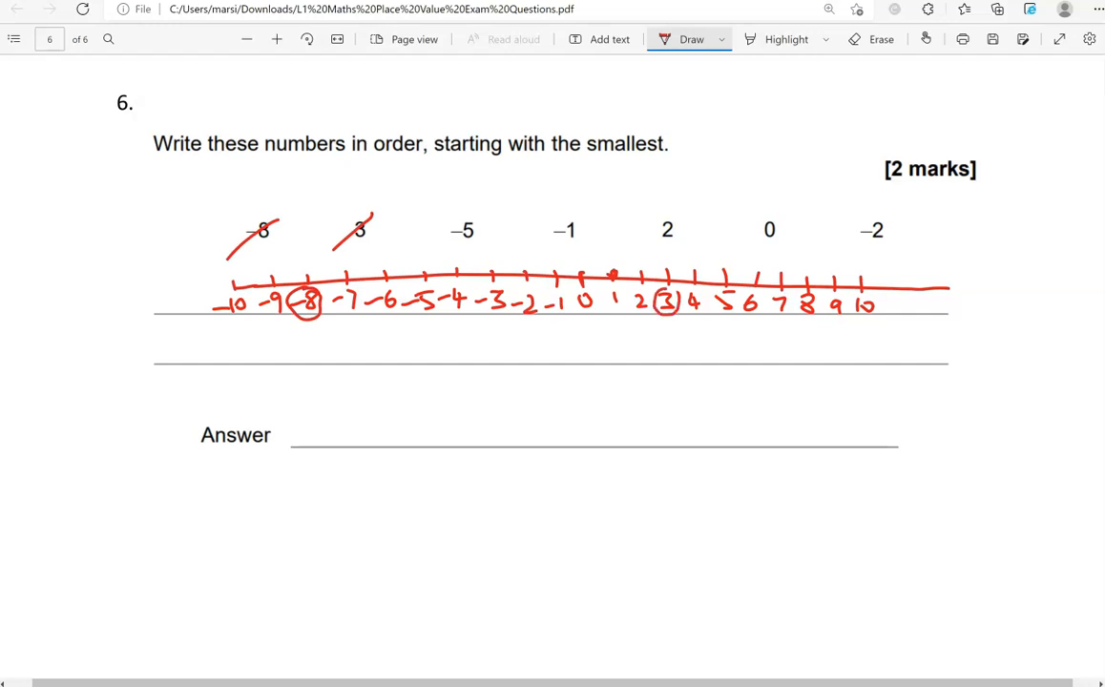
pyautogui.moveTo(448, 248); pyautogui.dragTo(488, 206)
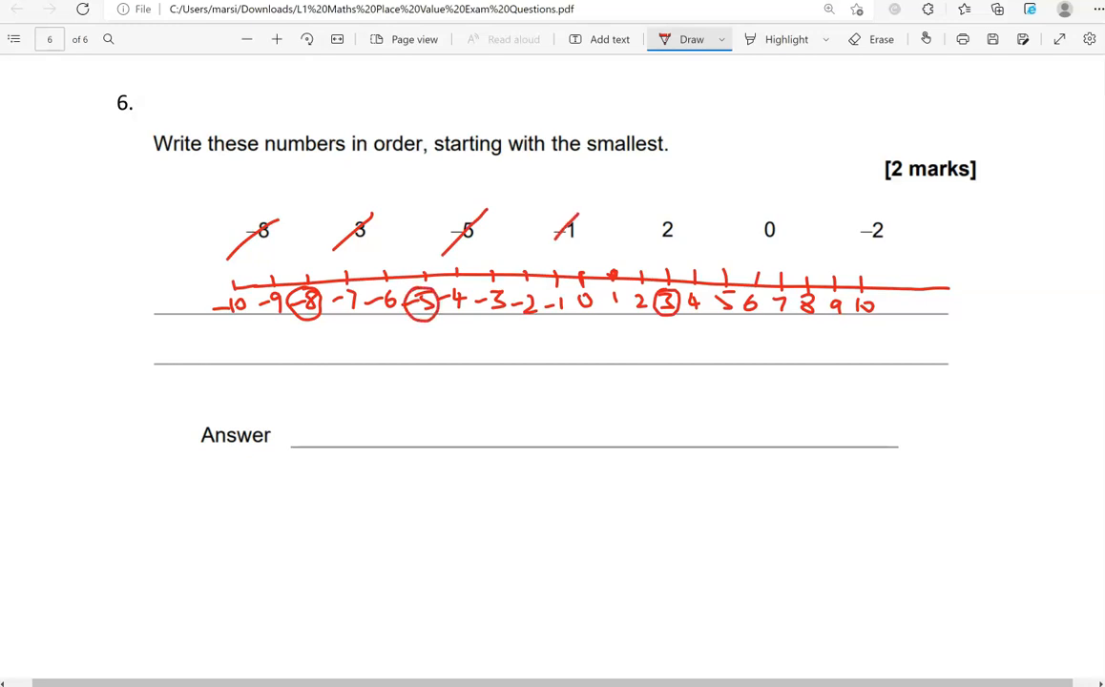
pyautogui.moveTo(538, 290); pyautogui.dragTo(563, 321)
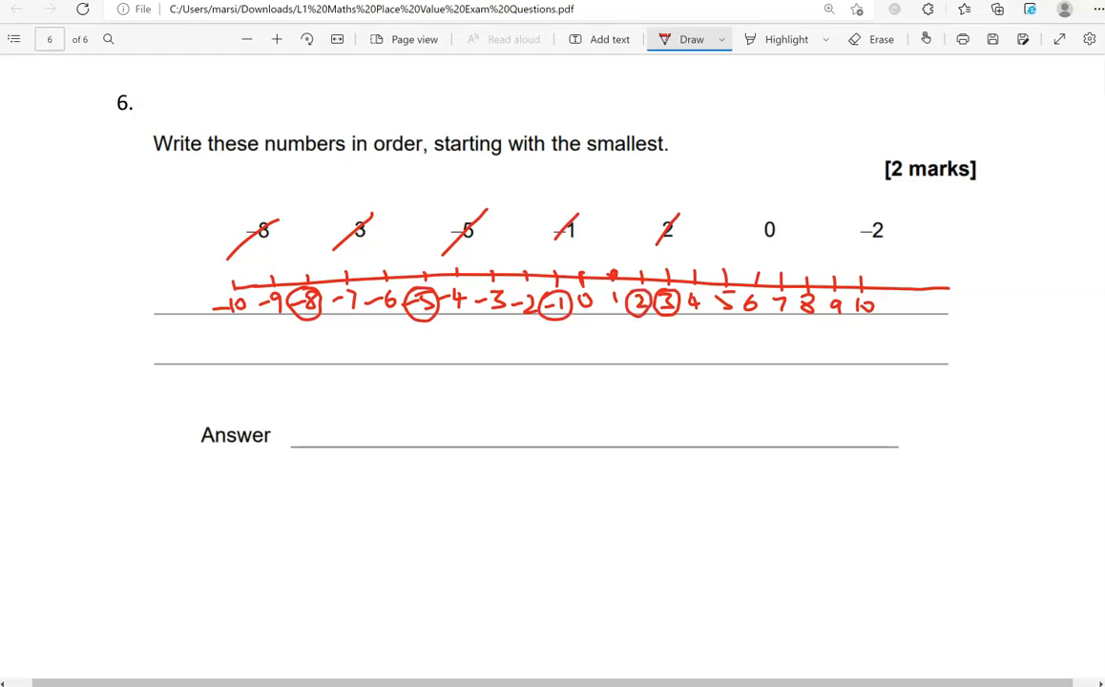
pyautogui.moveTo(572, 315); pyautogui.dragTo(592, 296)
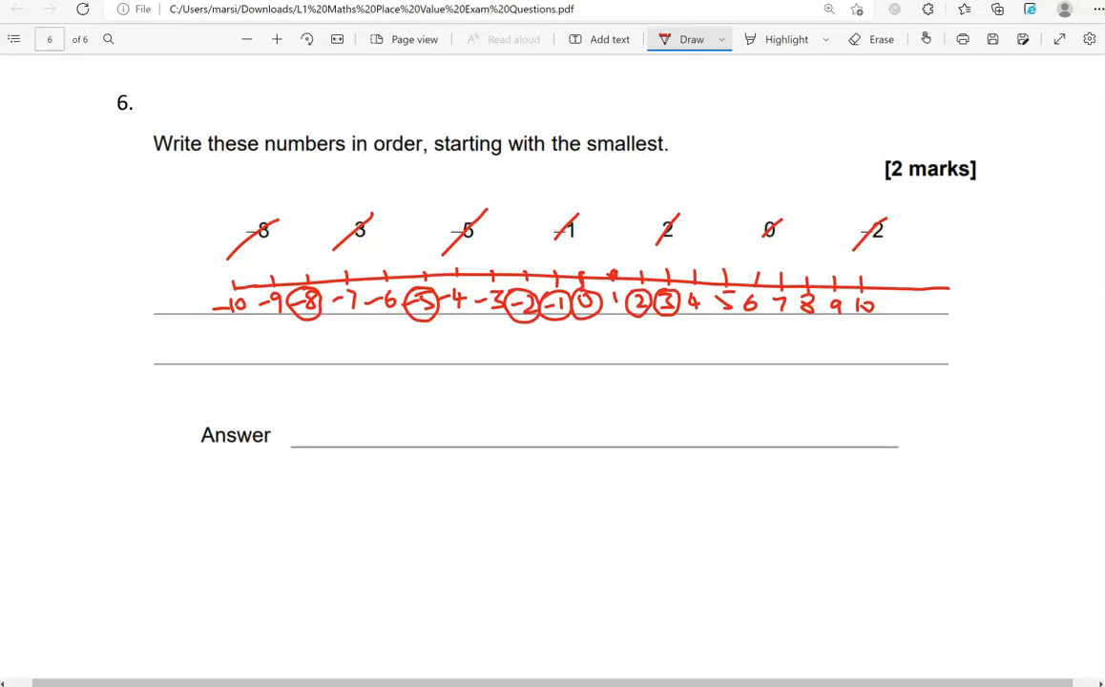
pyautogui.moveTo(592, 160); pyautogui.dragTo(695, 159)
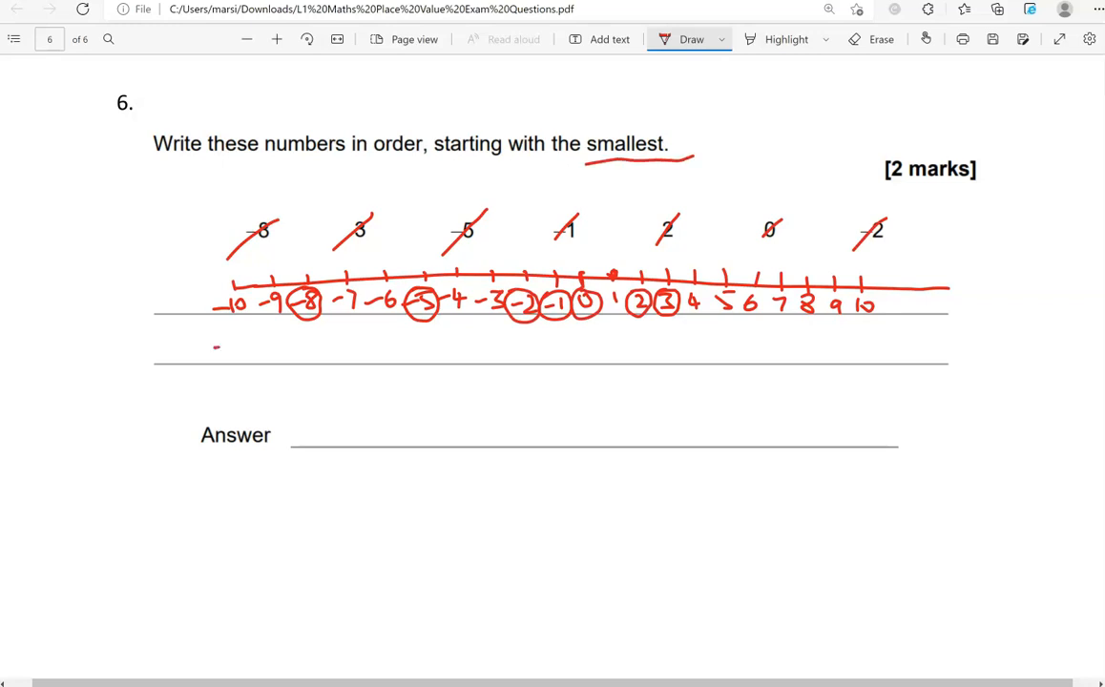
# Step: Underline 'smallest' and write the ordered answer -8, -5, -2, -1, 0, 2, 3 in red
pyautogui.moveTo(218, 350); pyautogui.dragTo(878, 353)
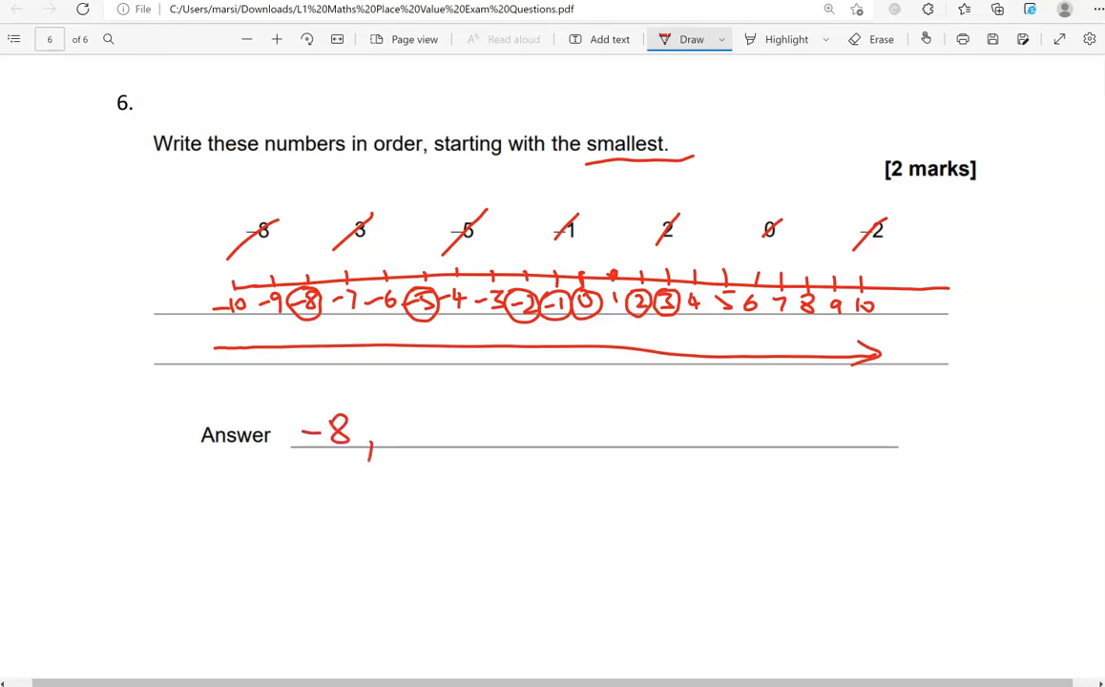
pyautogui.moveTo(382, 429); pyautogui.dragTo(497, 429)
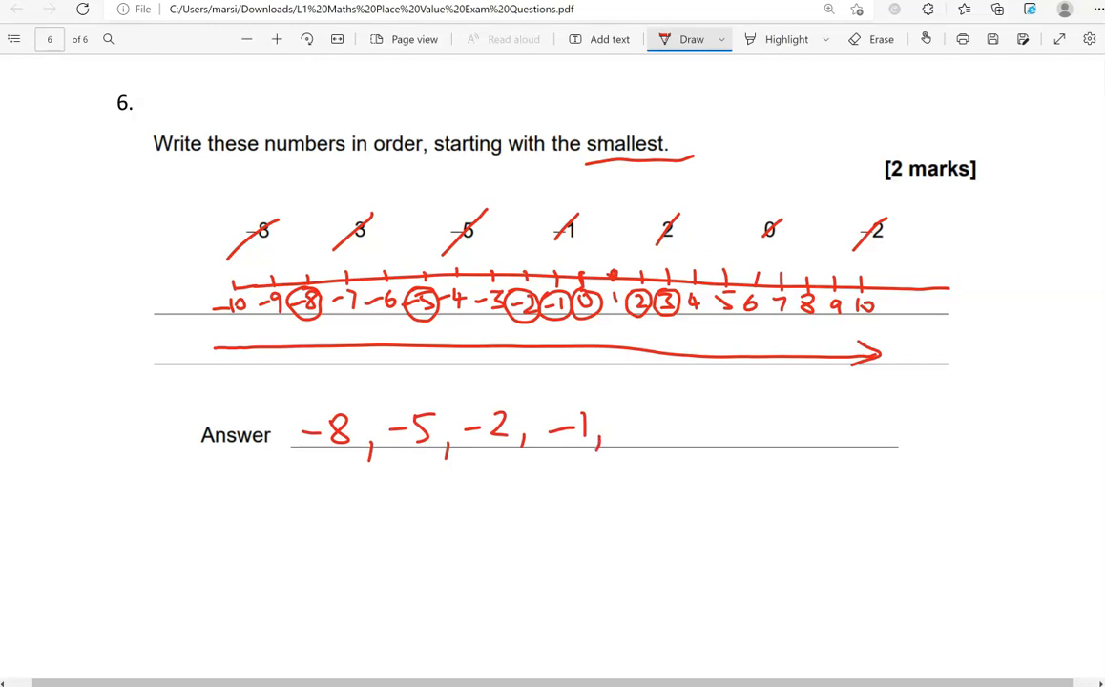
pyautogui.moveTo(626, 424); pyautogui.dragTo(710, 435)
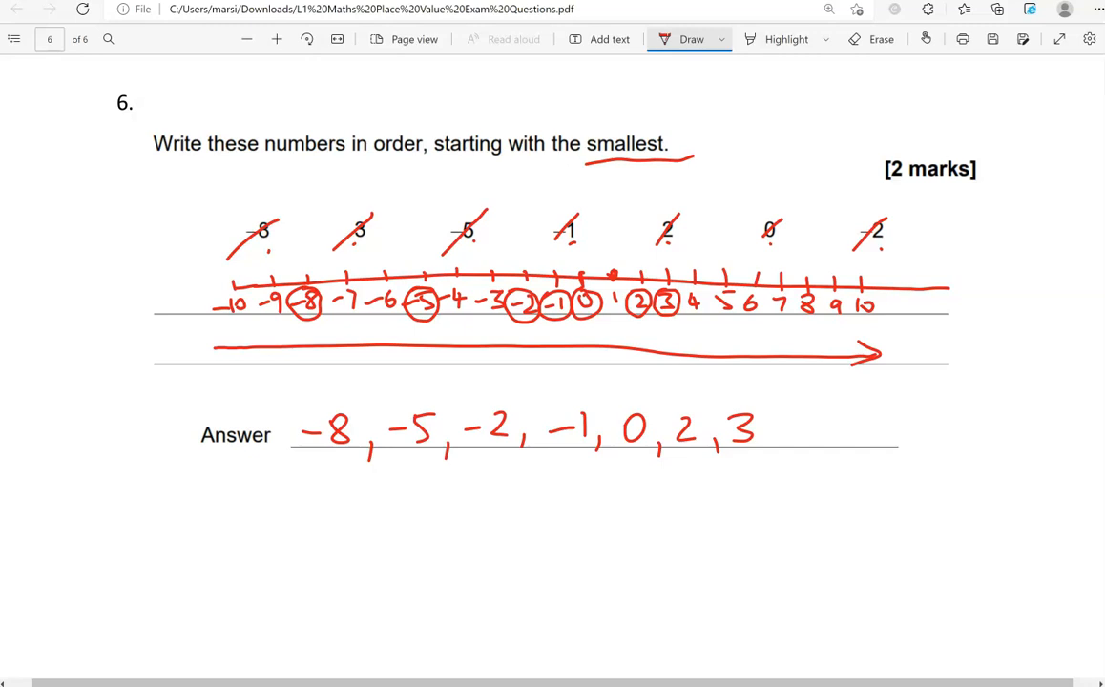
pyautogui.scroll(-3)
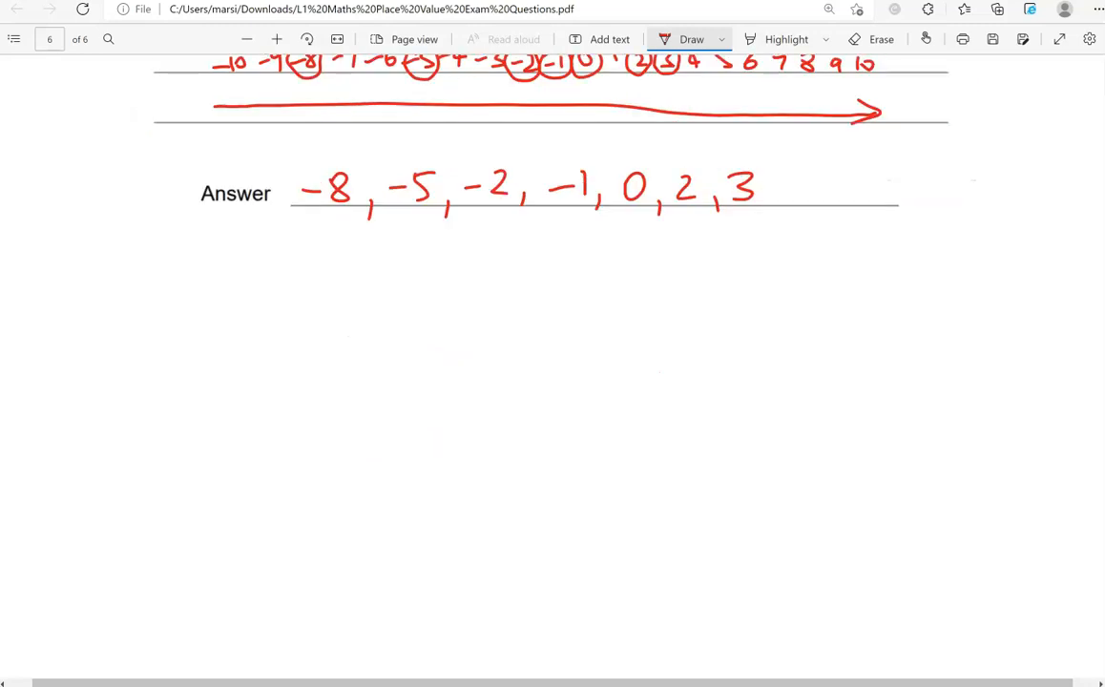